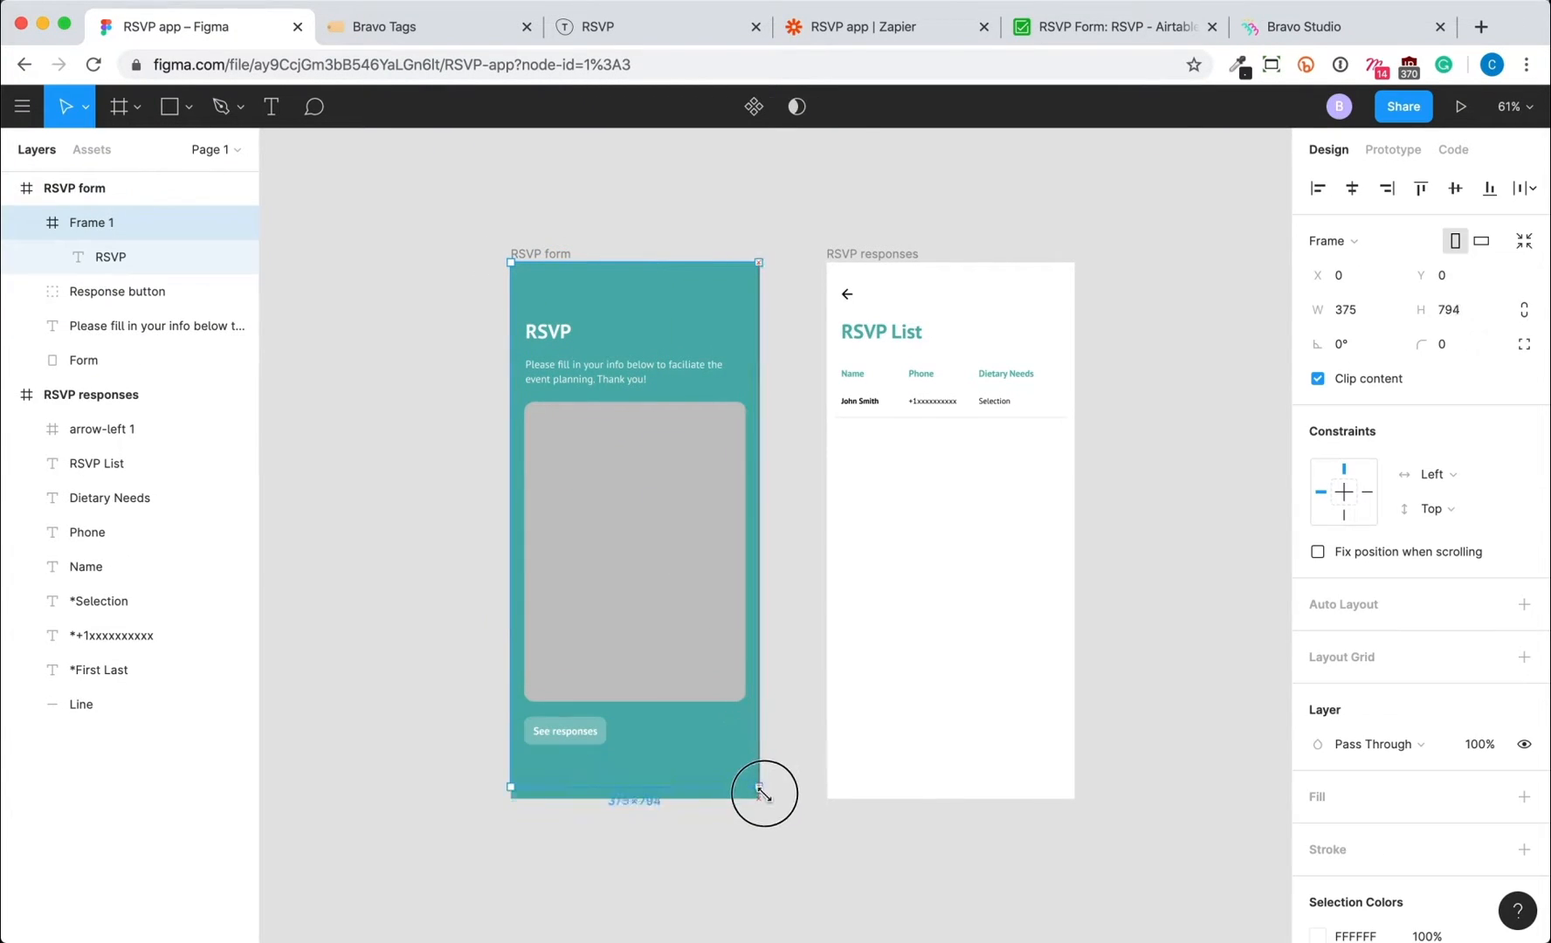
- Stretch the RSVP form screen to 812 height and select the grey form placeholder
left_click_drag(763, 792, 763, 798)
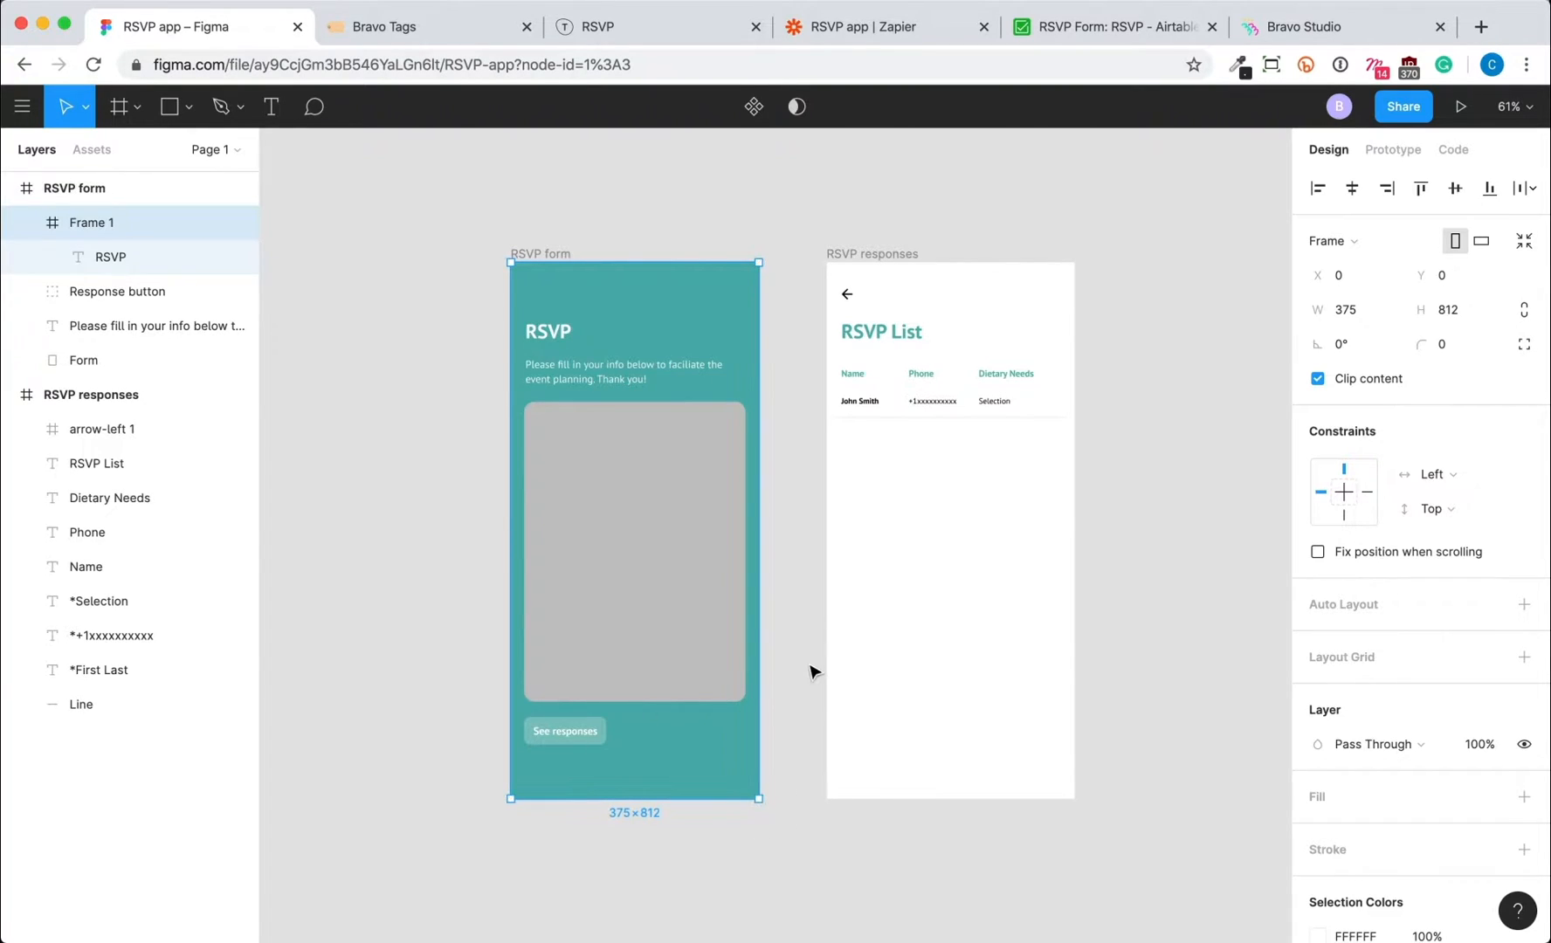
left_click(374, 430)
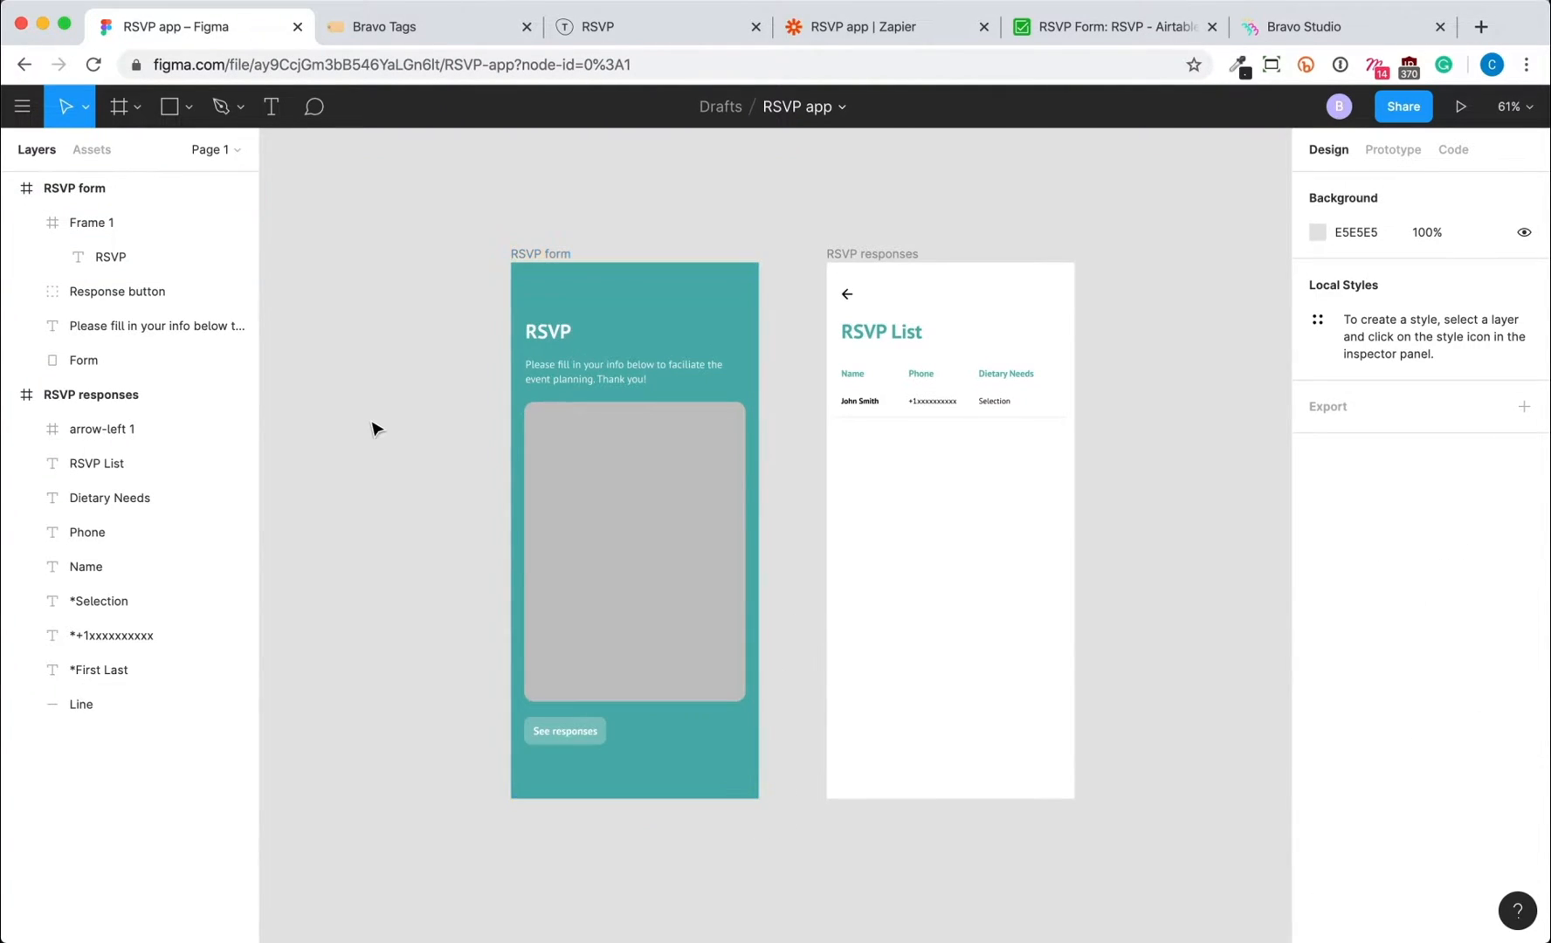
left_click(117, 290)
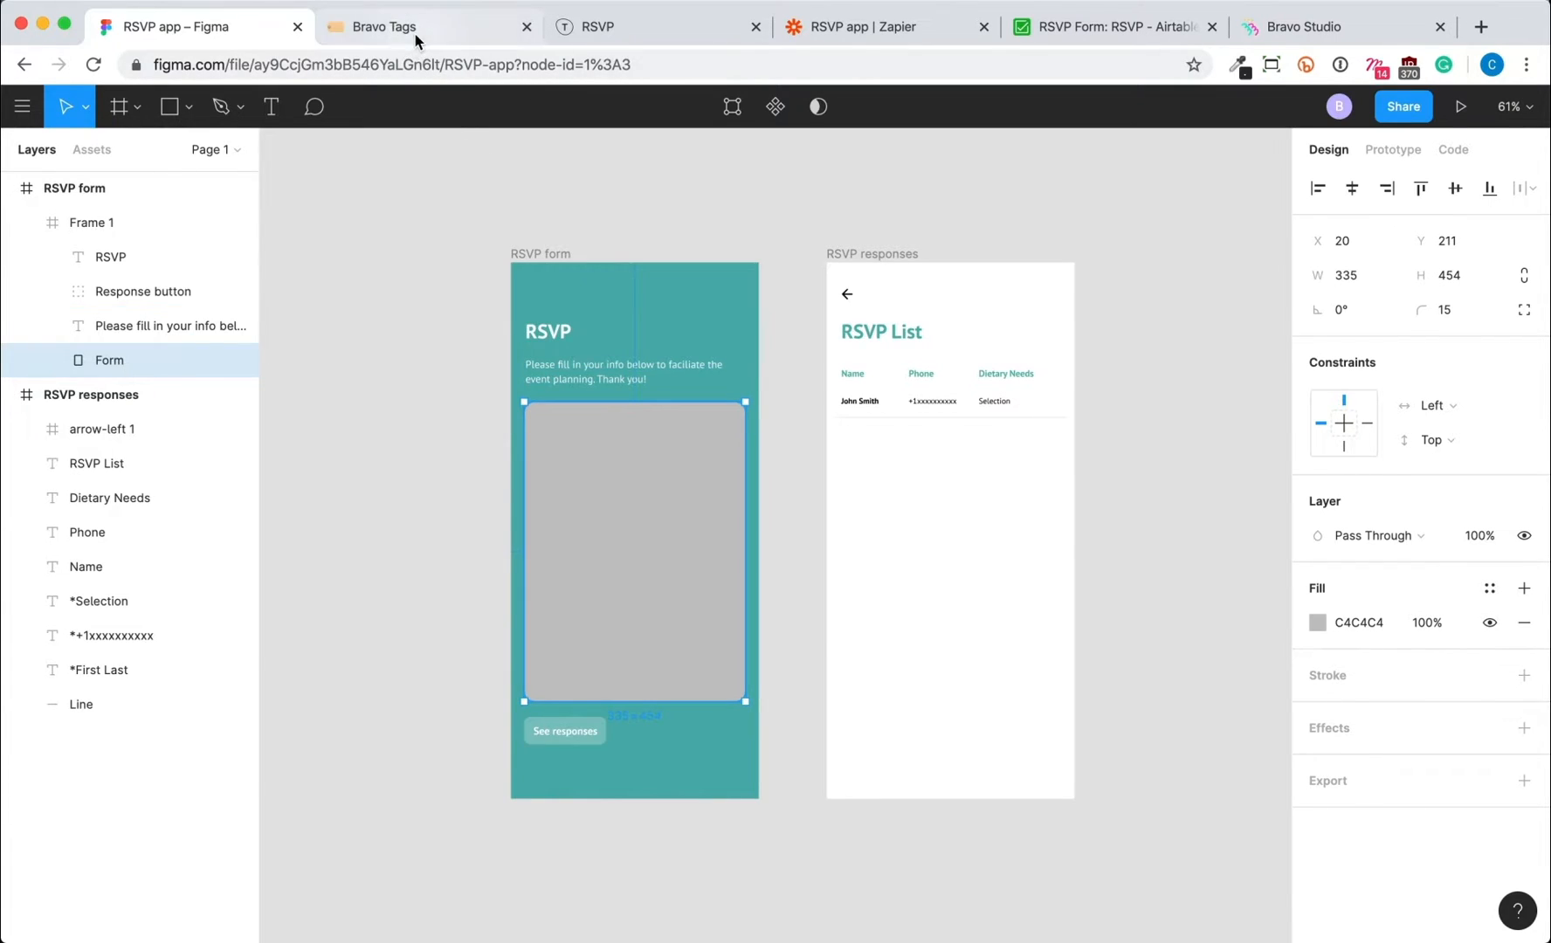
- Rename the Form placeholder layer with the Bravo web-view tag and the Typeform RSVP URL
left_click(384, 26)
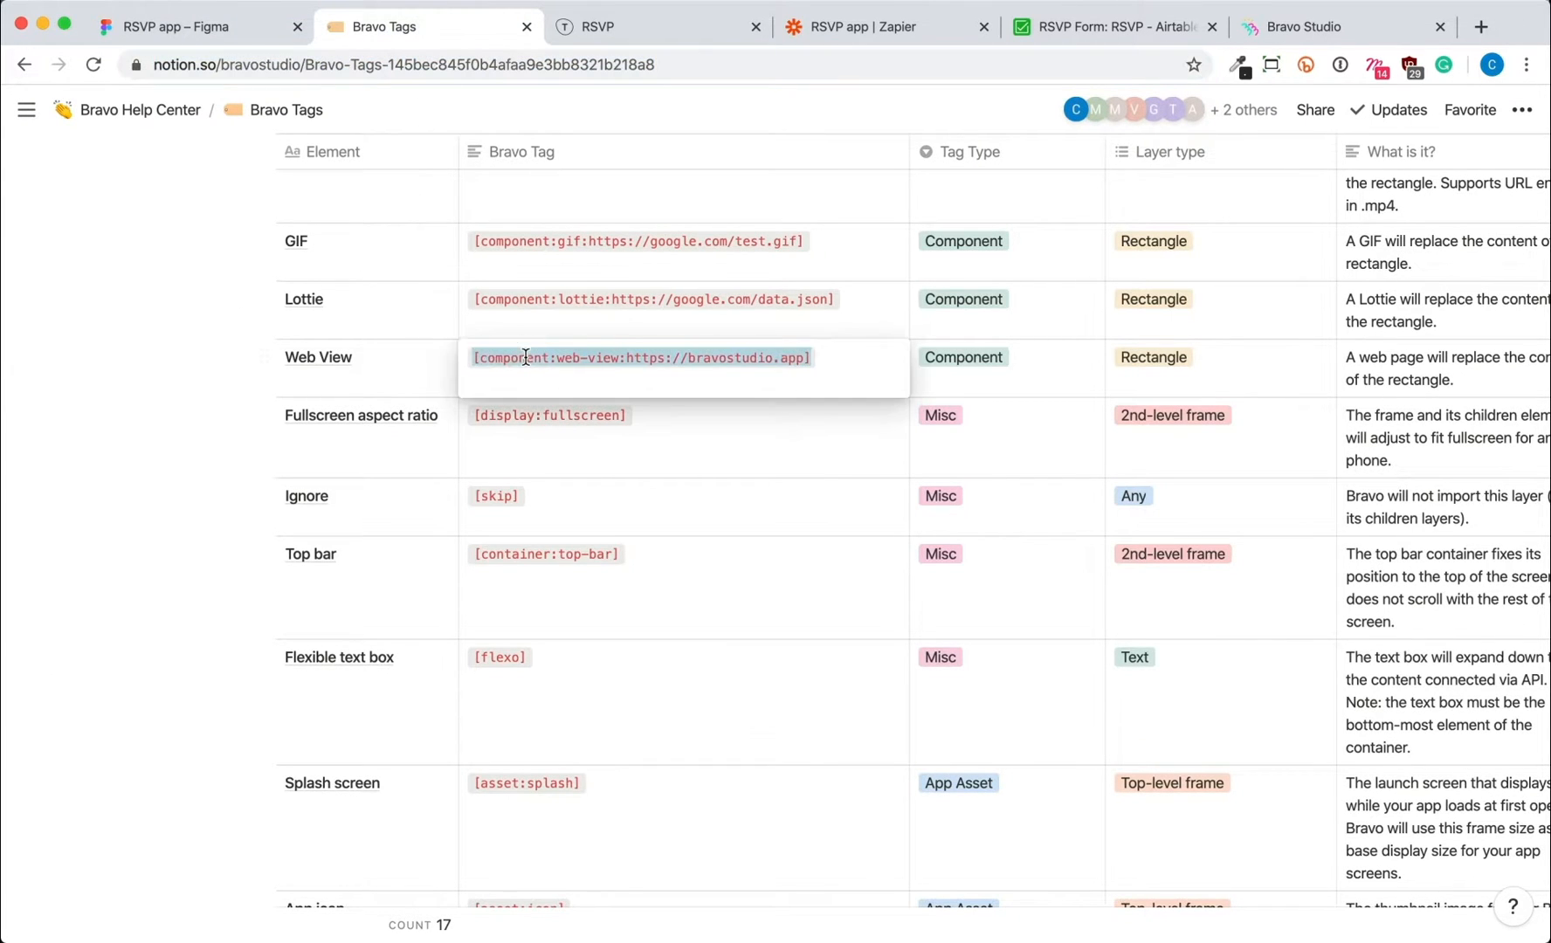
left_click(183, 26)
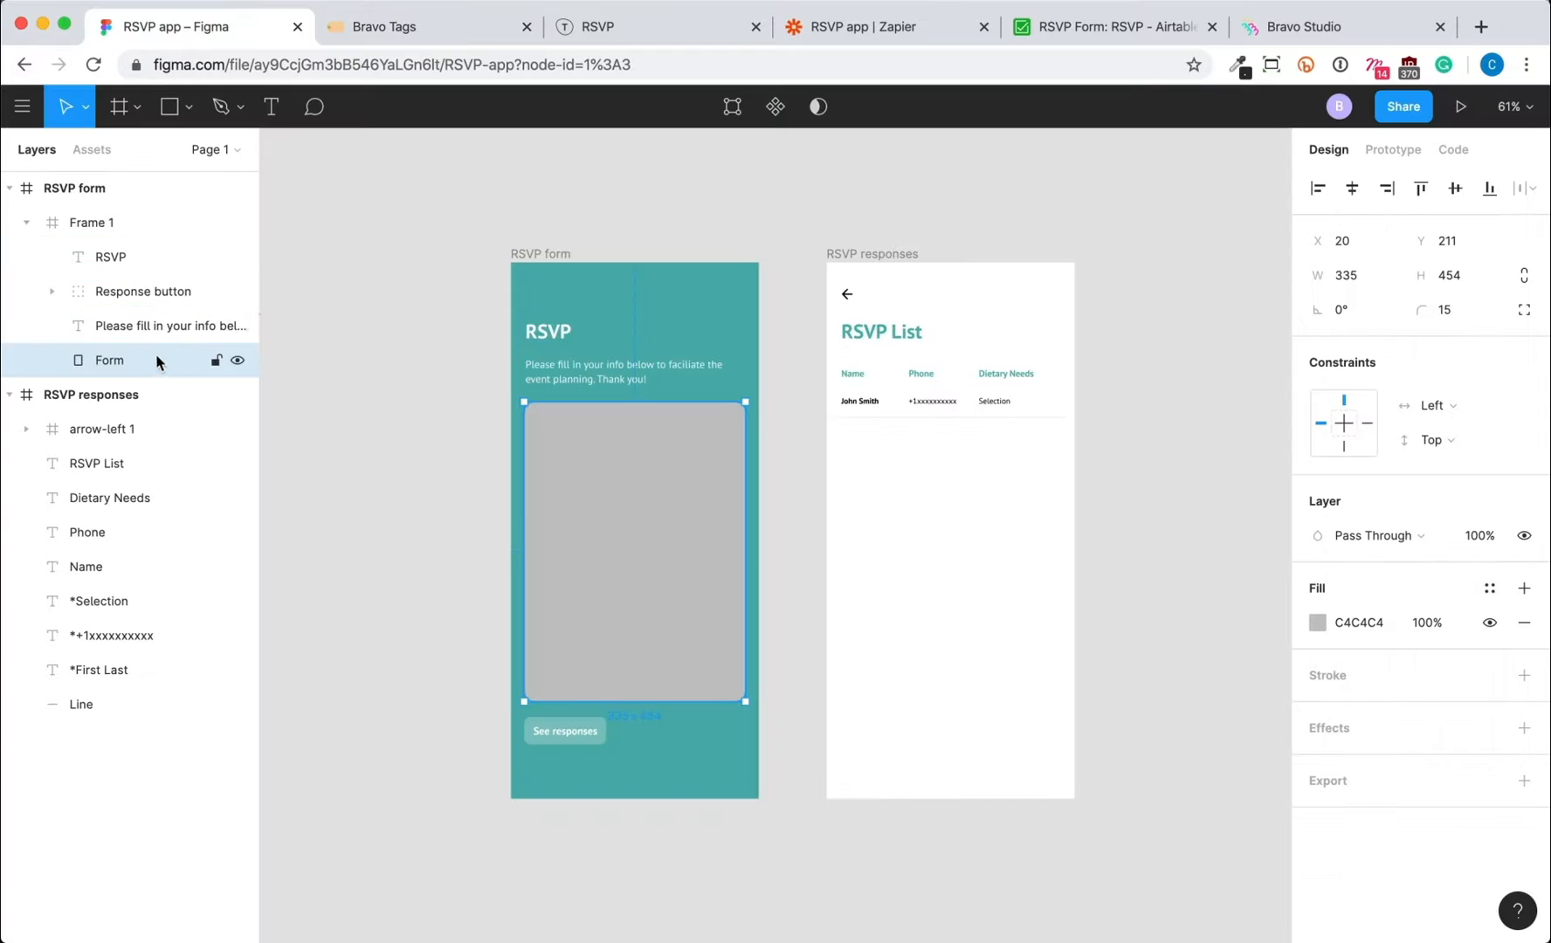
double_click(108, 359)
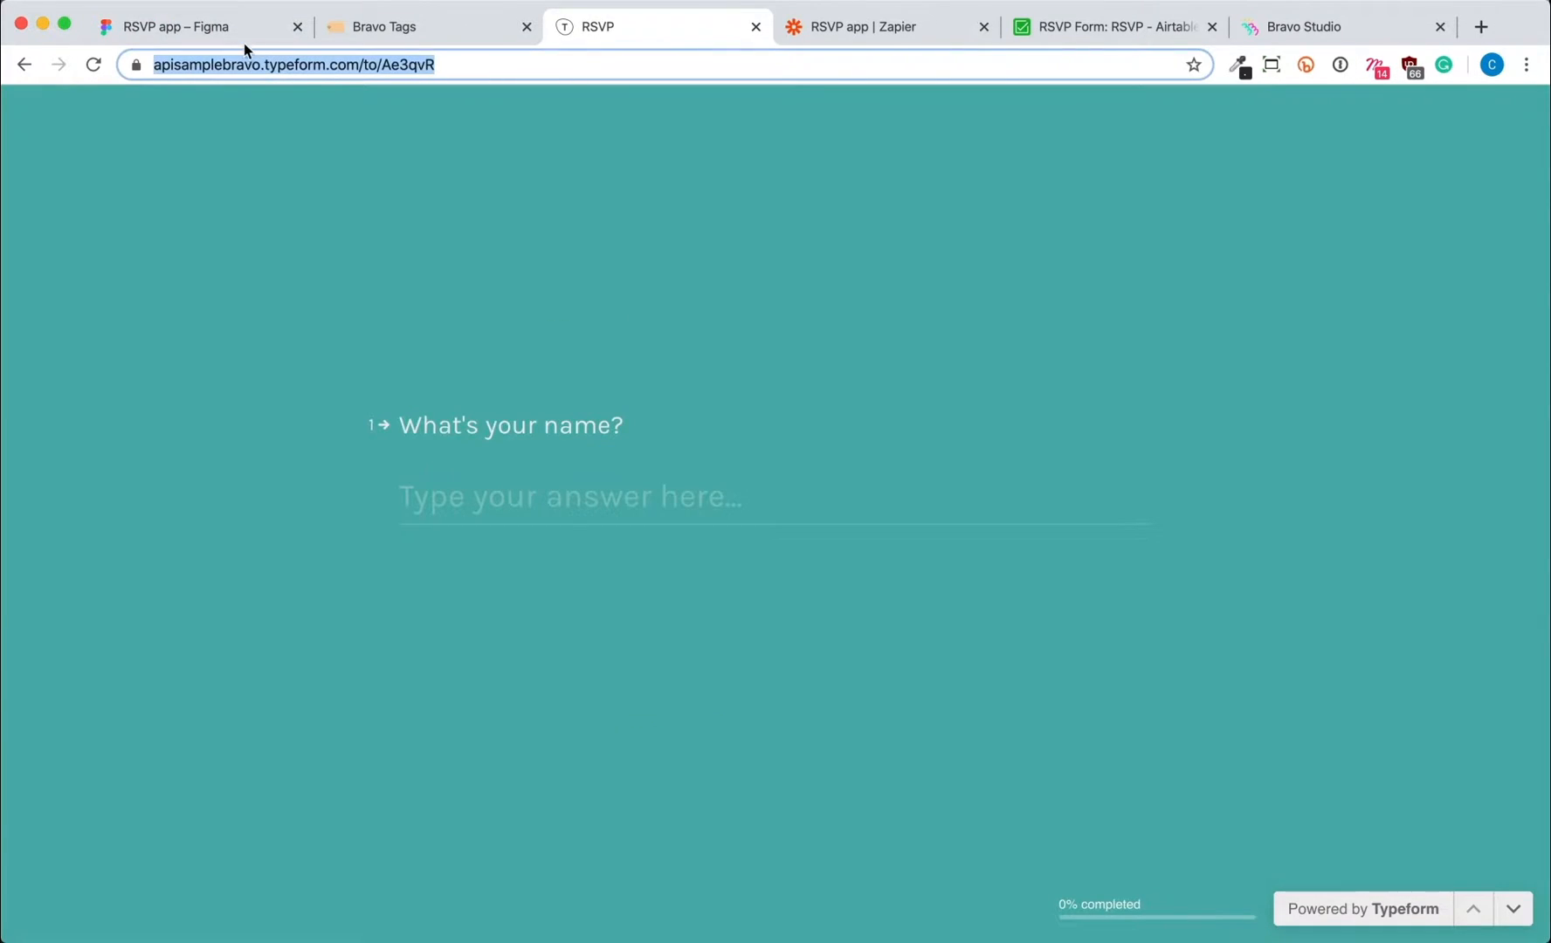
left_click(179, 26)
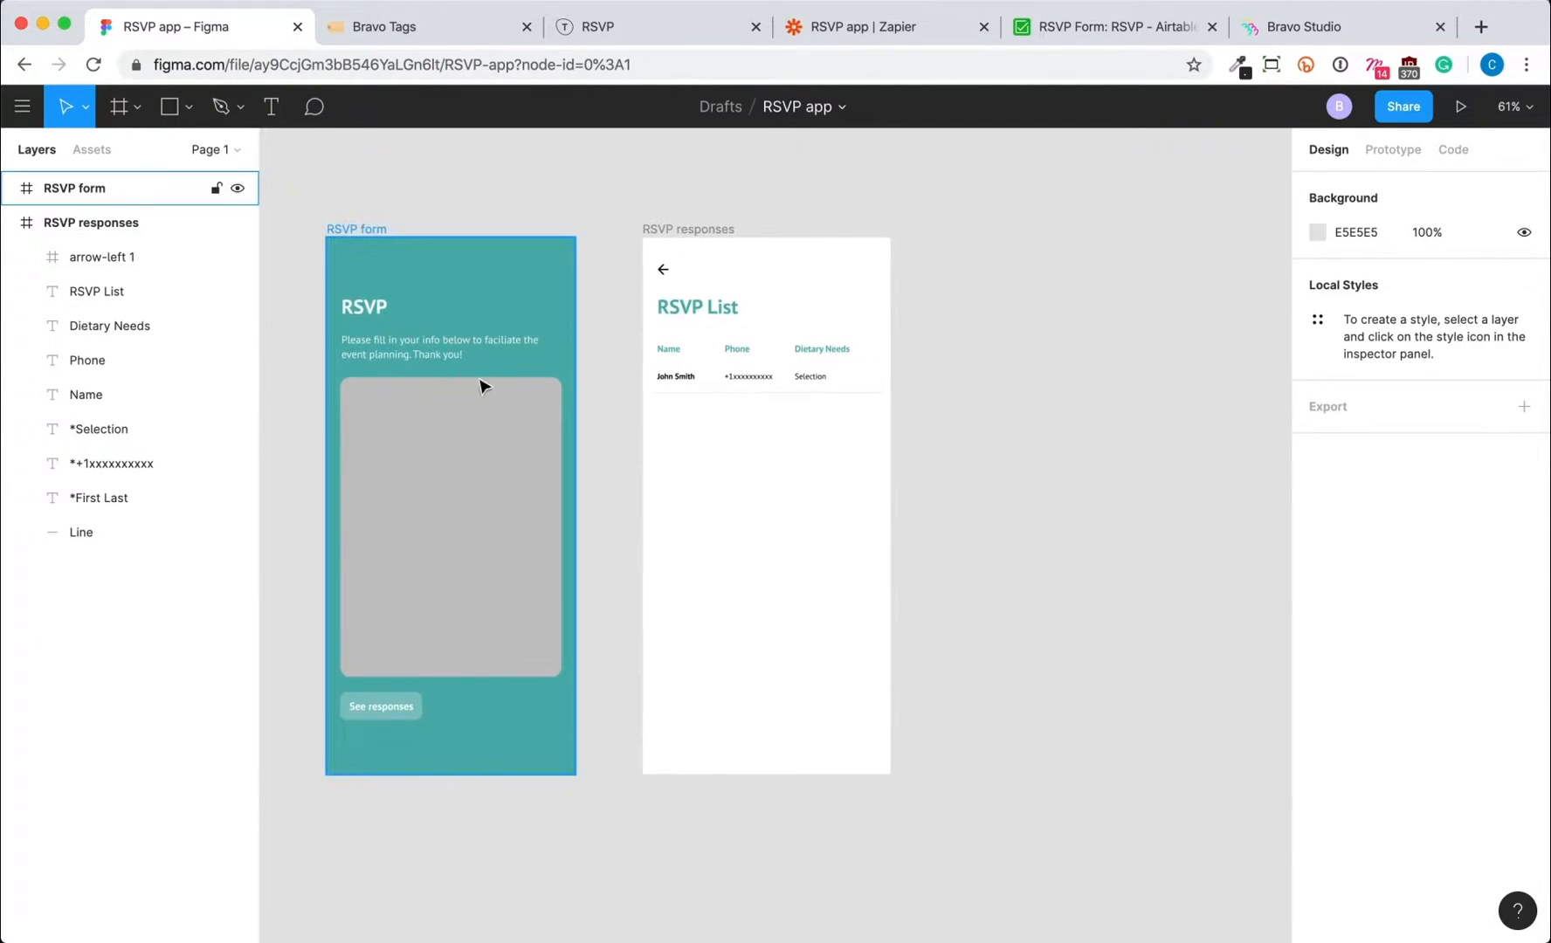
- Draw frames around the RSVP list header area and the John Smith row
left_click(117, 107)
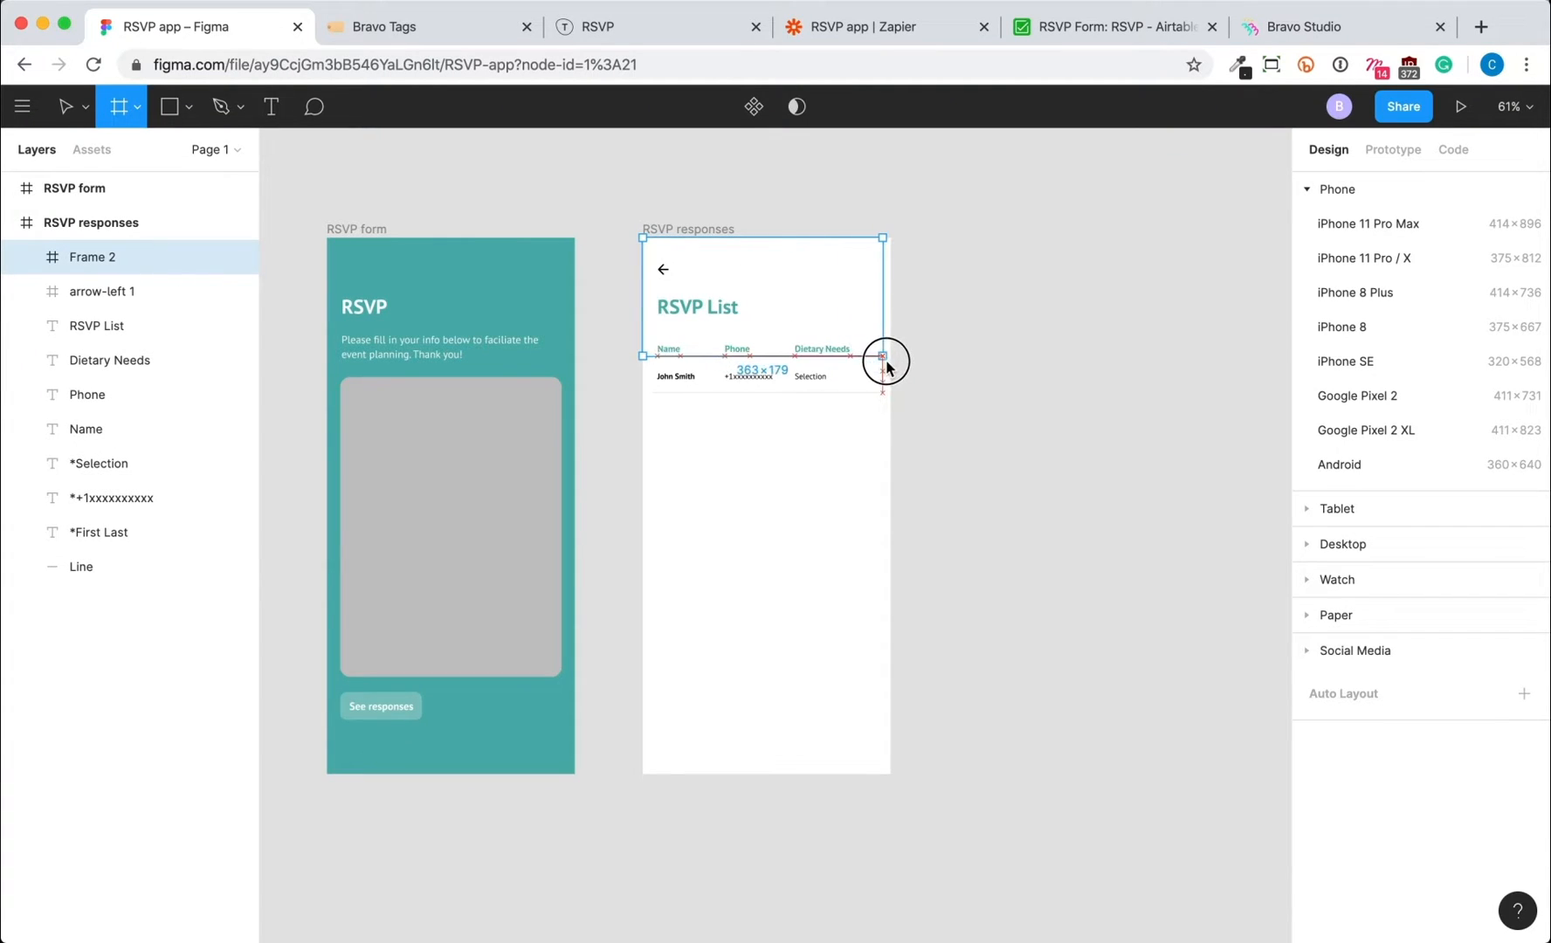
left_click_drag(882, 356, 889, 775)
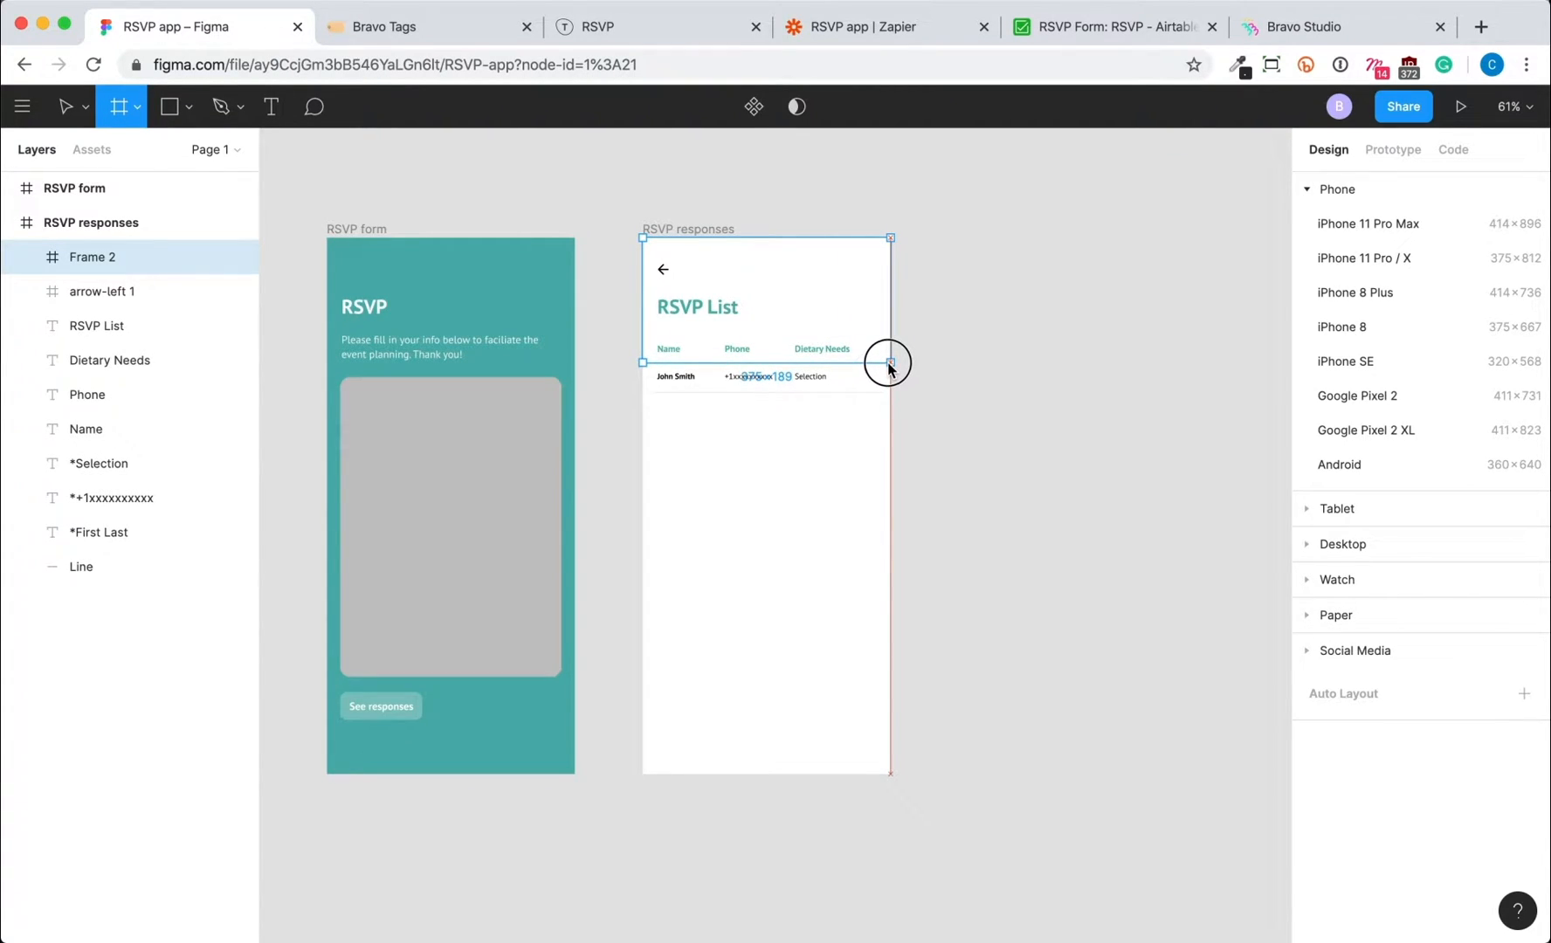
left_click_drag(889, 376, 889, 357)
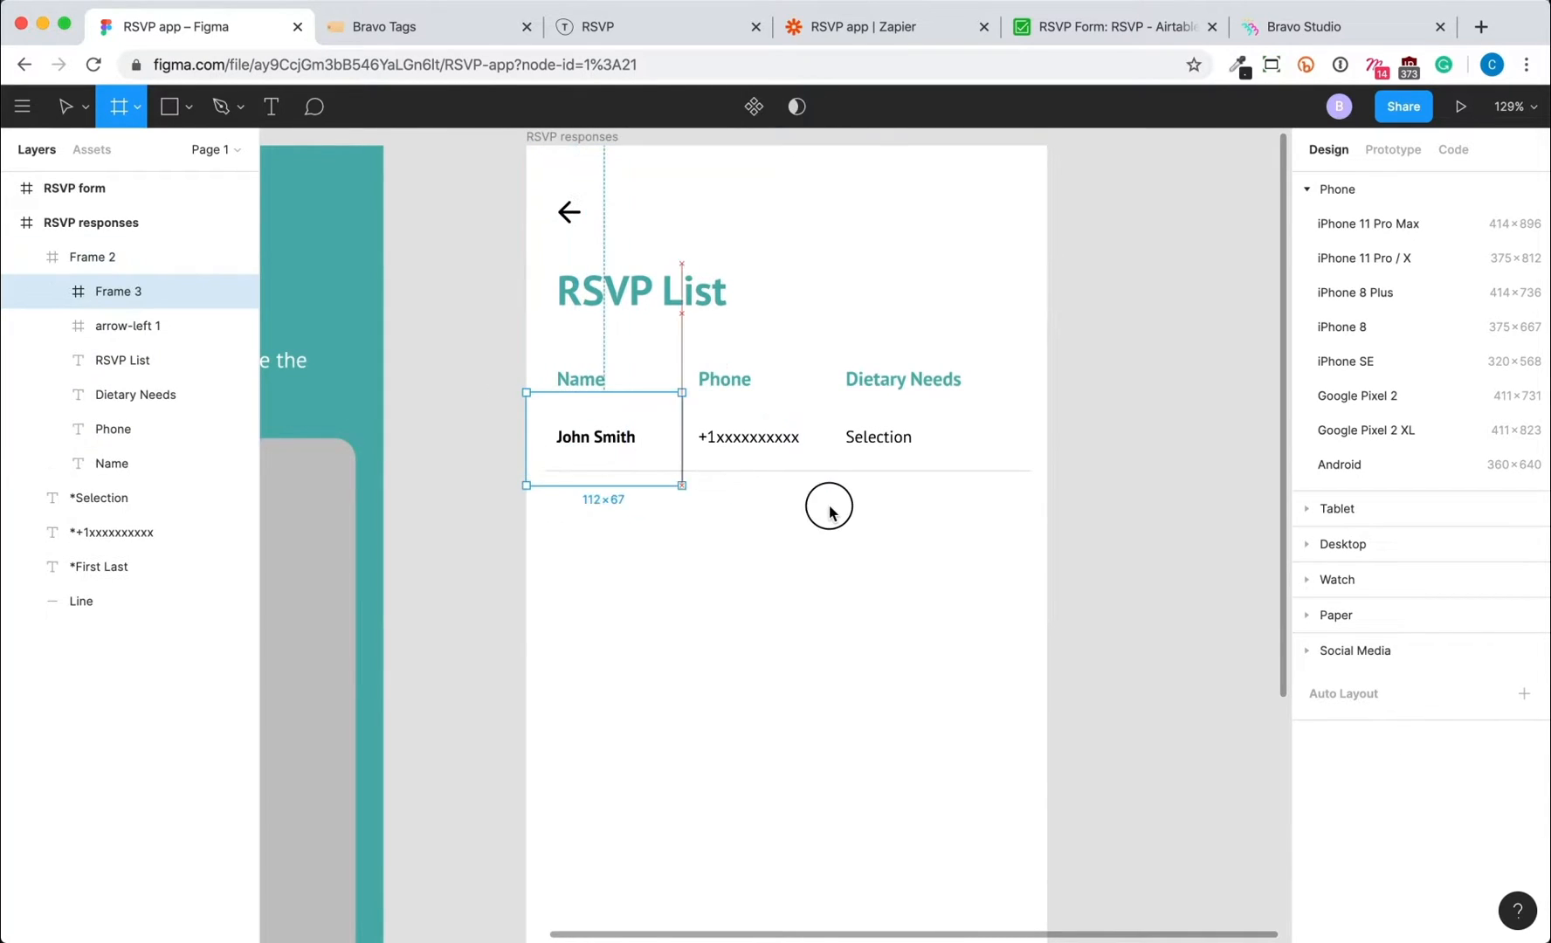
left_click_drag(683, 484, 1046, 482)
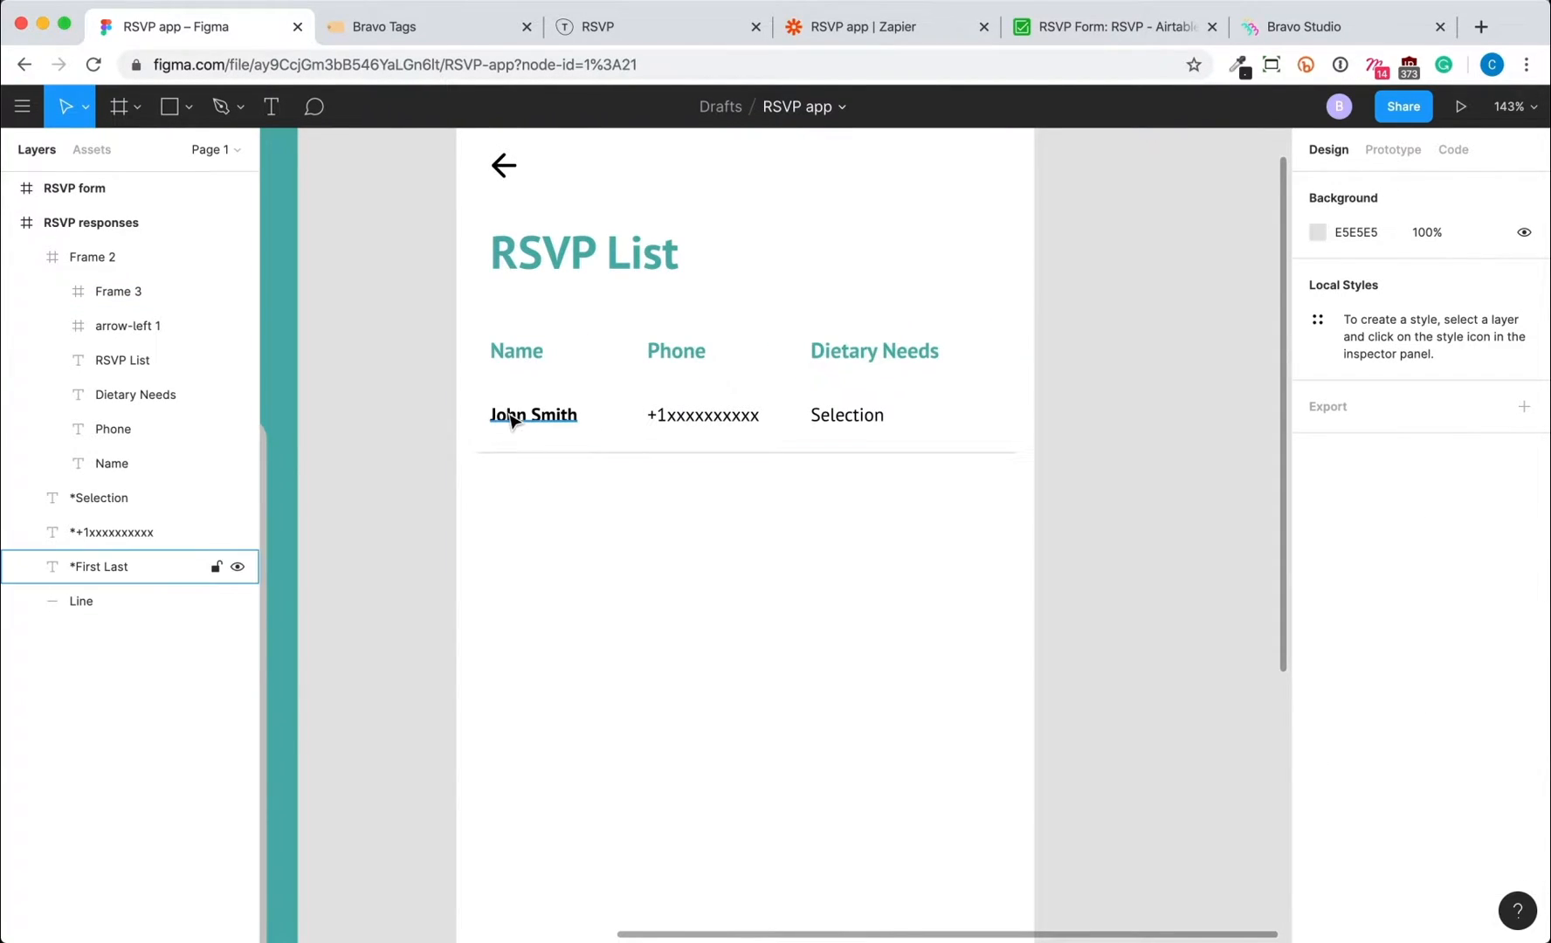
- Rename the John Smith row frame to *list [container]
left_click(117, 290)
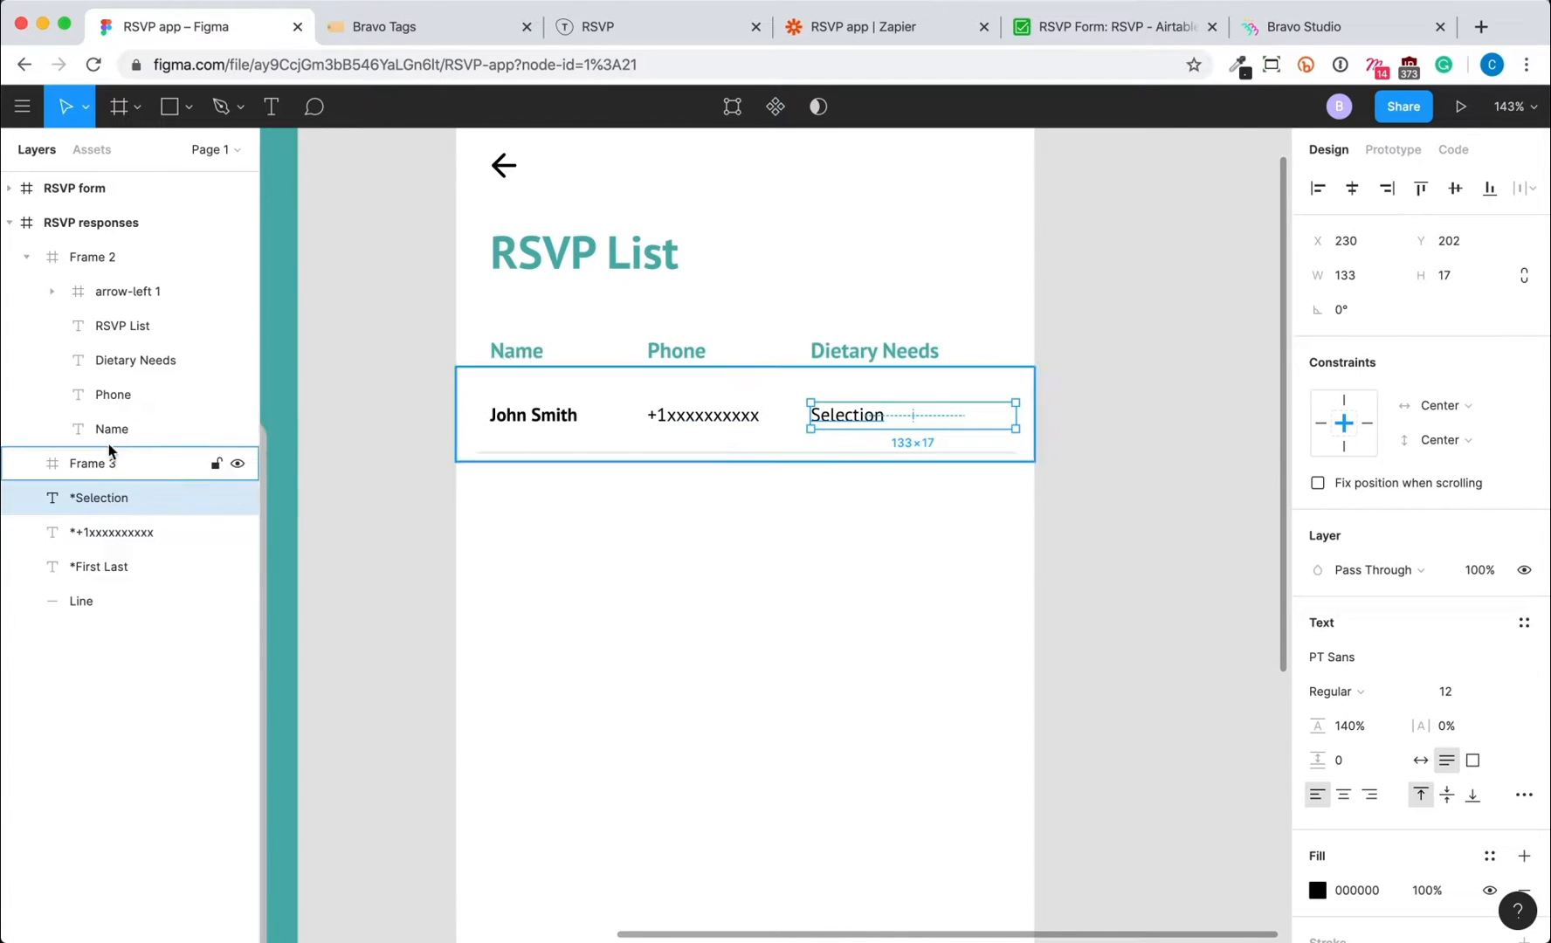
left_click(92, 257)
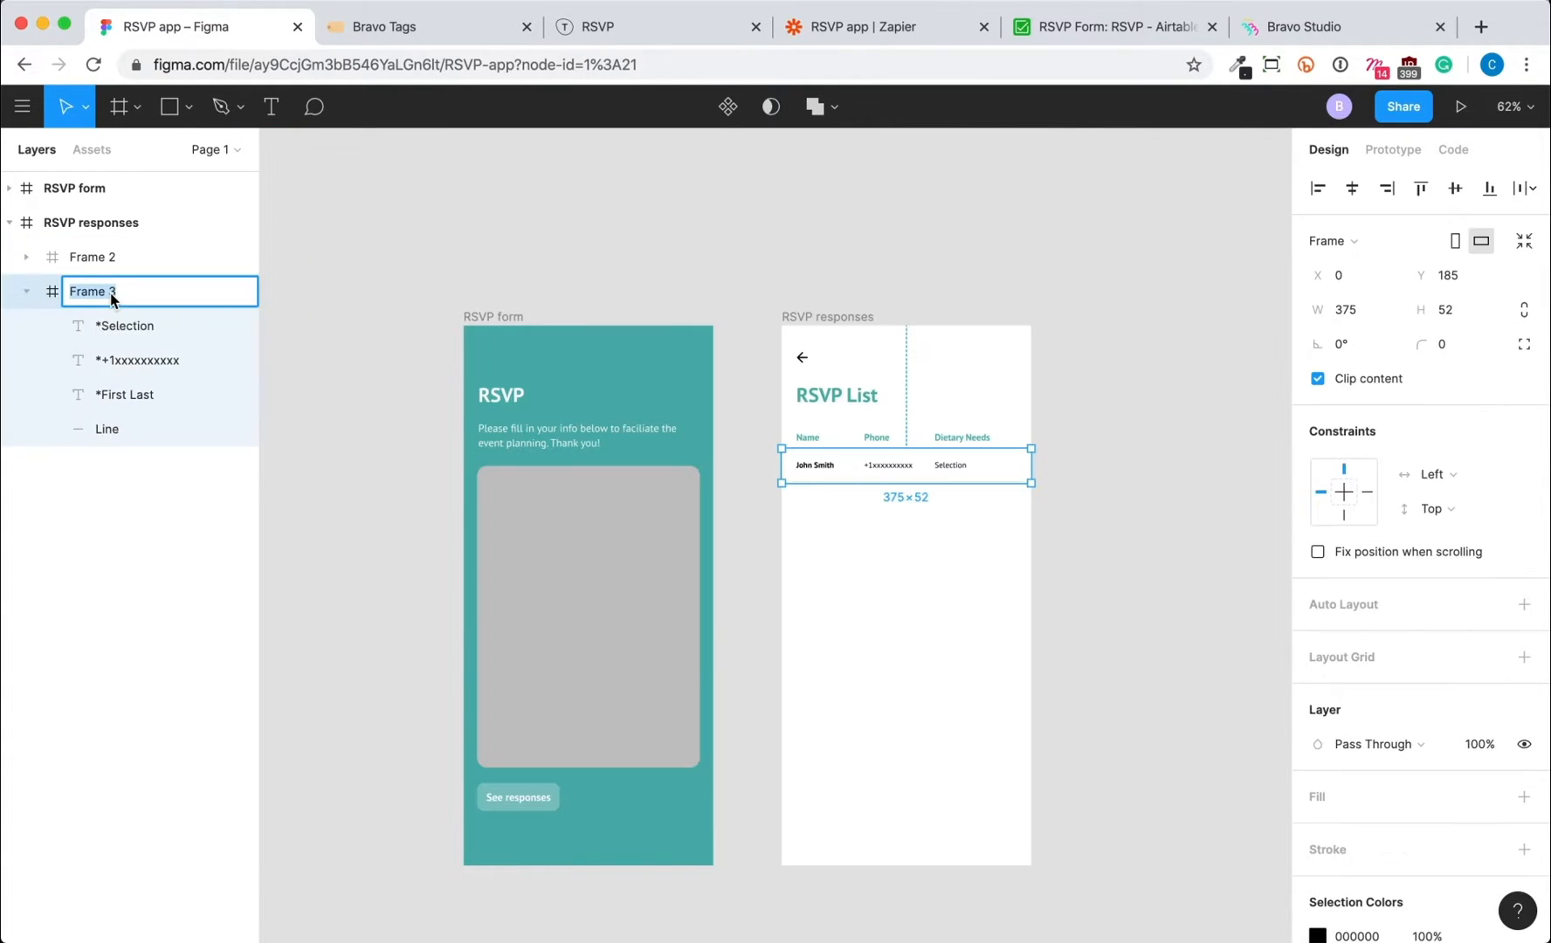
type("*list")
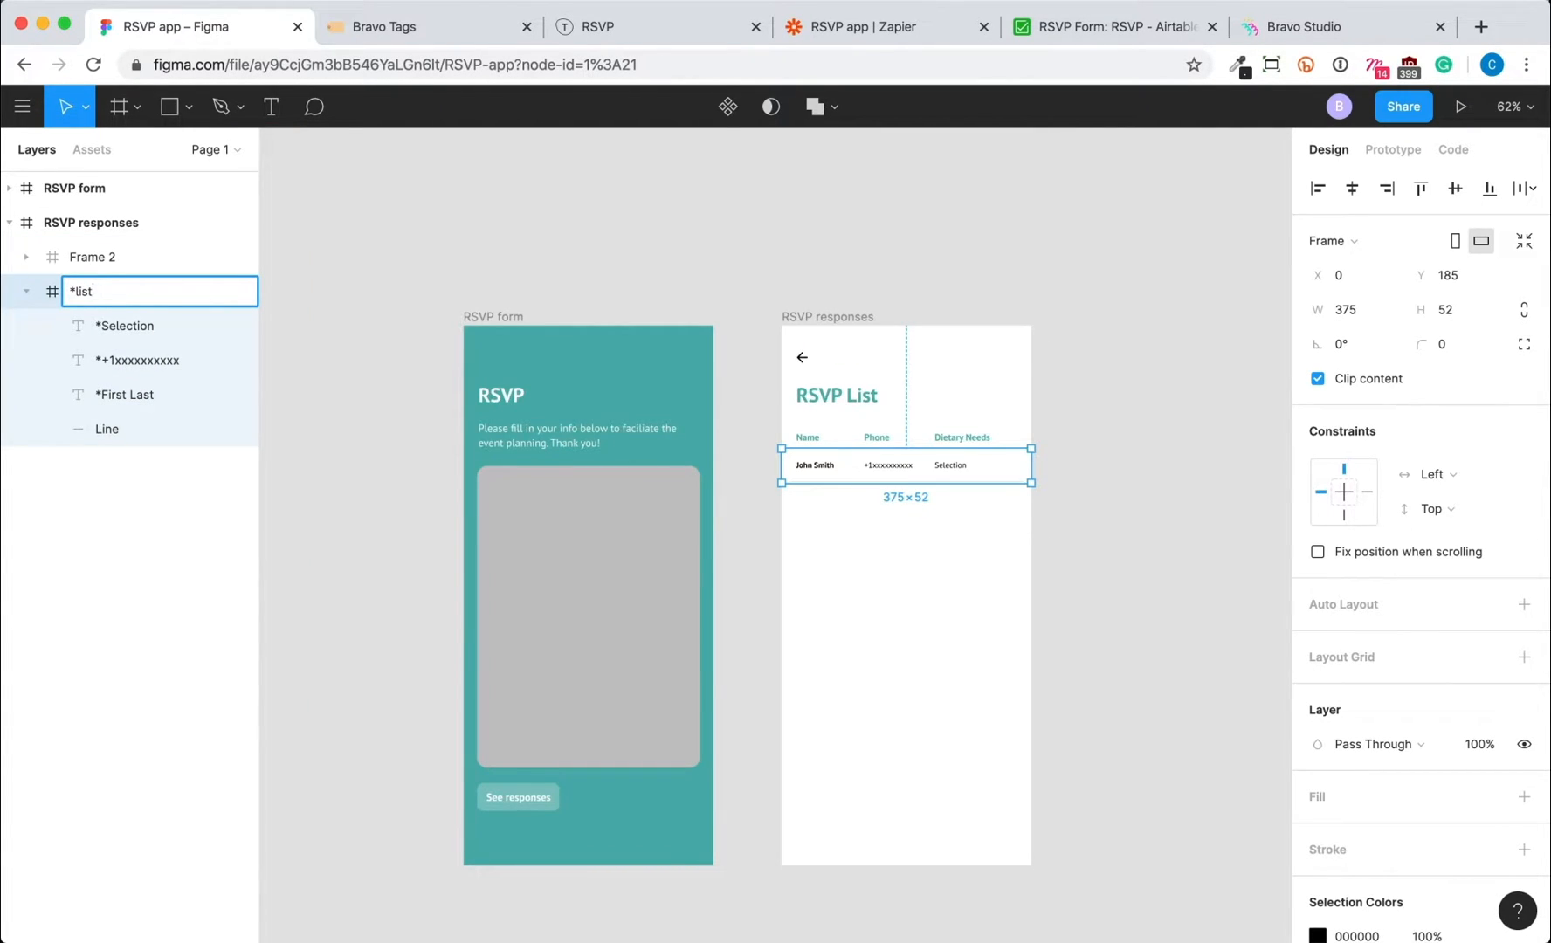
type("[container")
left_click(159, 256)
type("Section title")
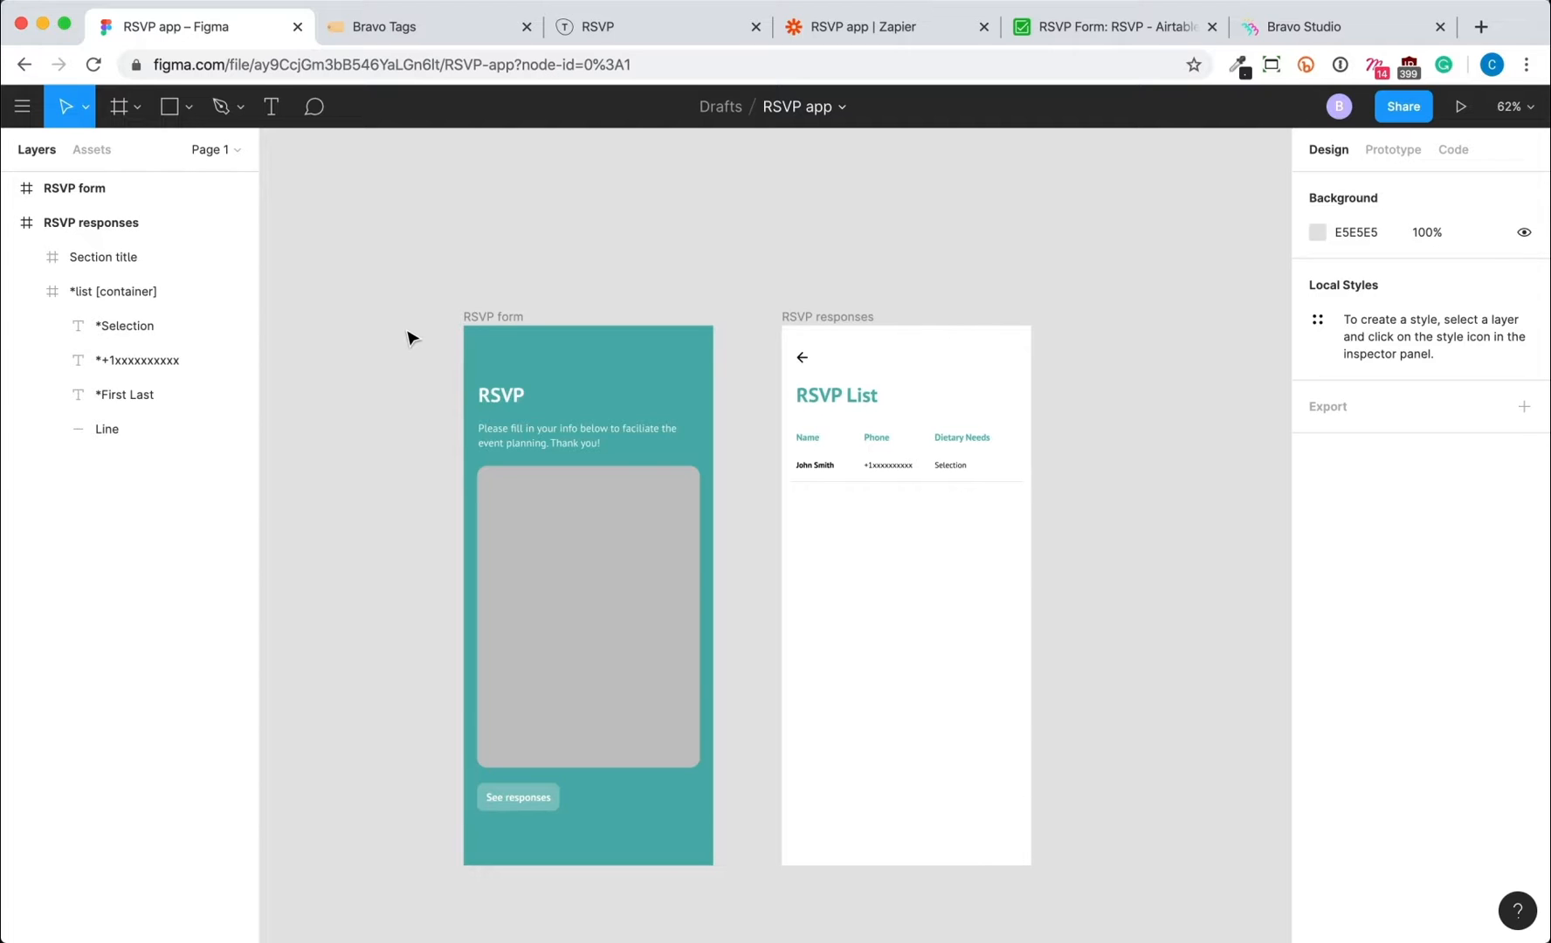
- Copy the Figma file's share link and paste it into Bravo Studio's import field
left_click(1401, 107)
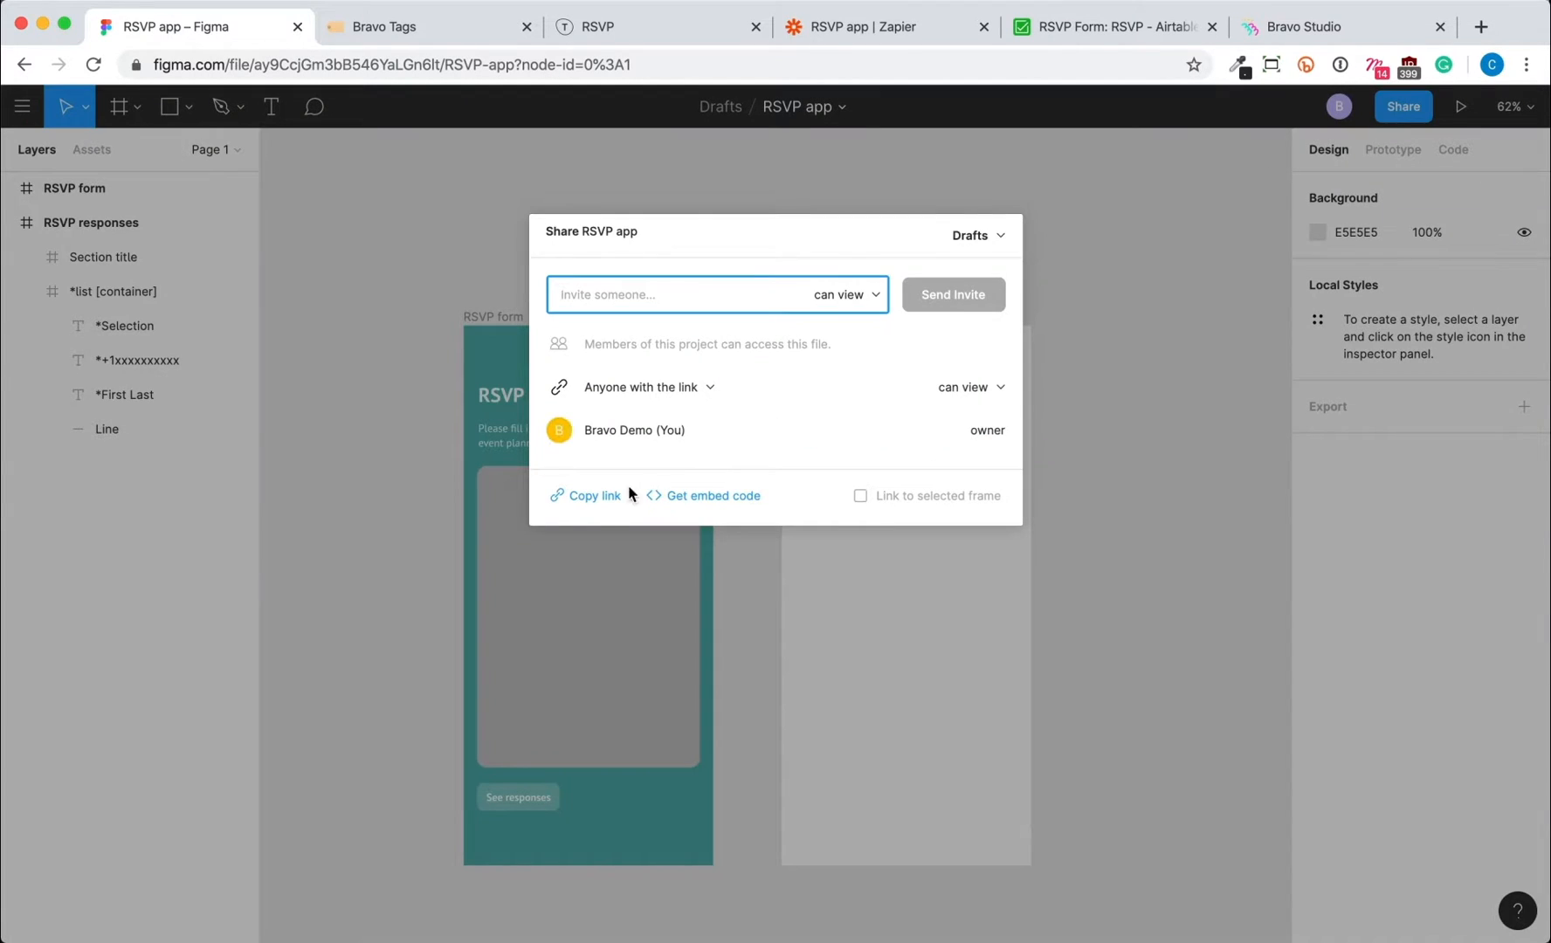
left_click(1343, 26)
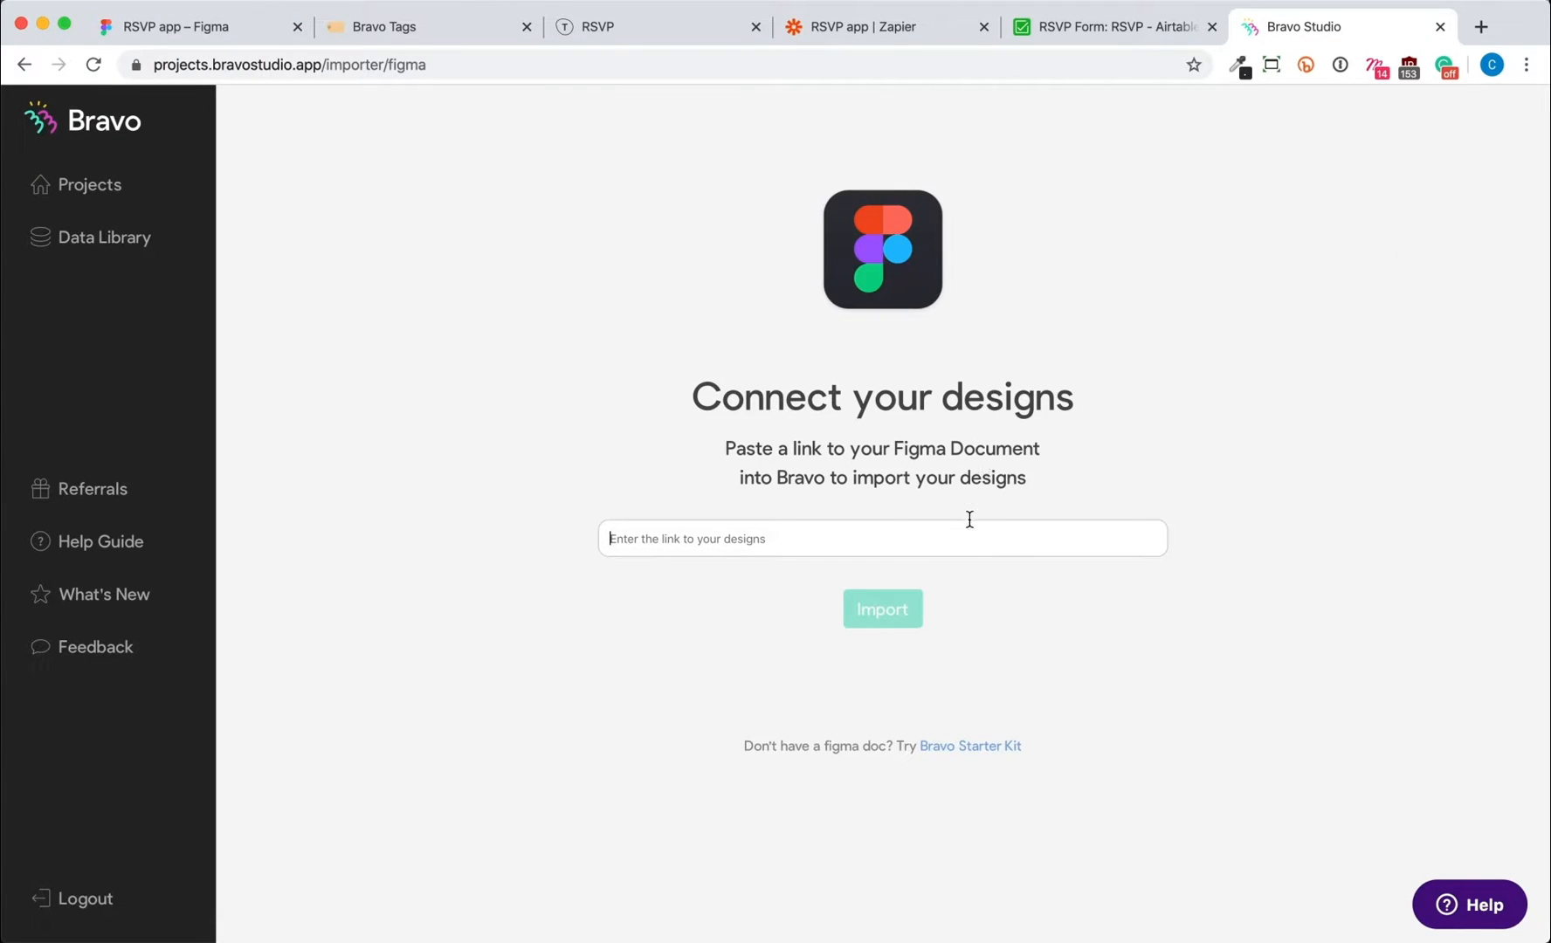
left_click(882, 609)
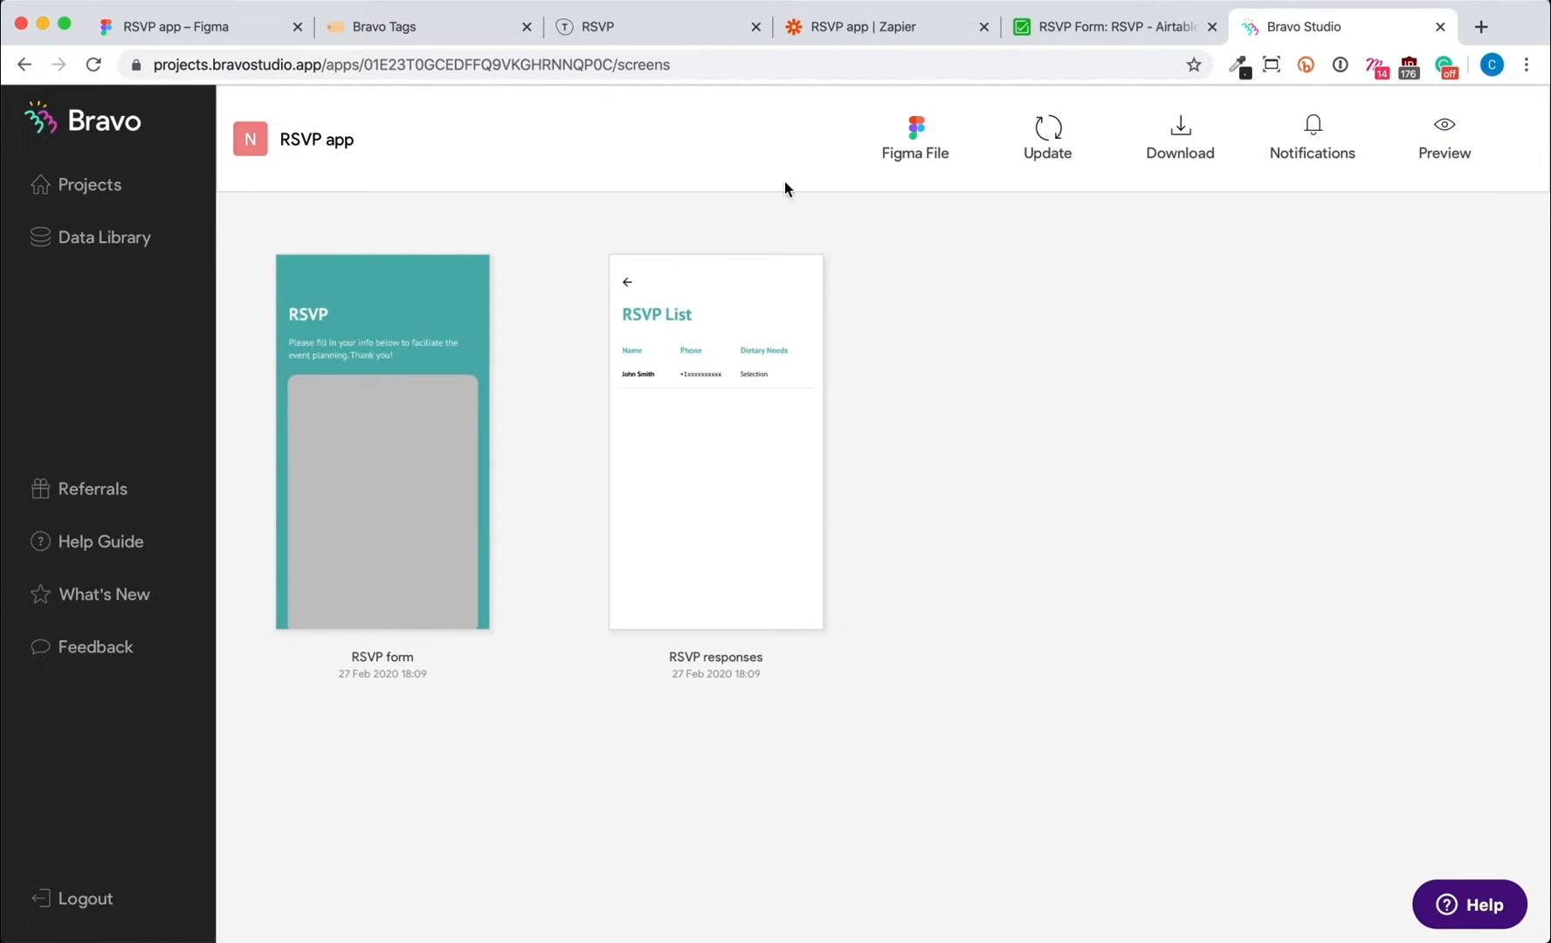
- Confirm the Typeform New Entry trigger with the first account and the RSVP form, then test it
left_click(874, 26)
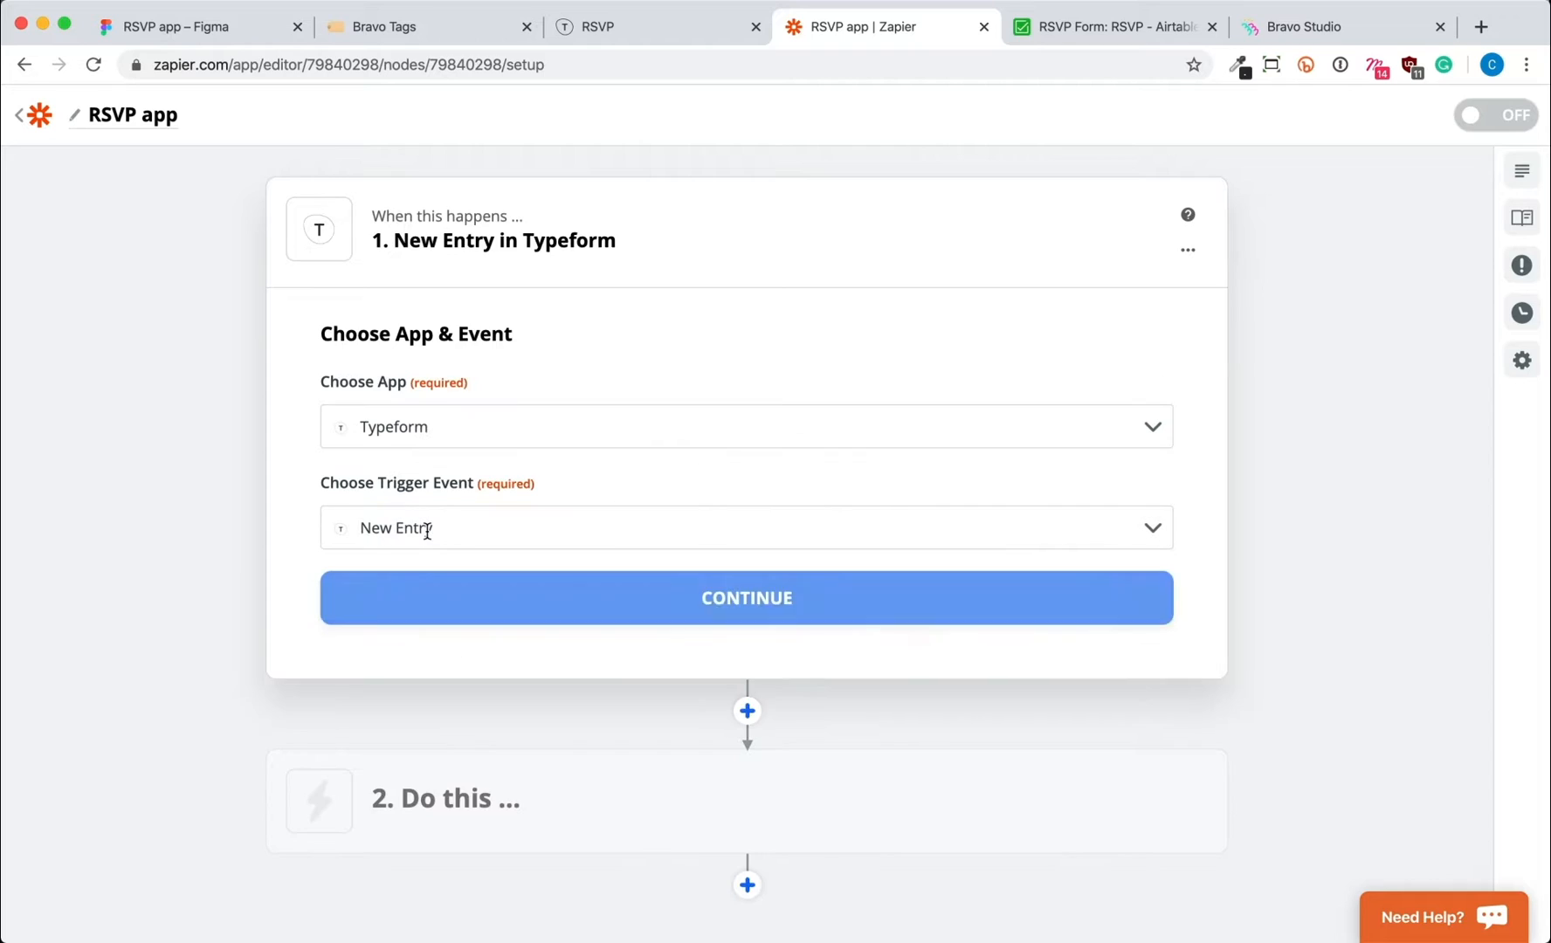
left_click(746, 597)
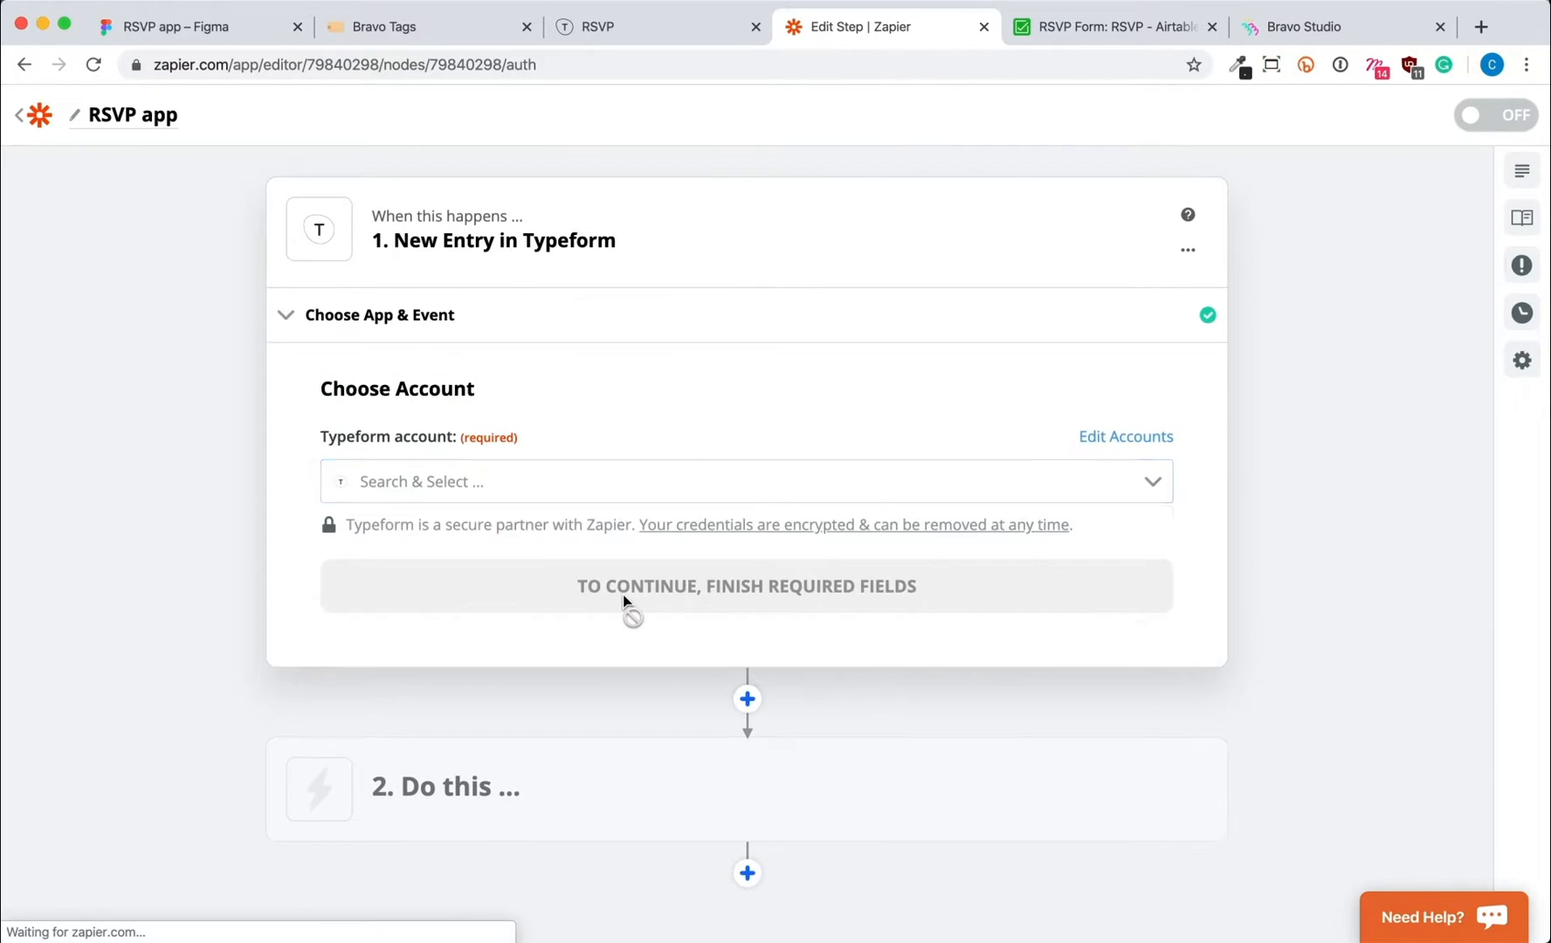
left_click(745, 482)
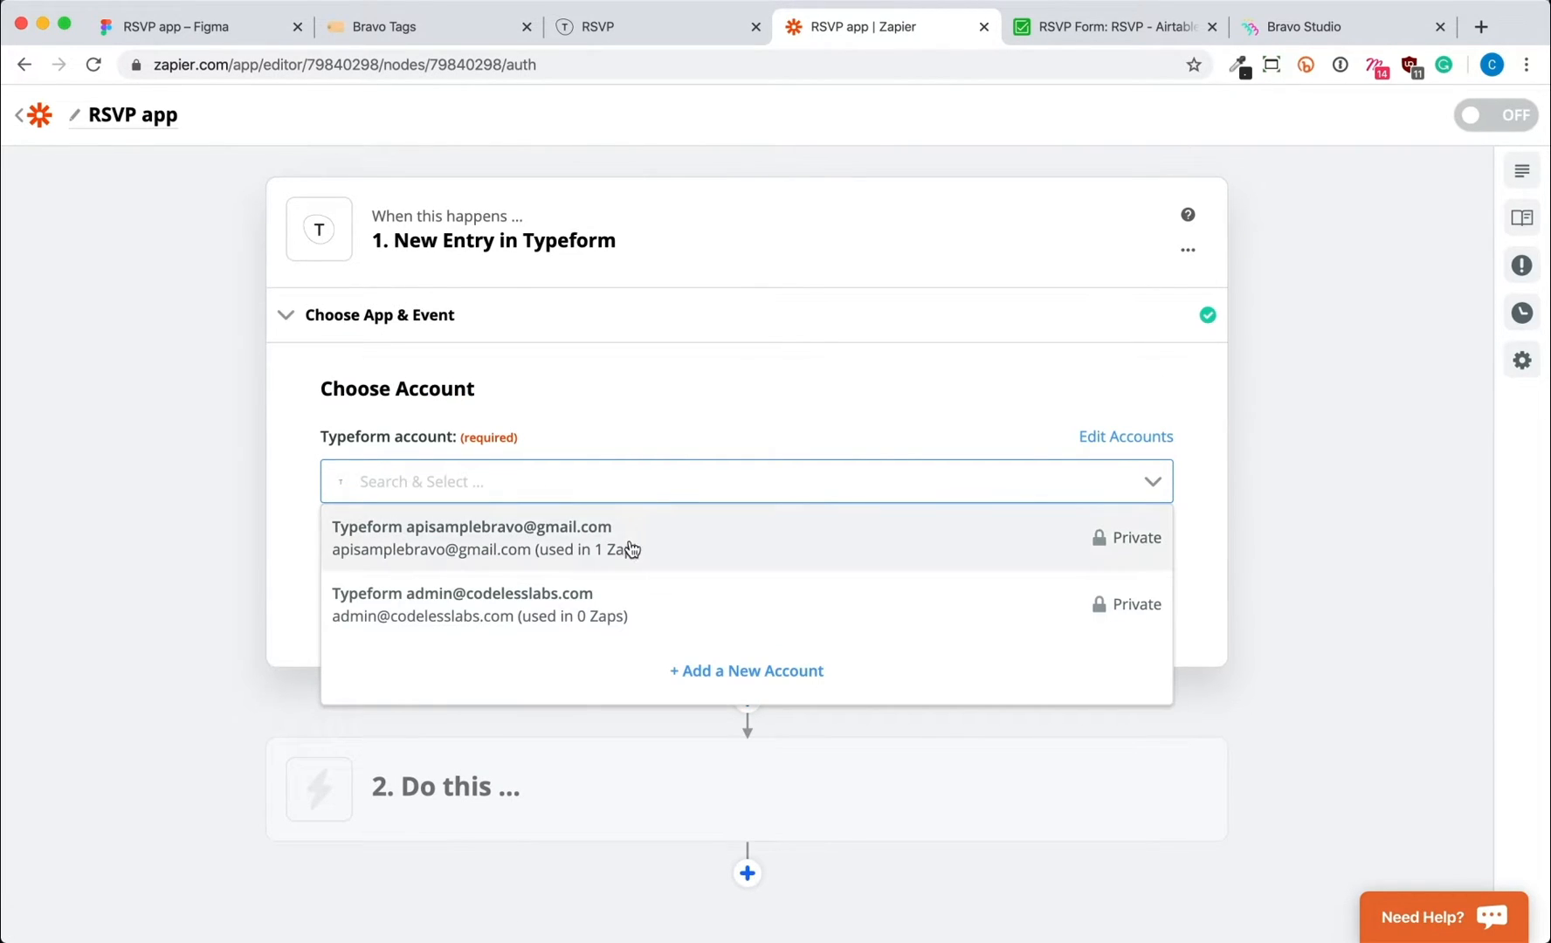
left_click(471, 536)
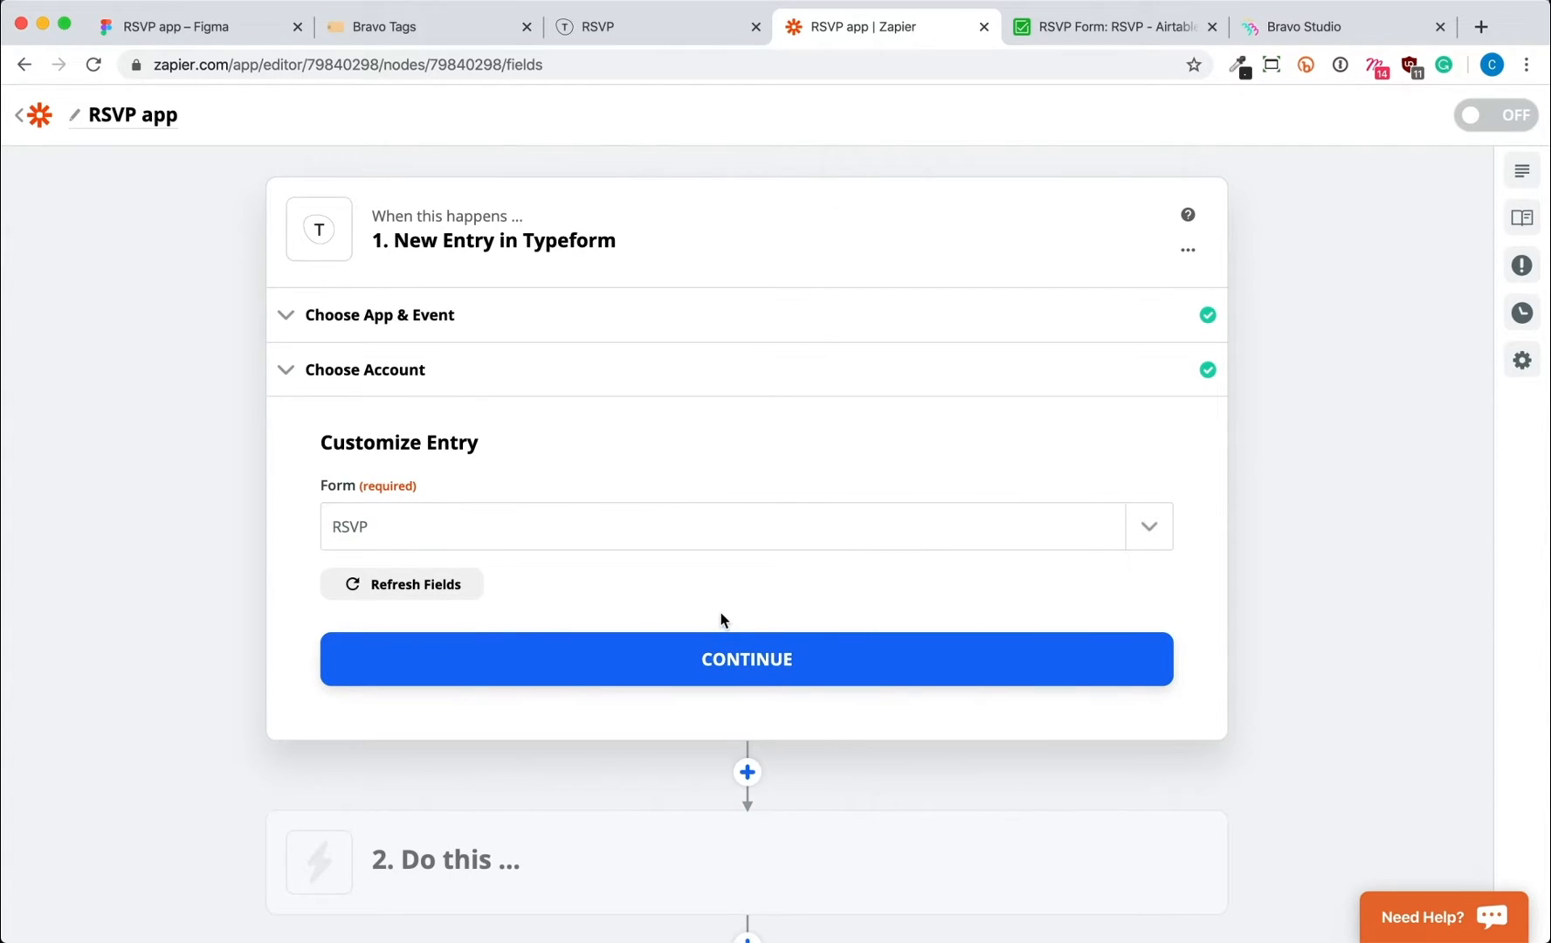
left_click(746, 660)
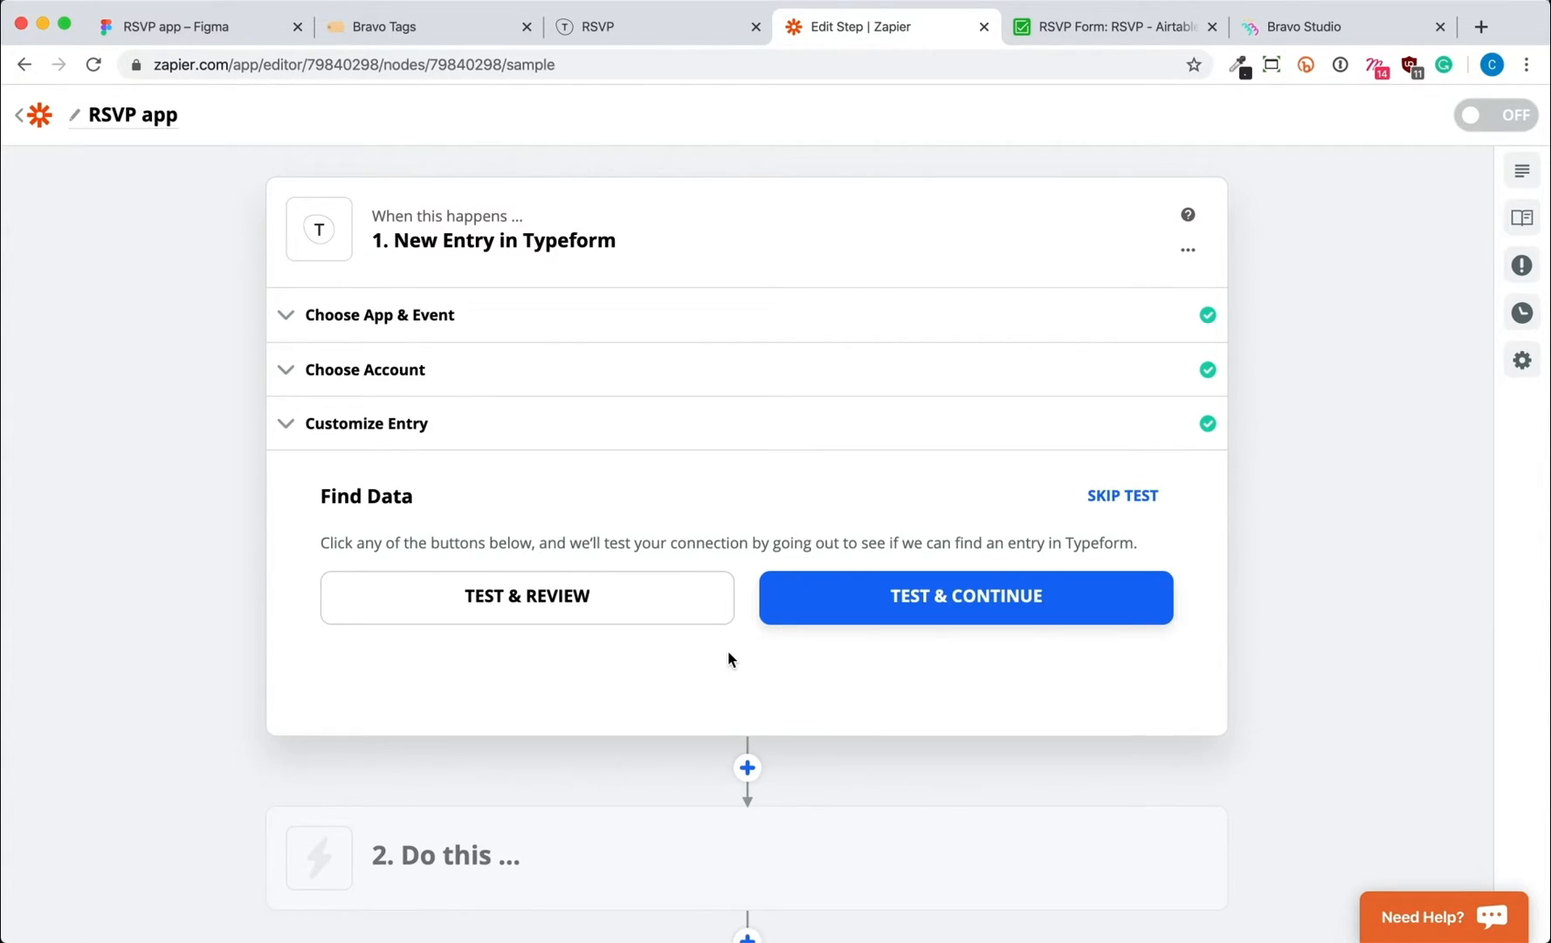
left_click(965, 595)
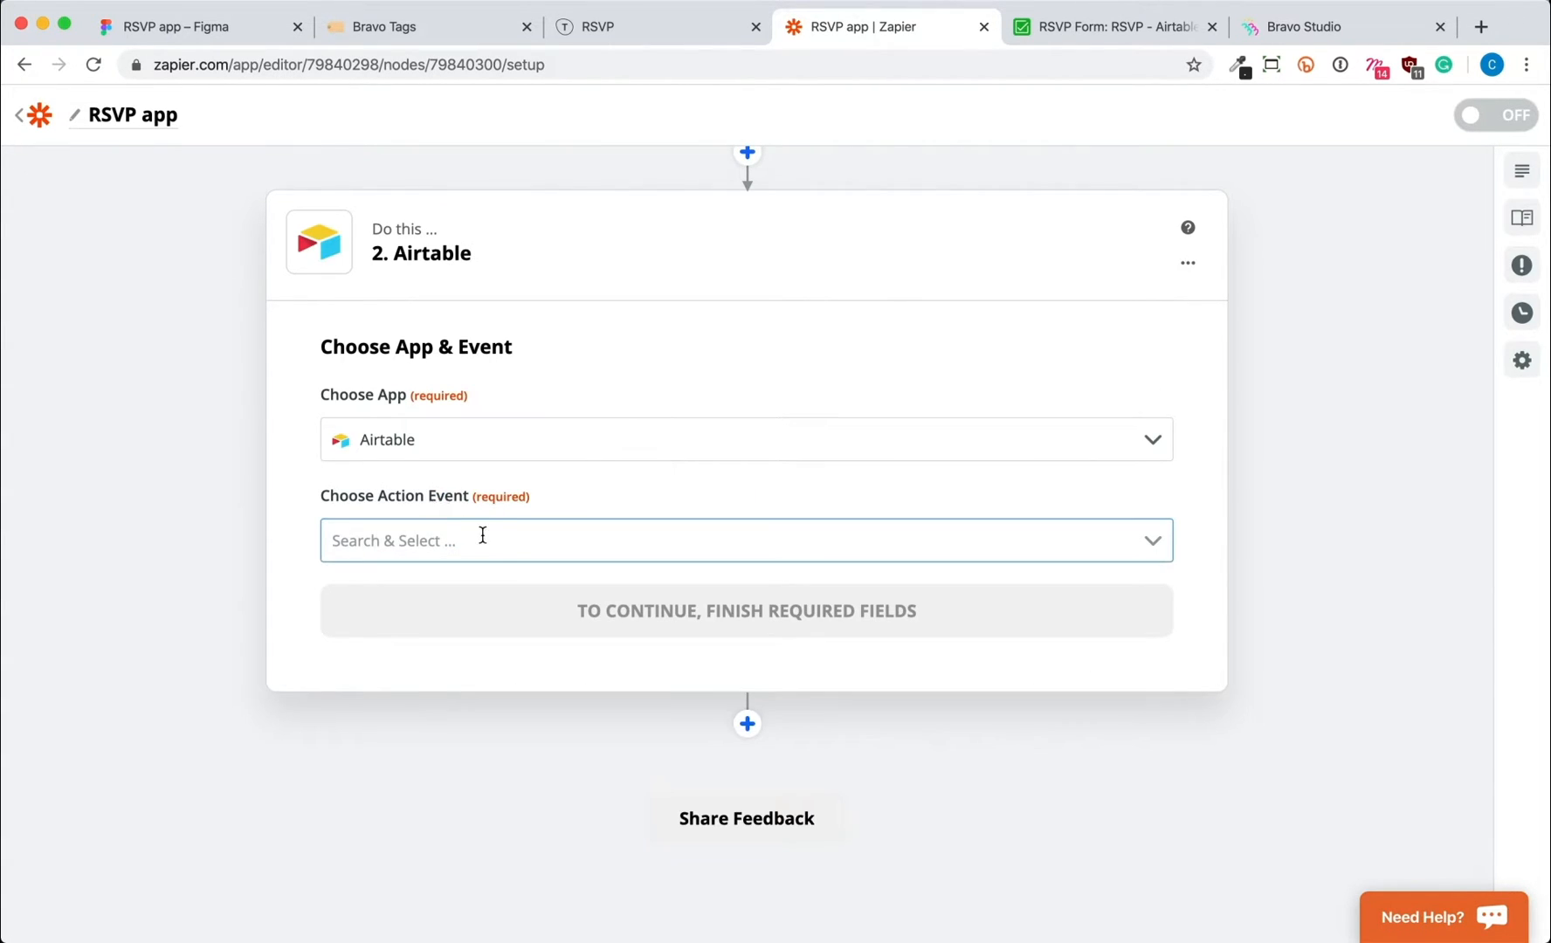
- Make the Airtable action Create Record and connect the Airtable account
left_click(746, 539)
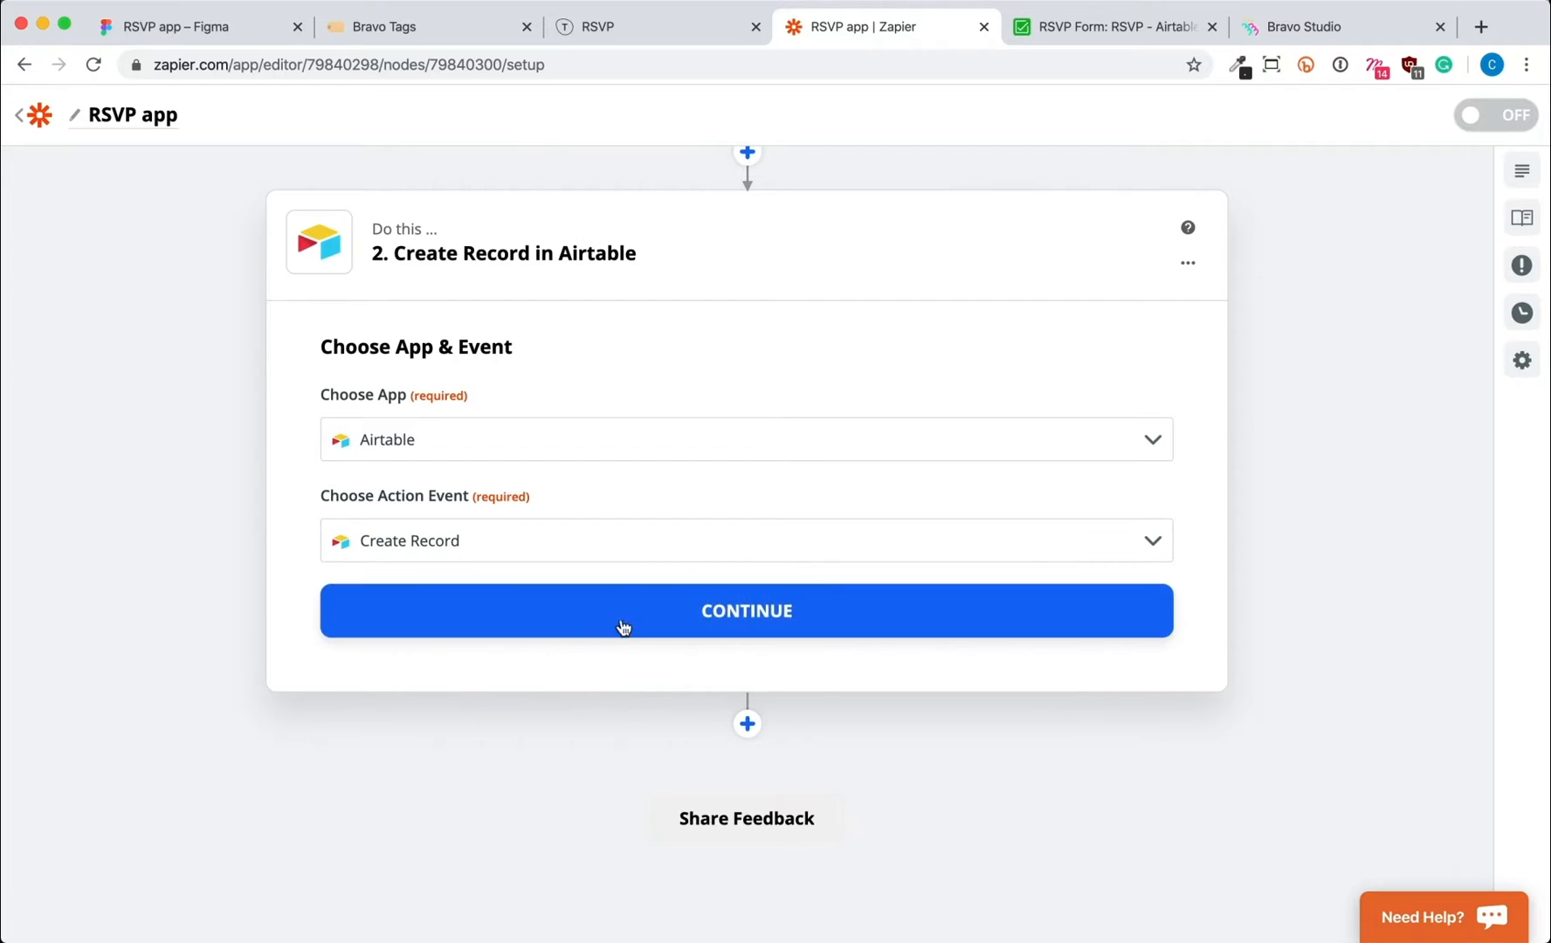
left_click(745, 609)
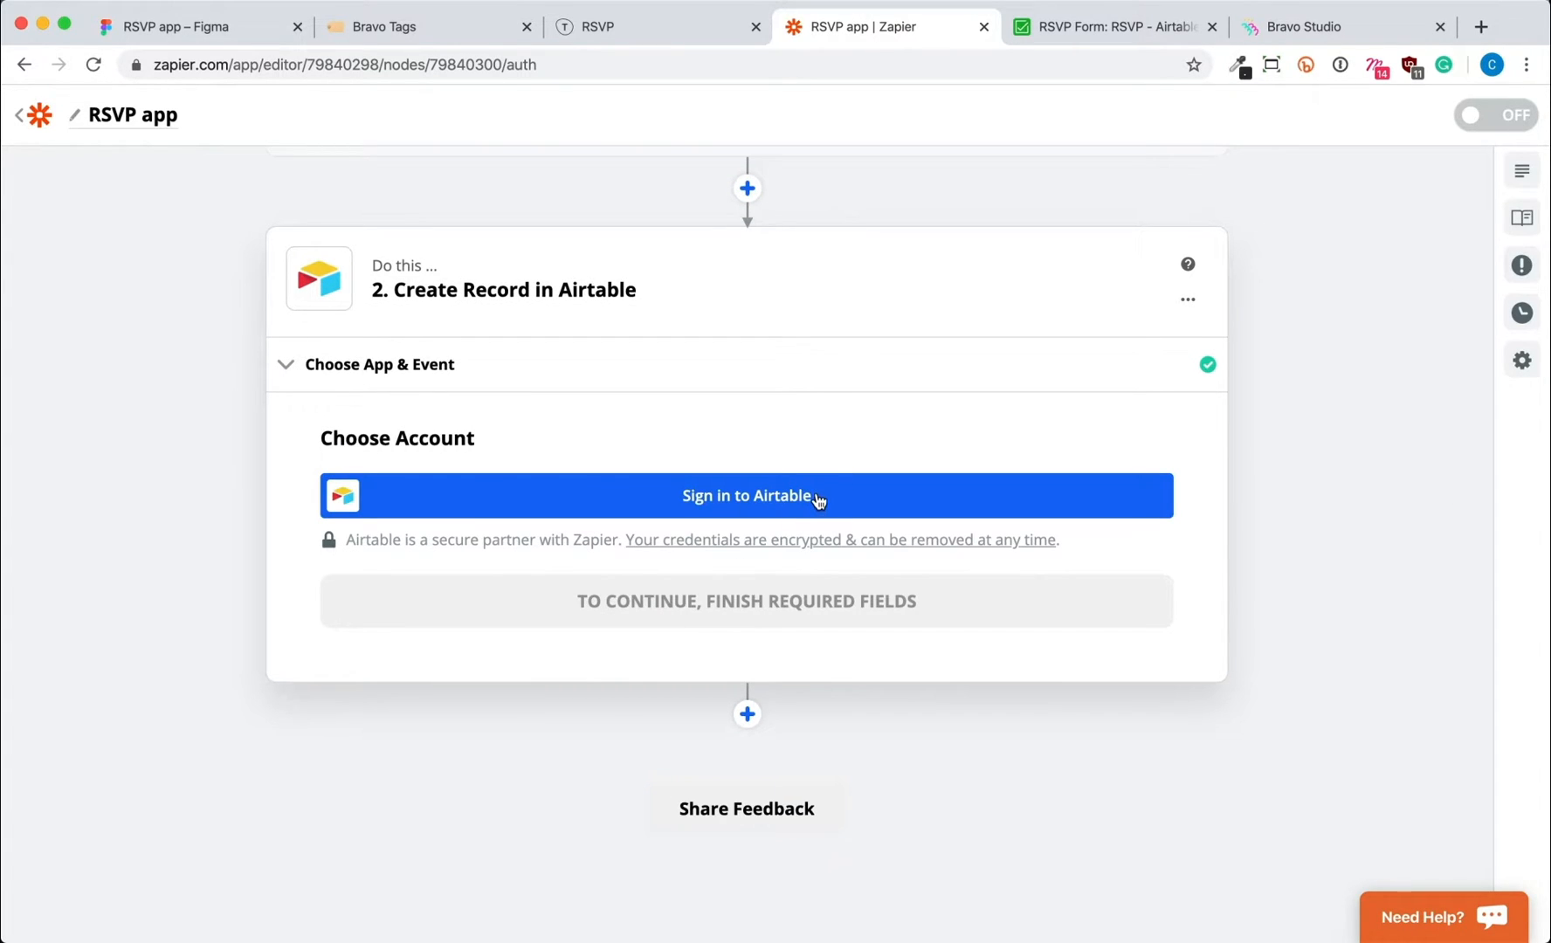
left_click(745, 496)
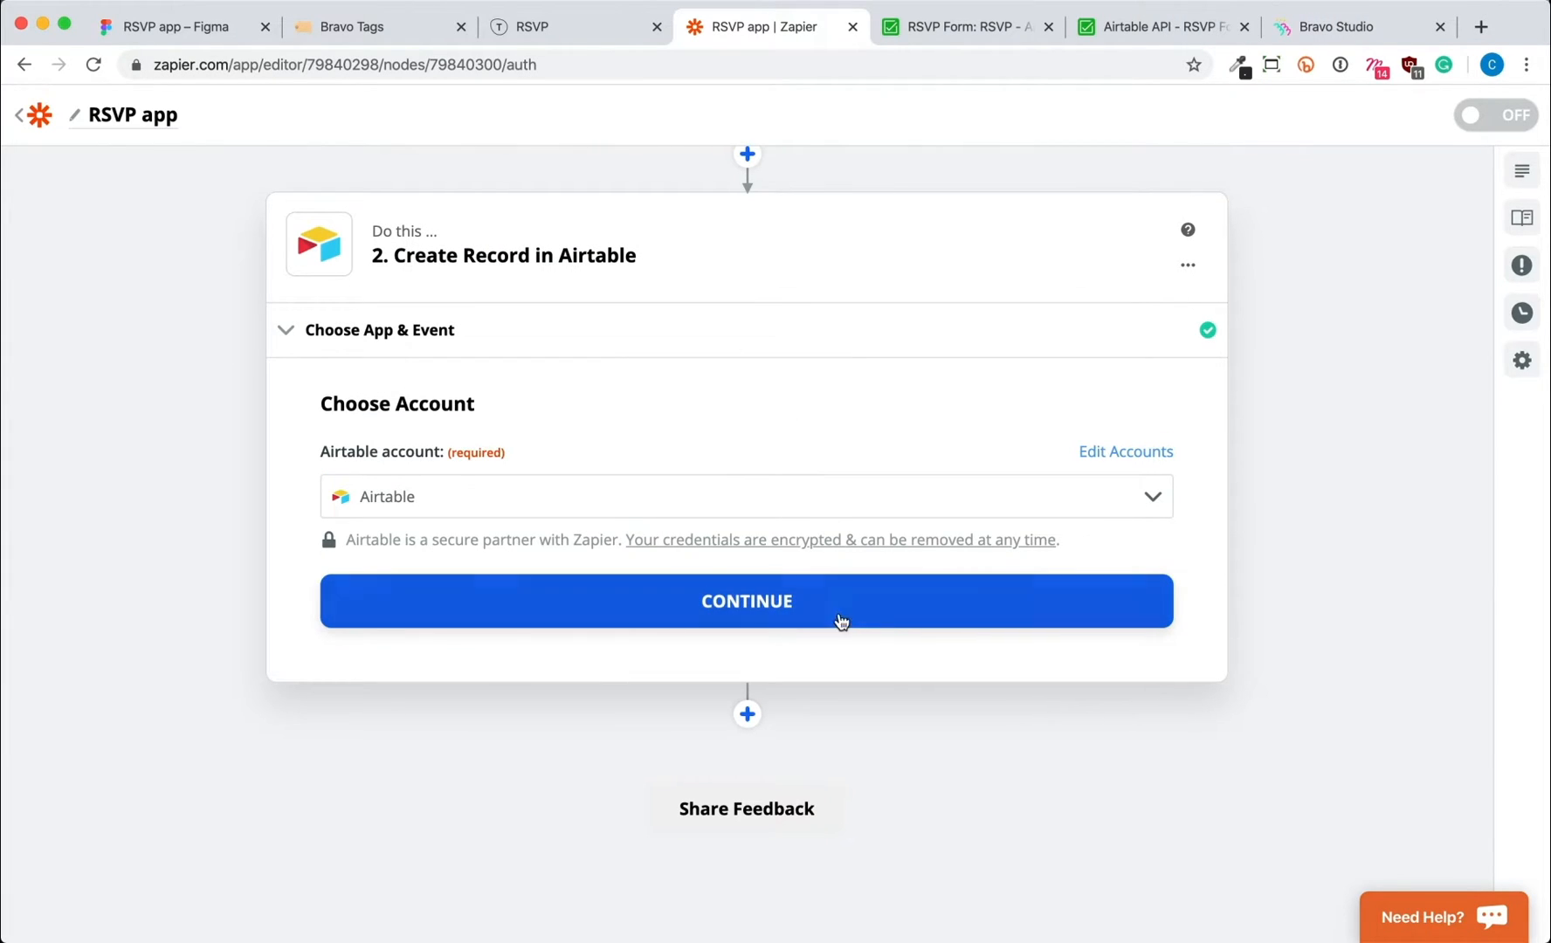
left_click(745, 600)
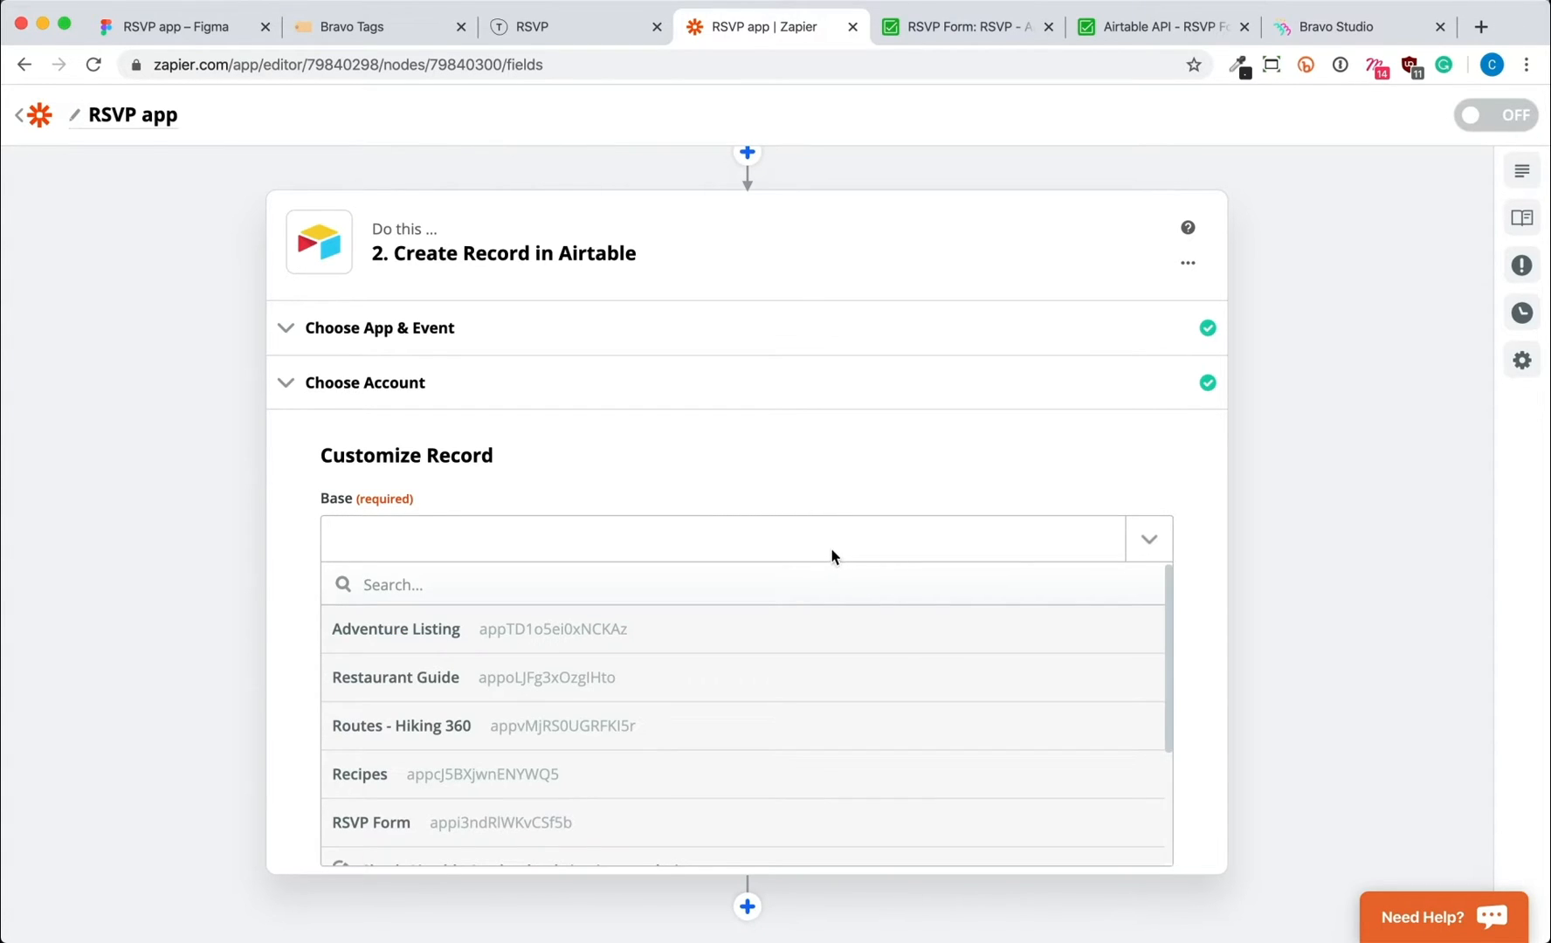
- Target the RSVP Form base and its RSVP table
left_click(371, 821)
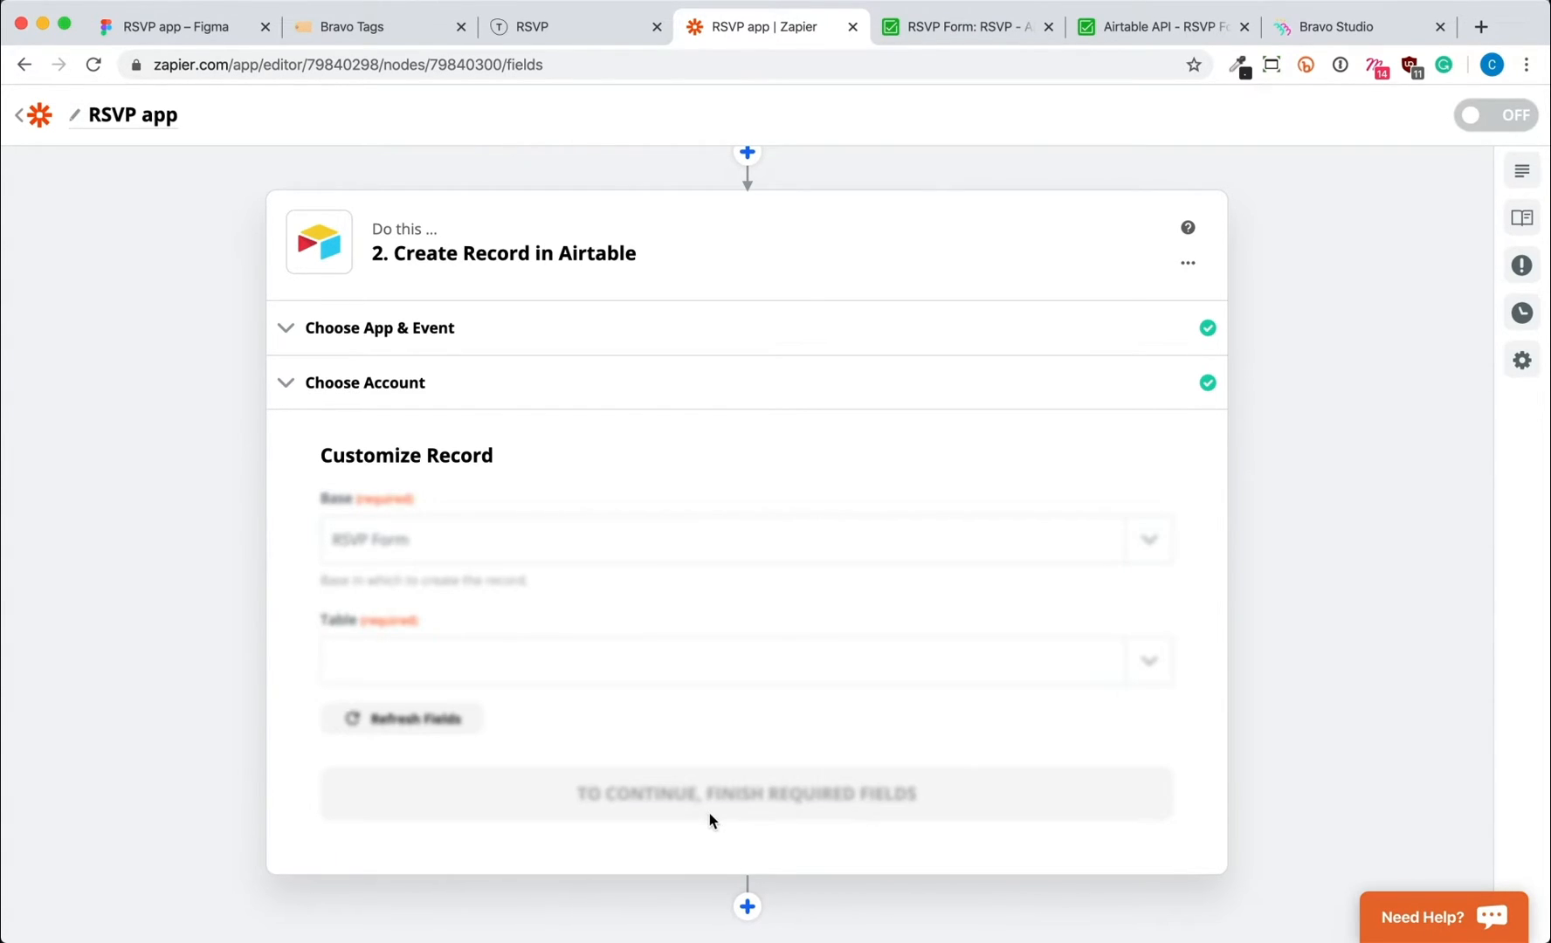
left_click(402, 720)
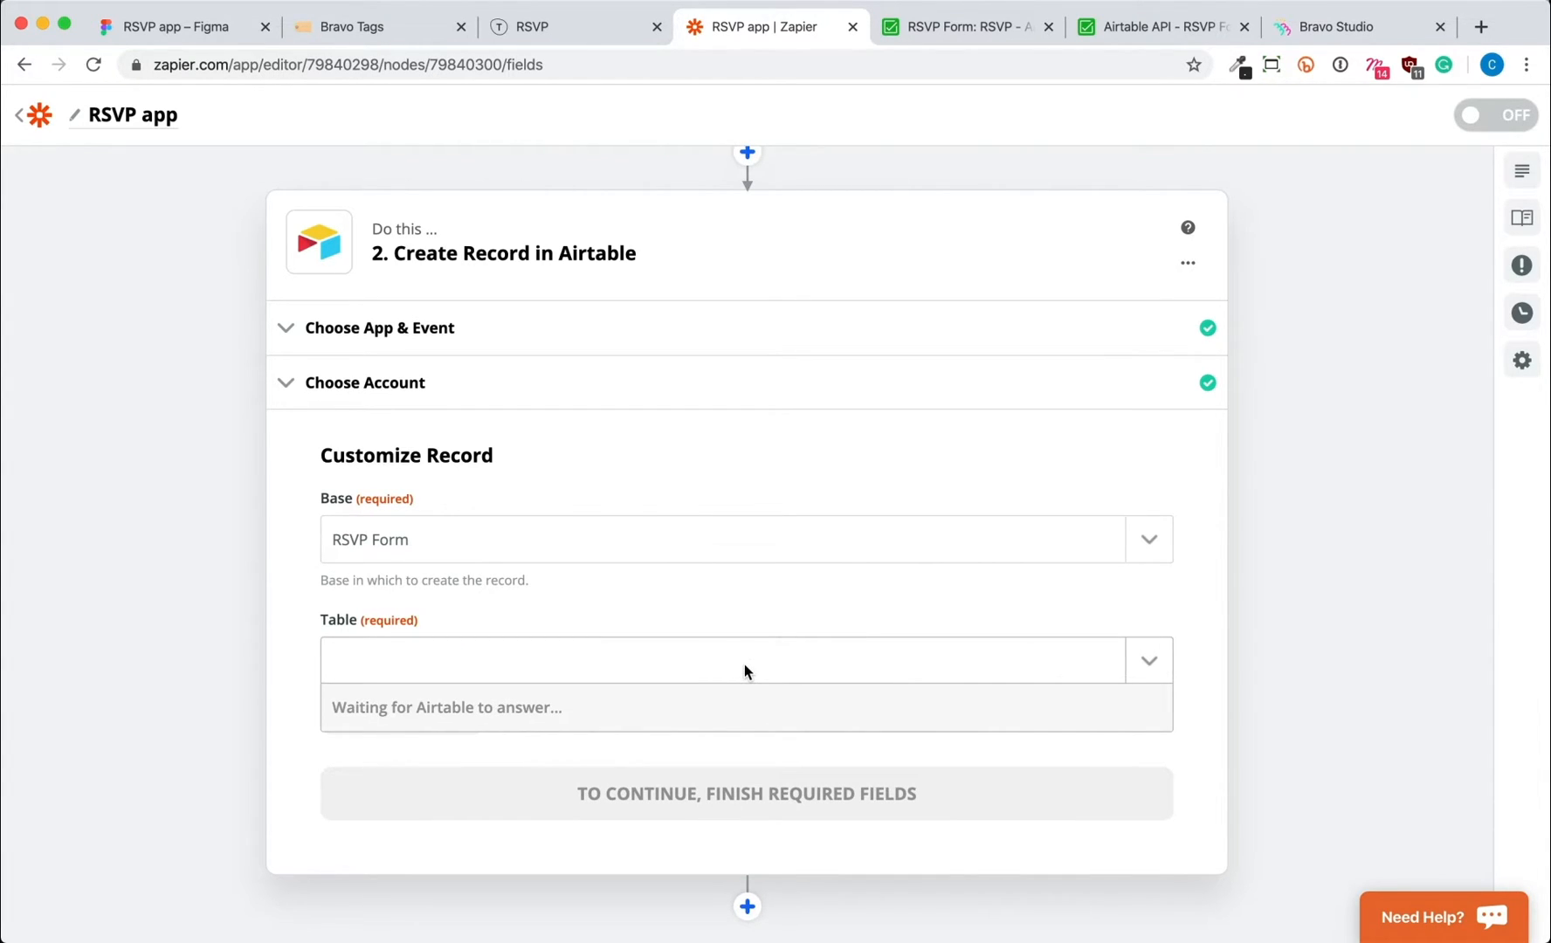
left_click(746, 660)
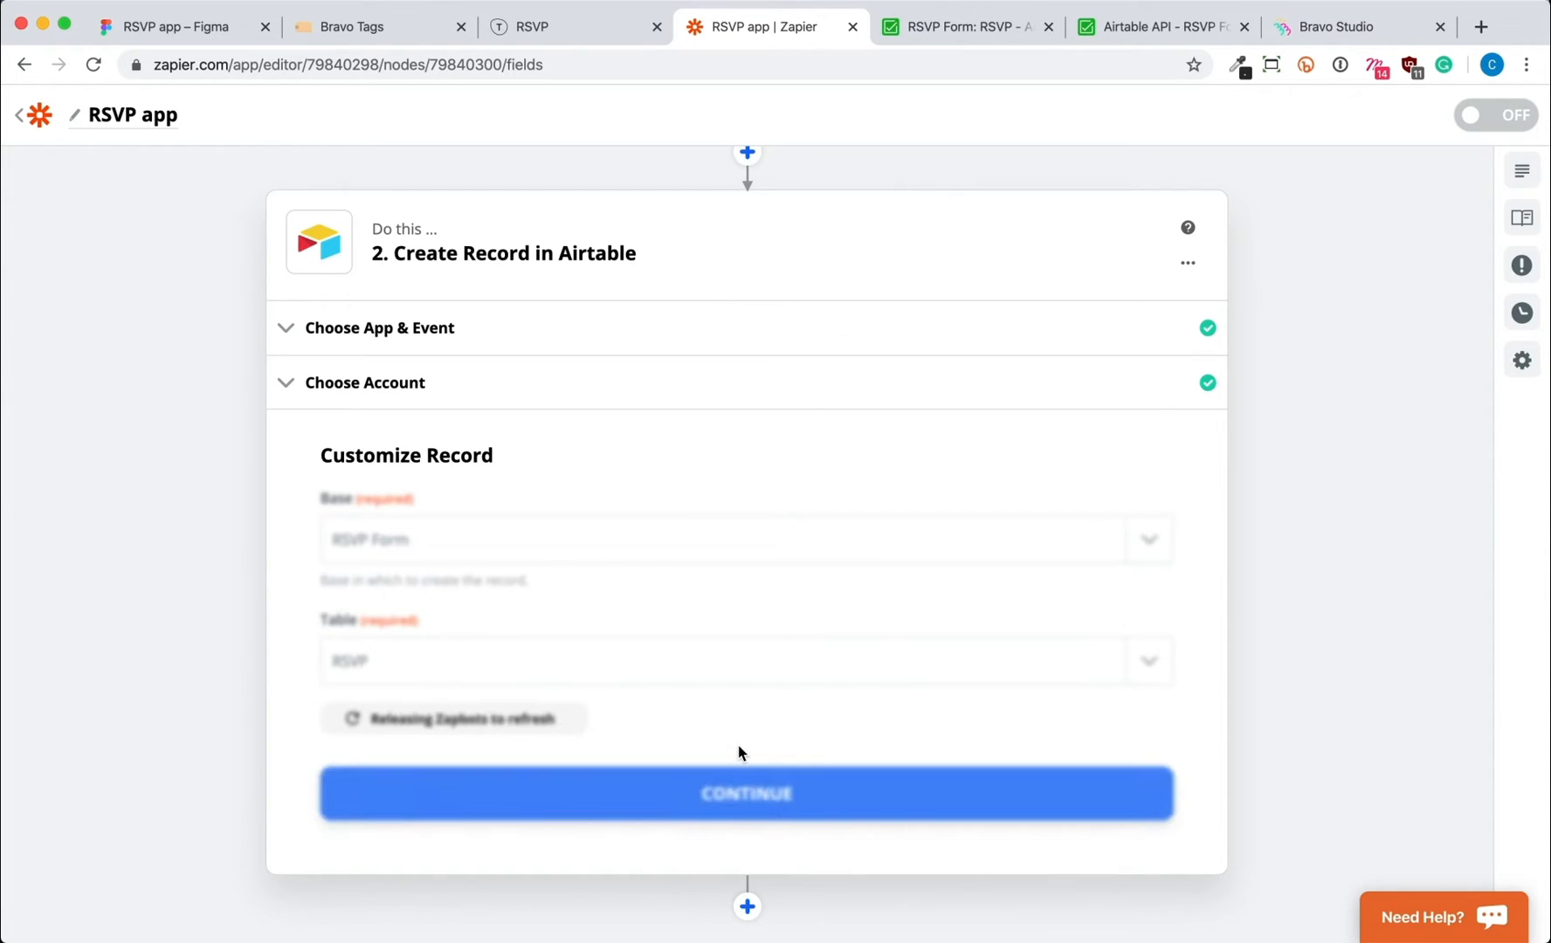
scroll("down", 3)
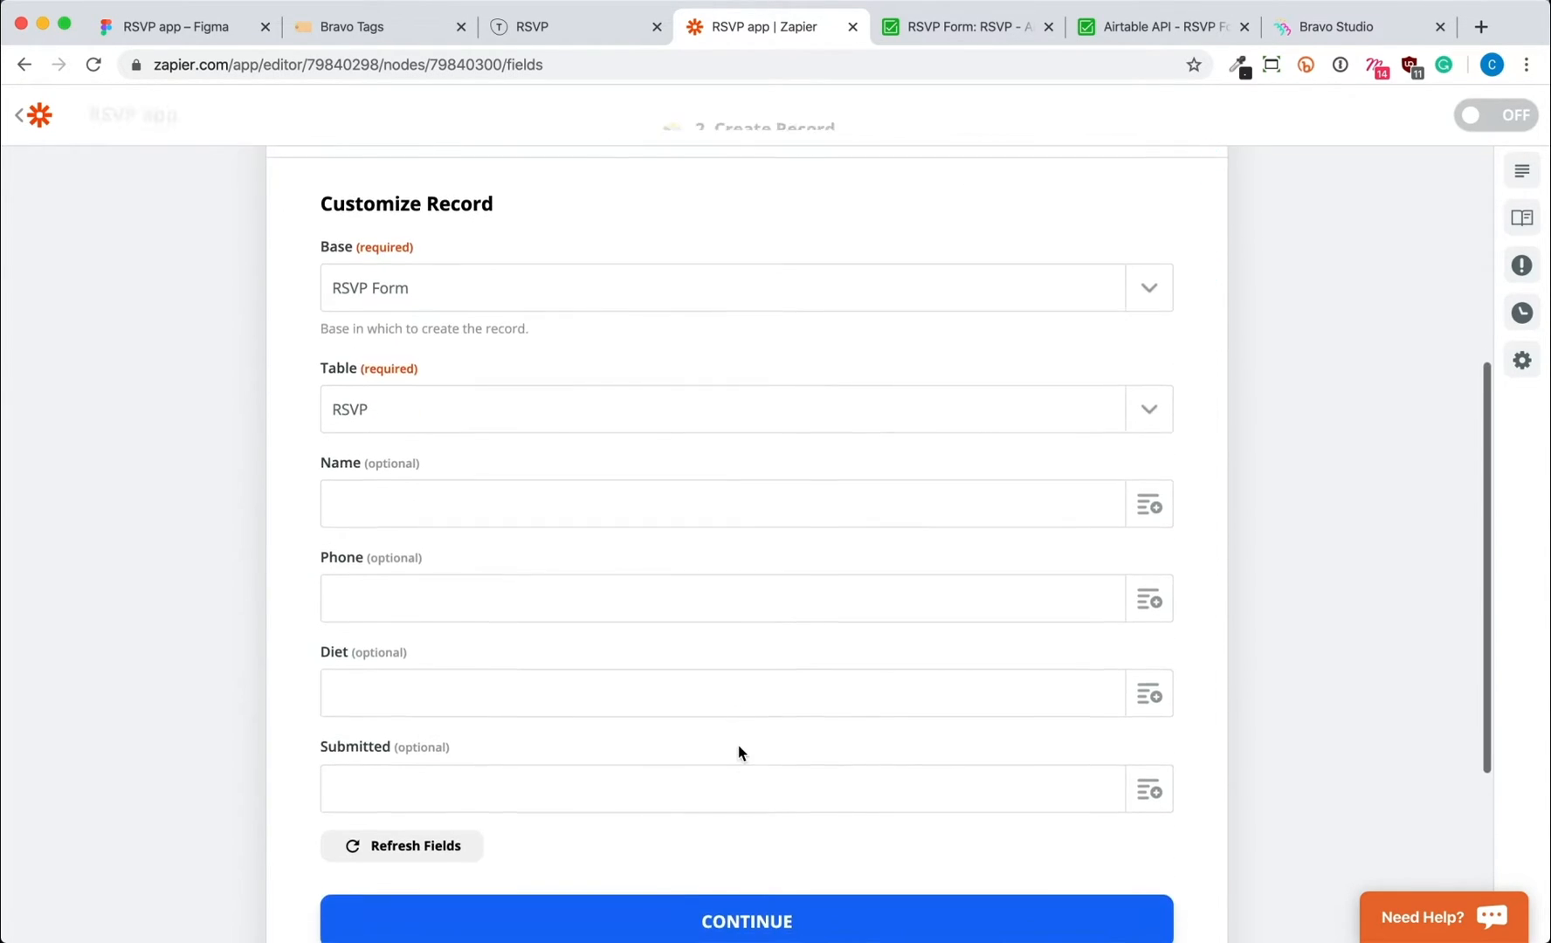
- Map Name, Phone and Diet to the Typeform name, phone number and dietary answers
left_click(1150, 504)
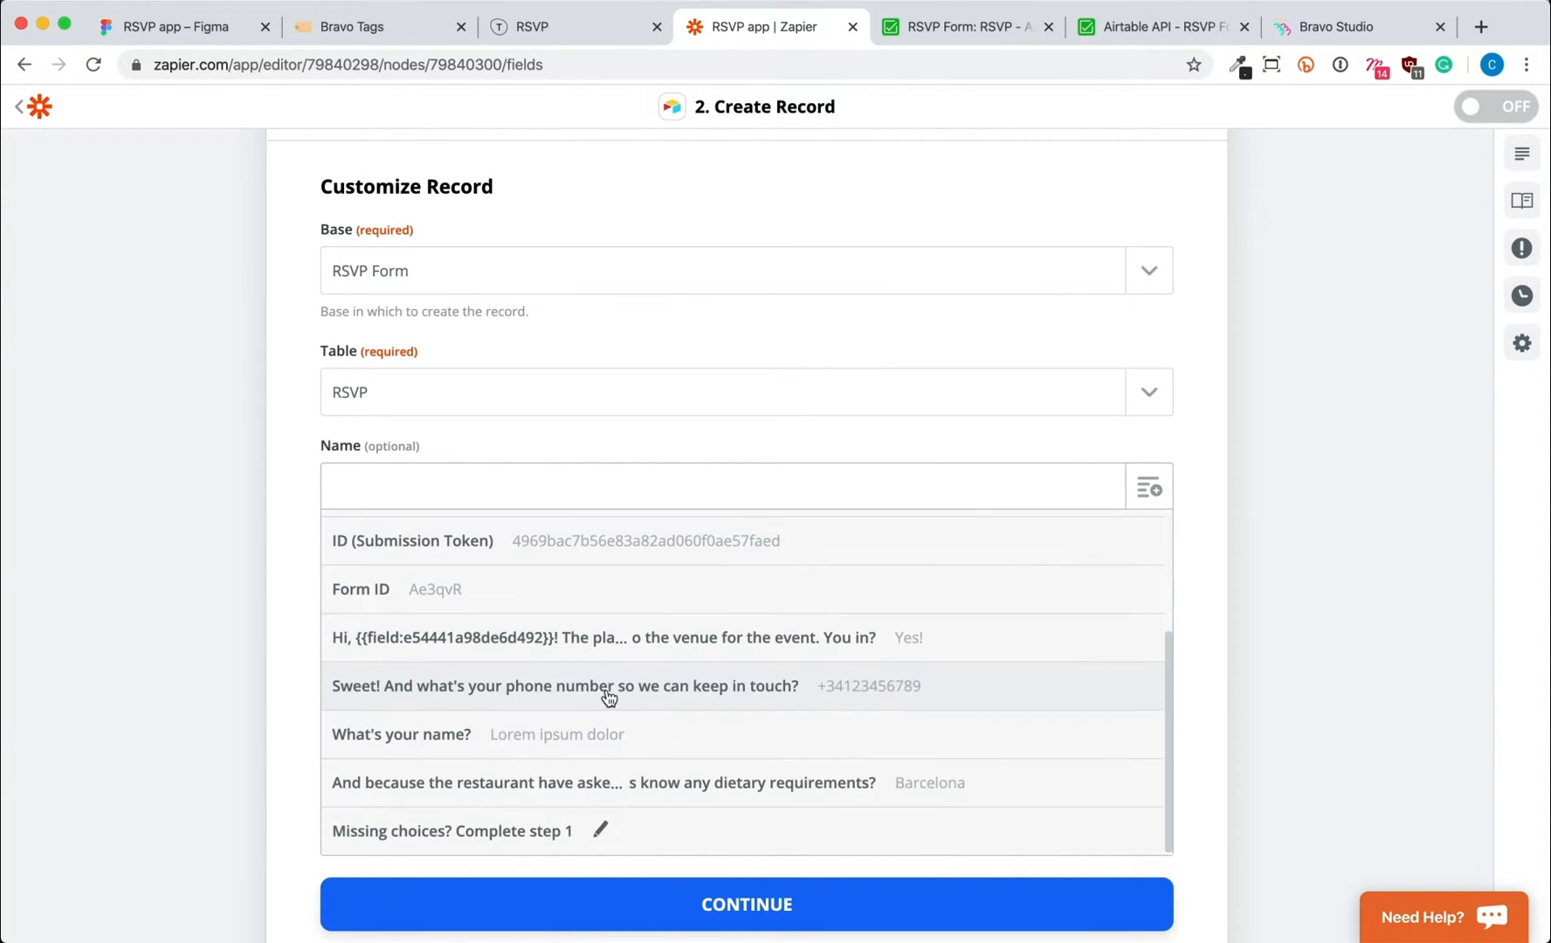
left_click(400, 733)
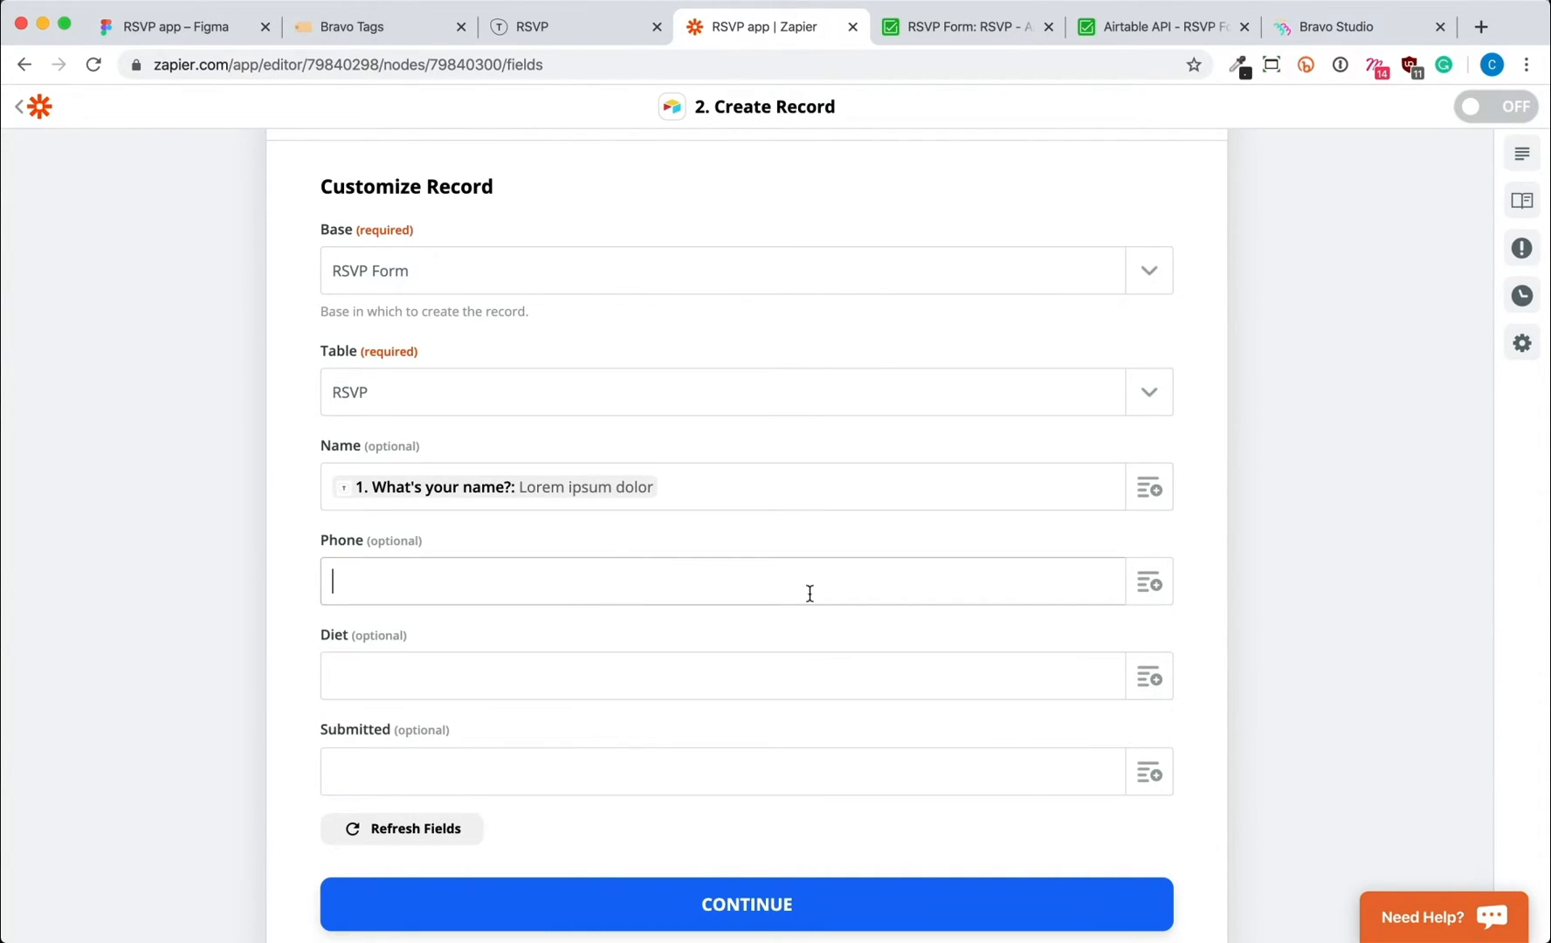
left_click(746, 581)
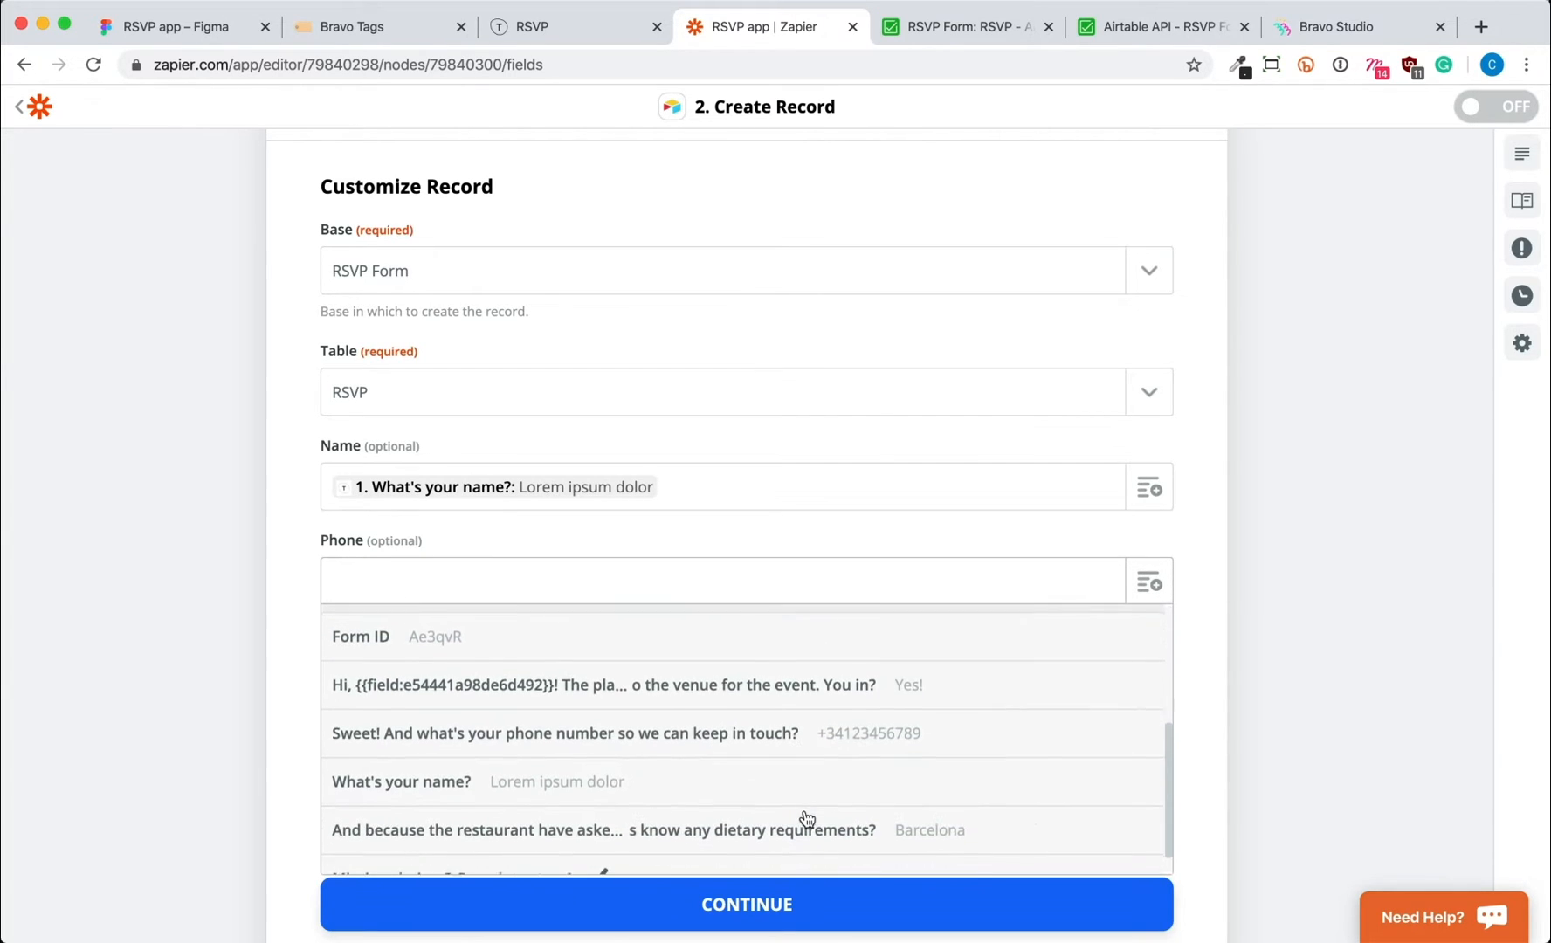
left_click(564, 732)
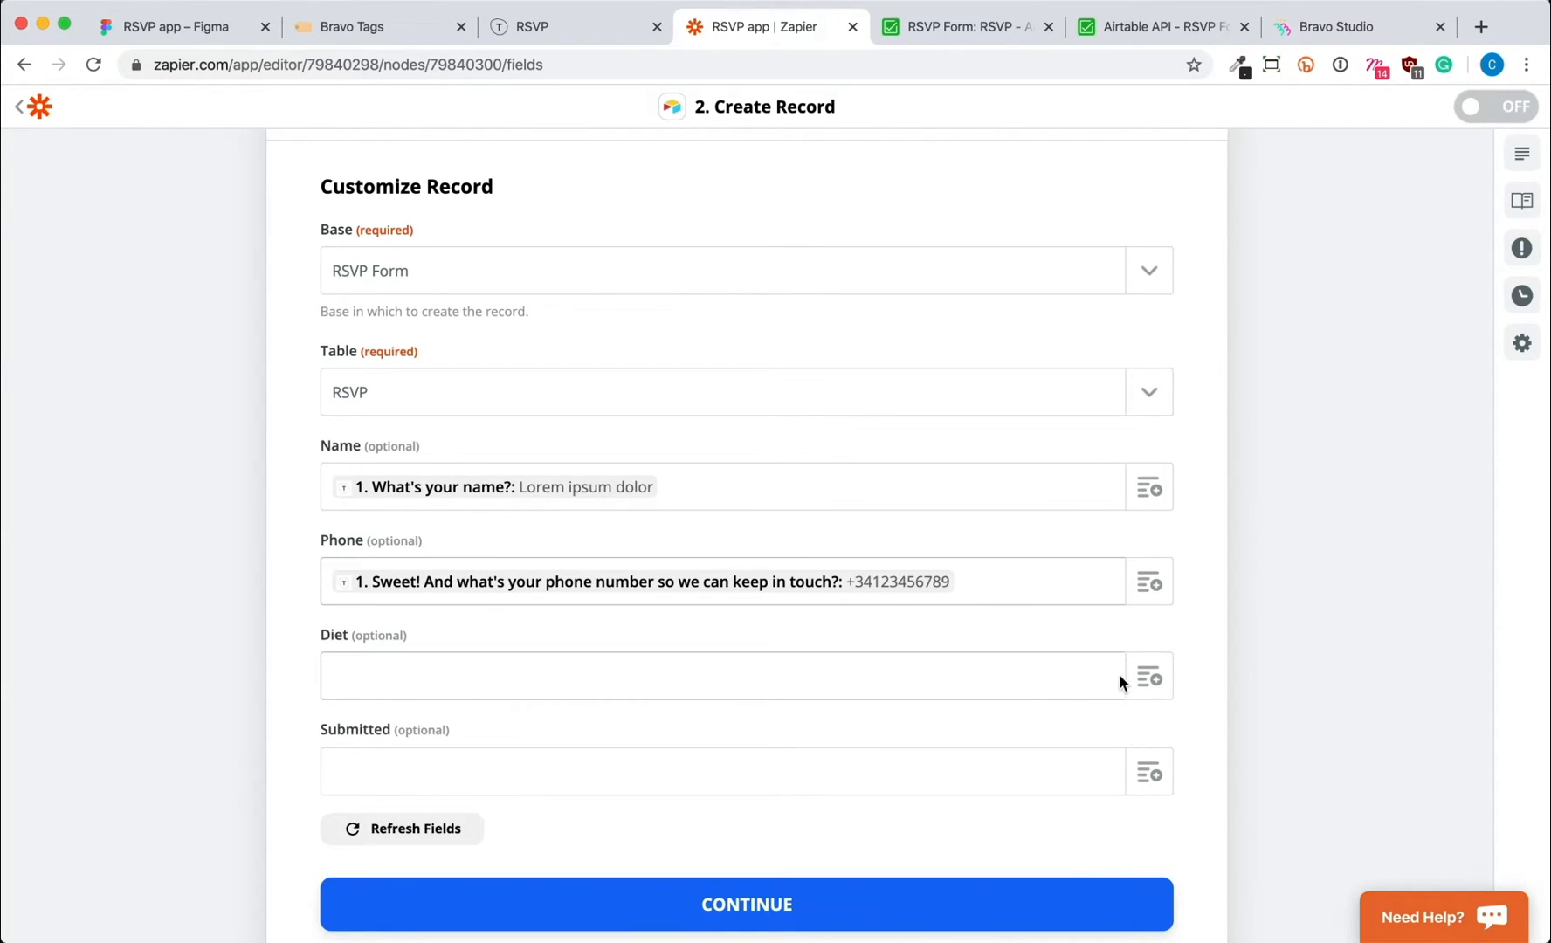
left_click(1149, 676)
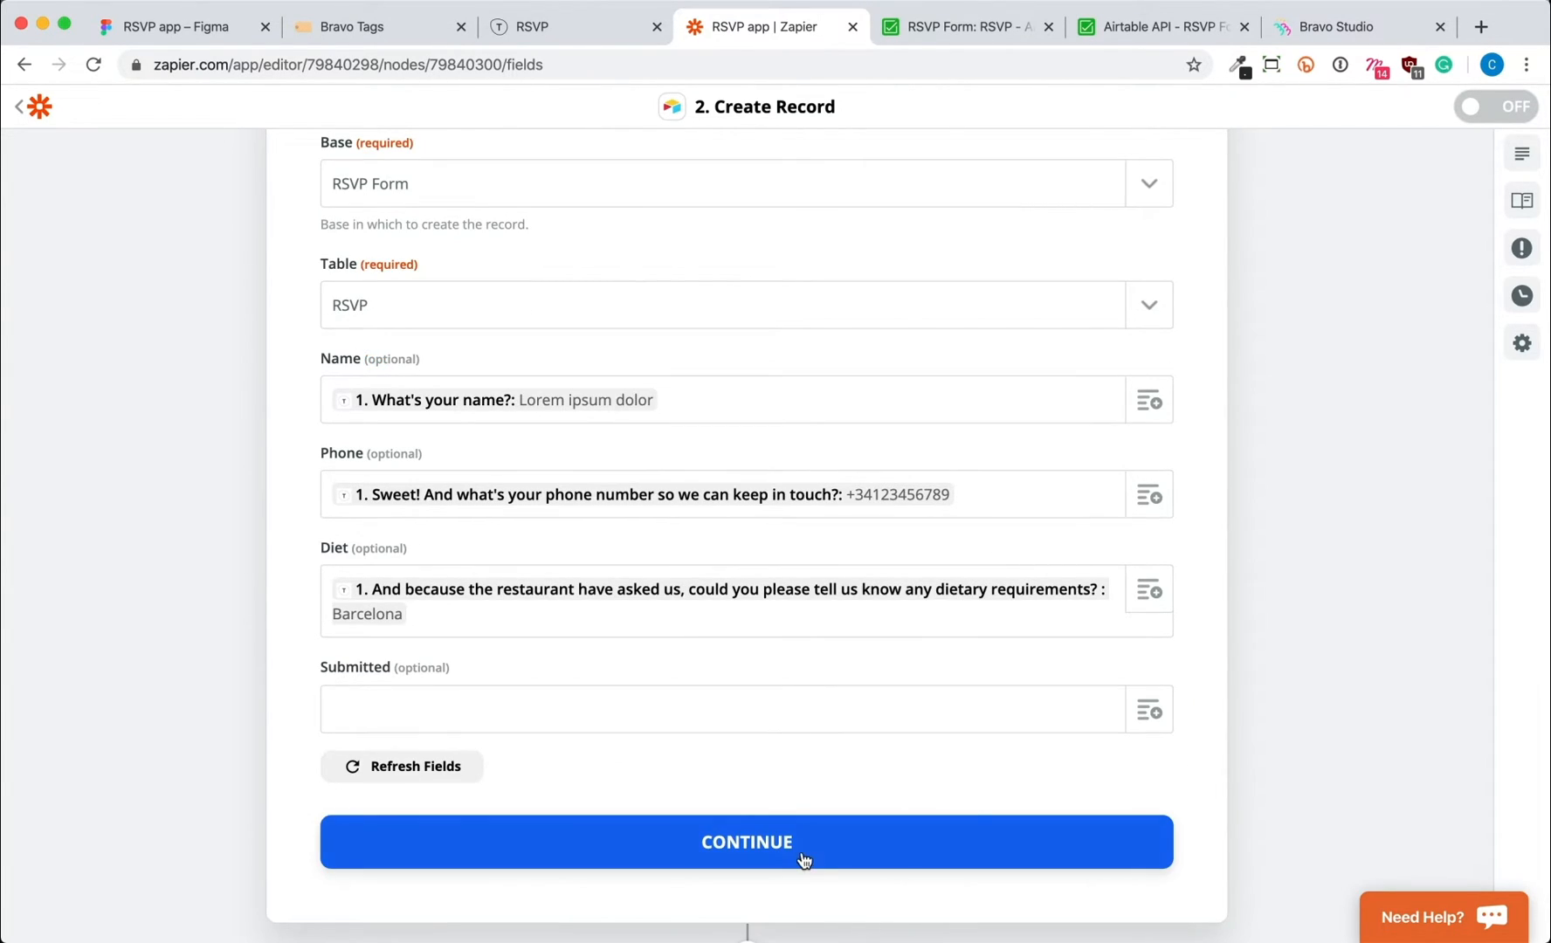
- Send the test record to Airtable and check the Lorem ipsum dolor row in the RSVP table
left_click(746, 841)
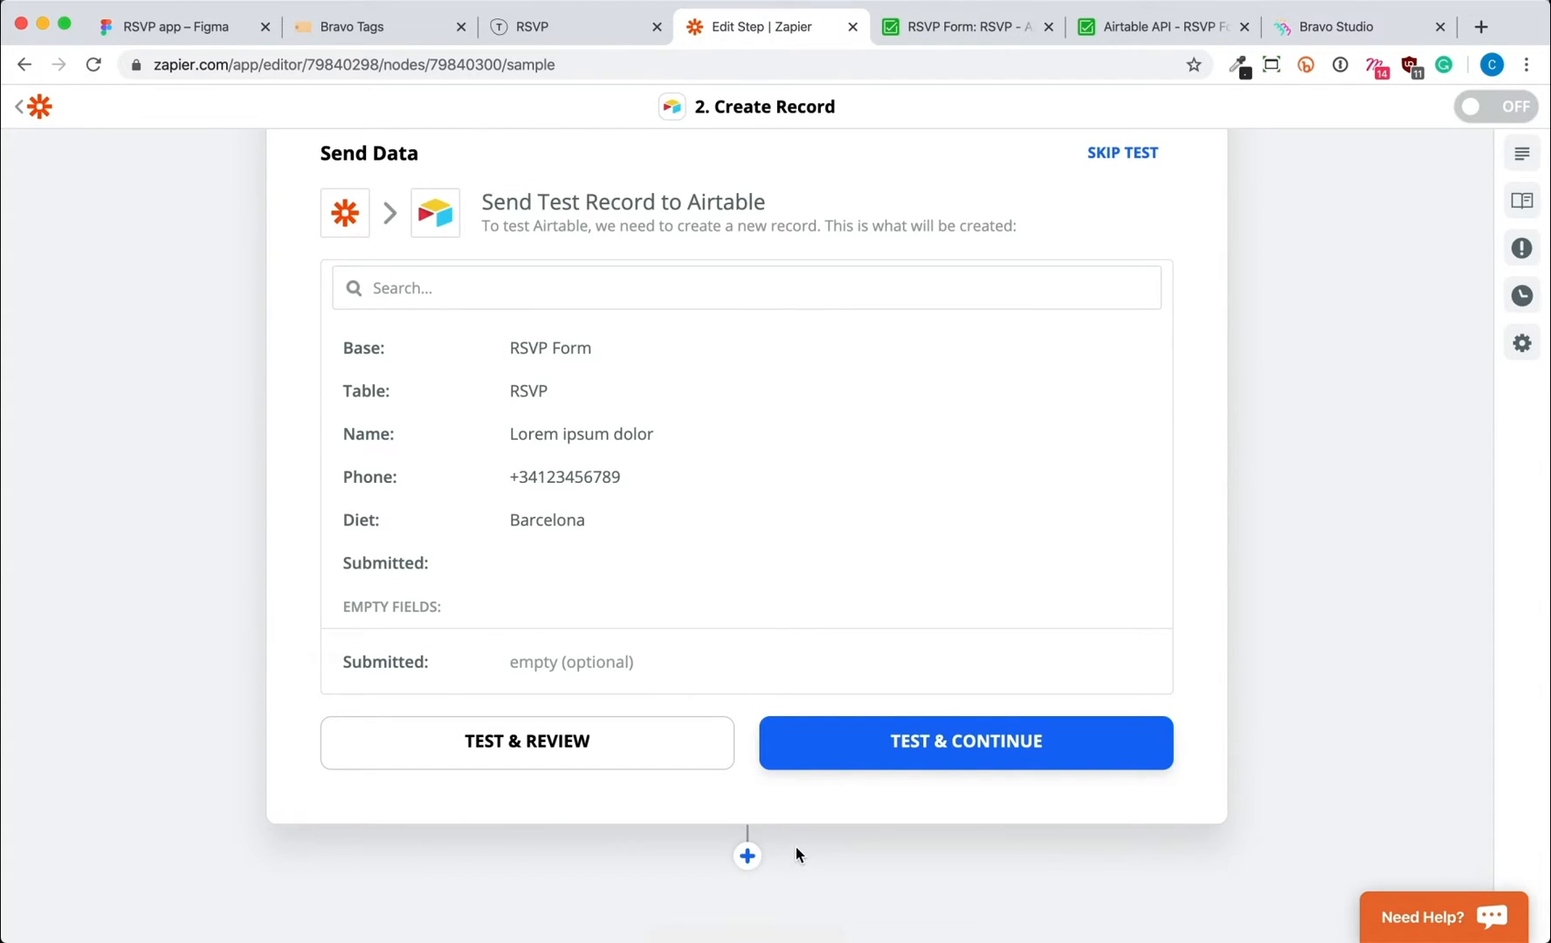
left_click(964, 742)
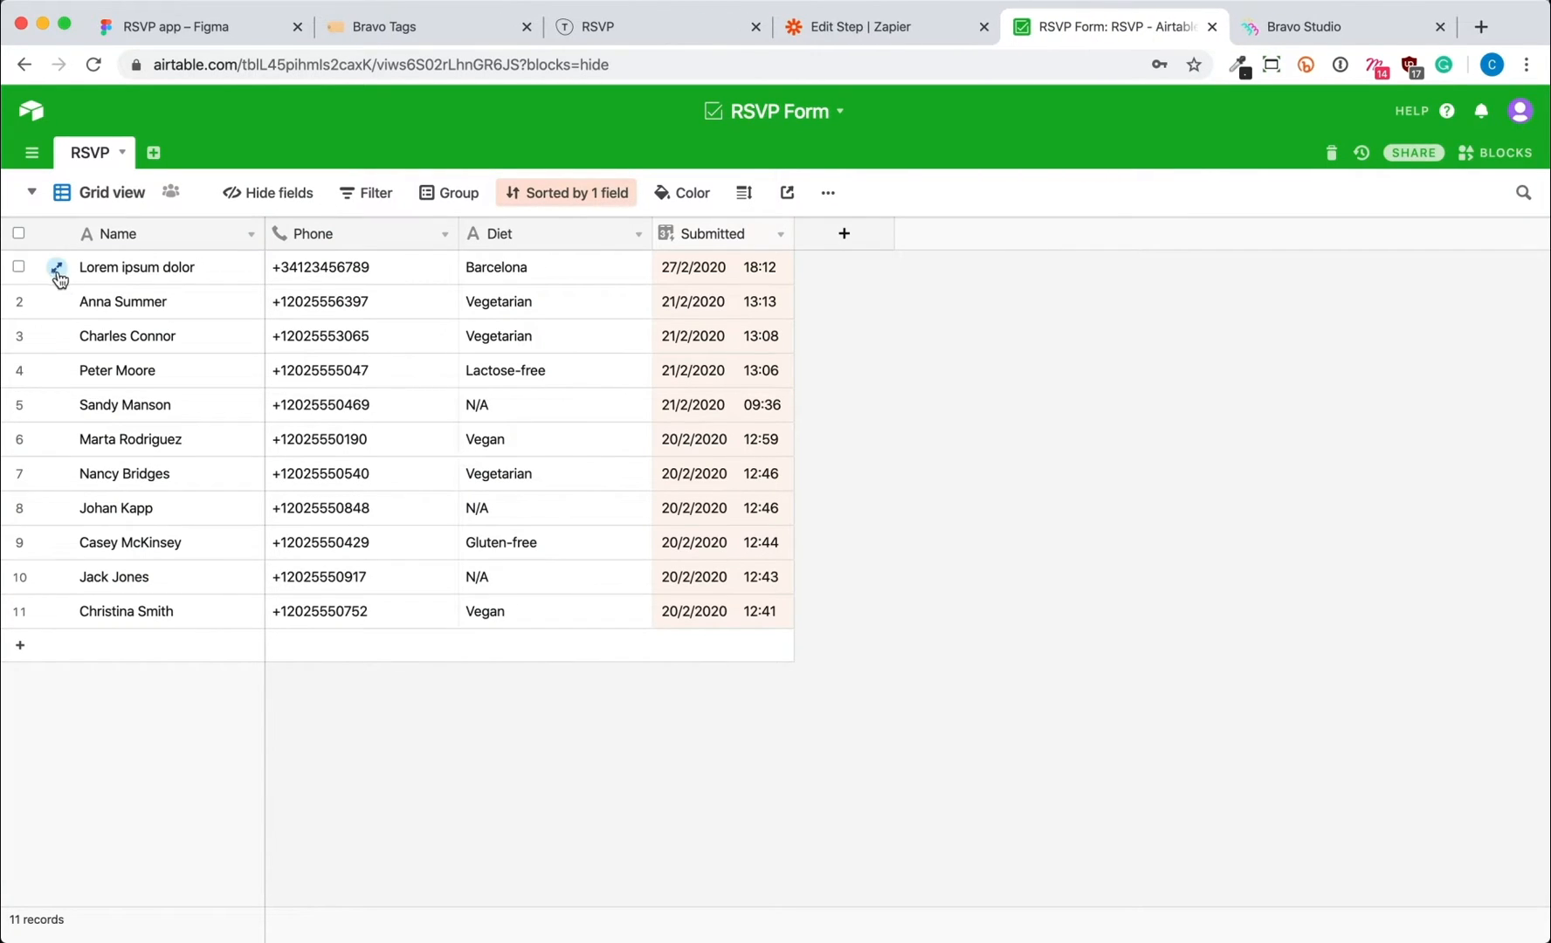
left_click(18, 267)
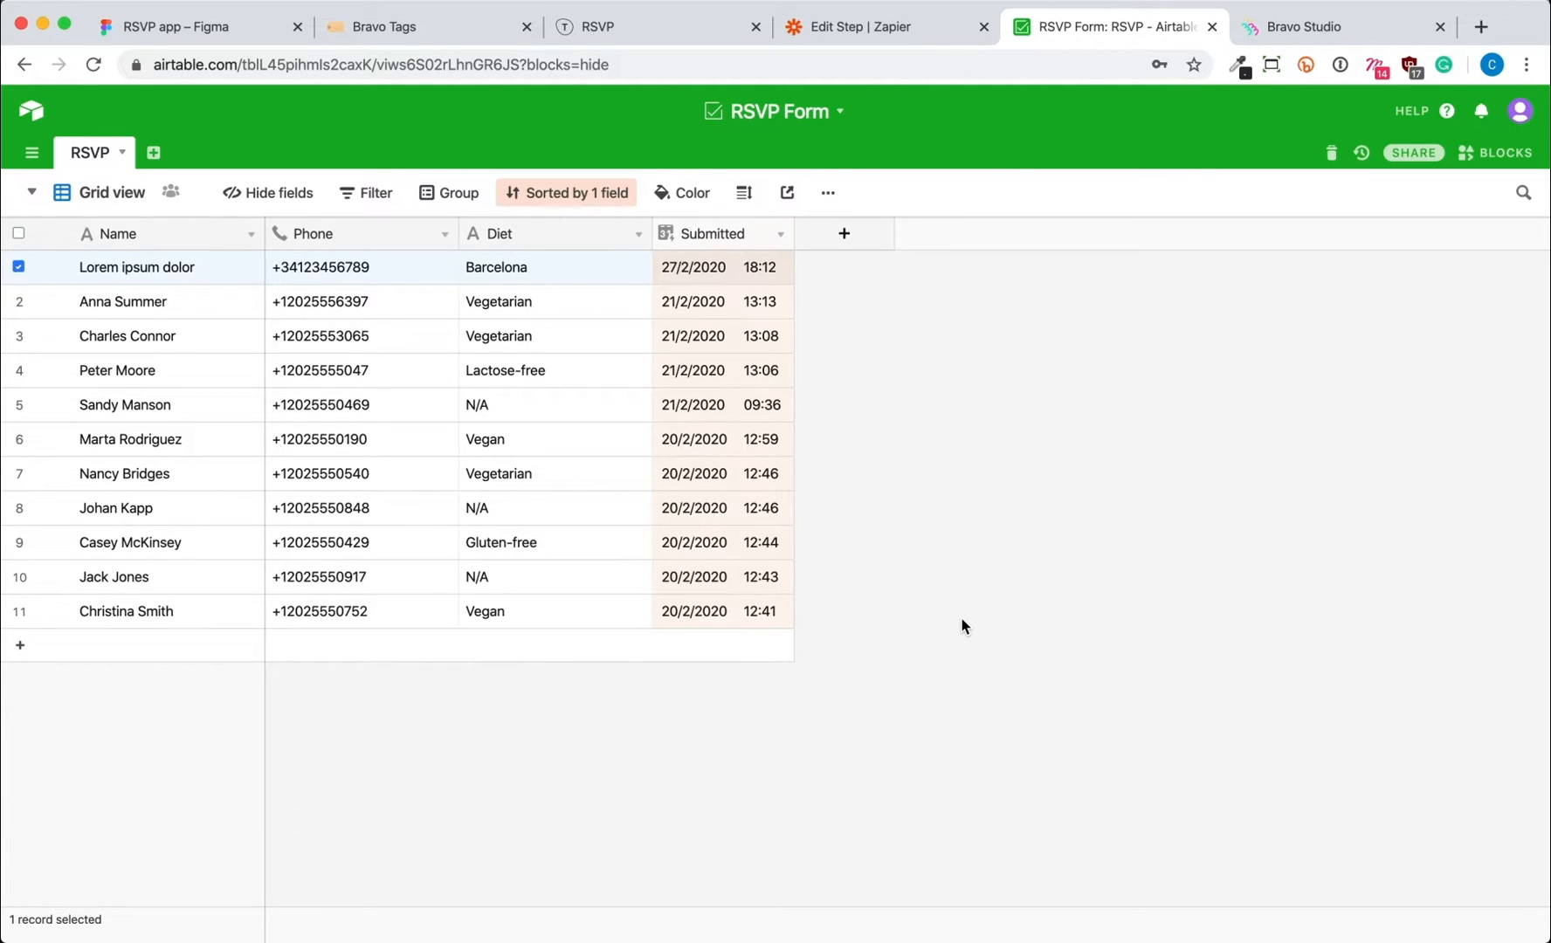
mouse_move(983, 271)
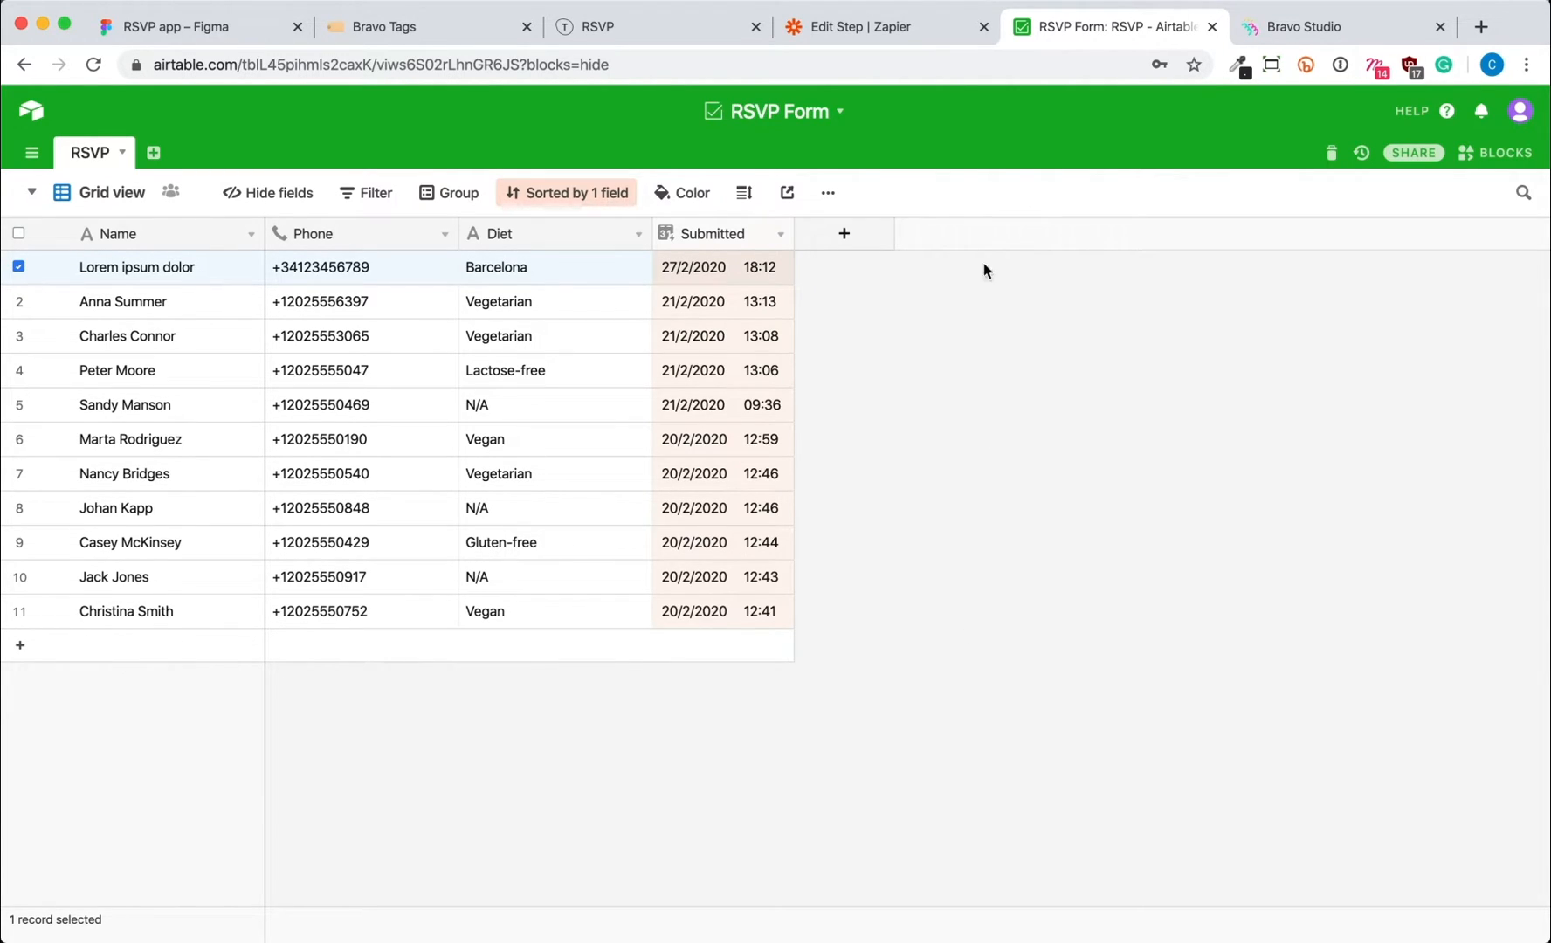
left_click(879, 26)
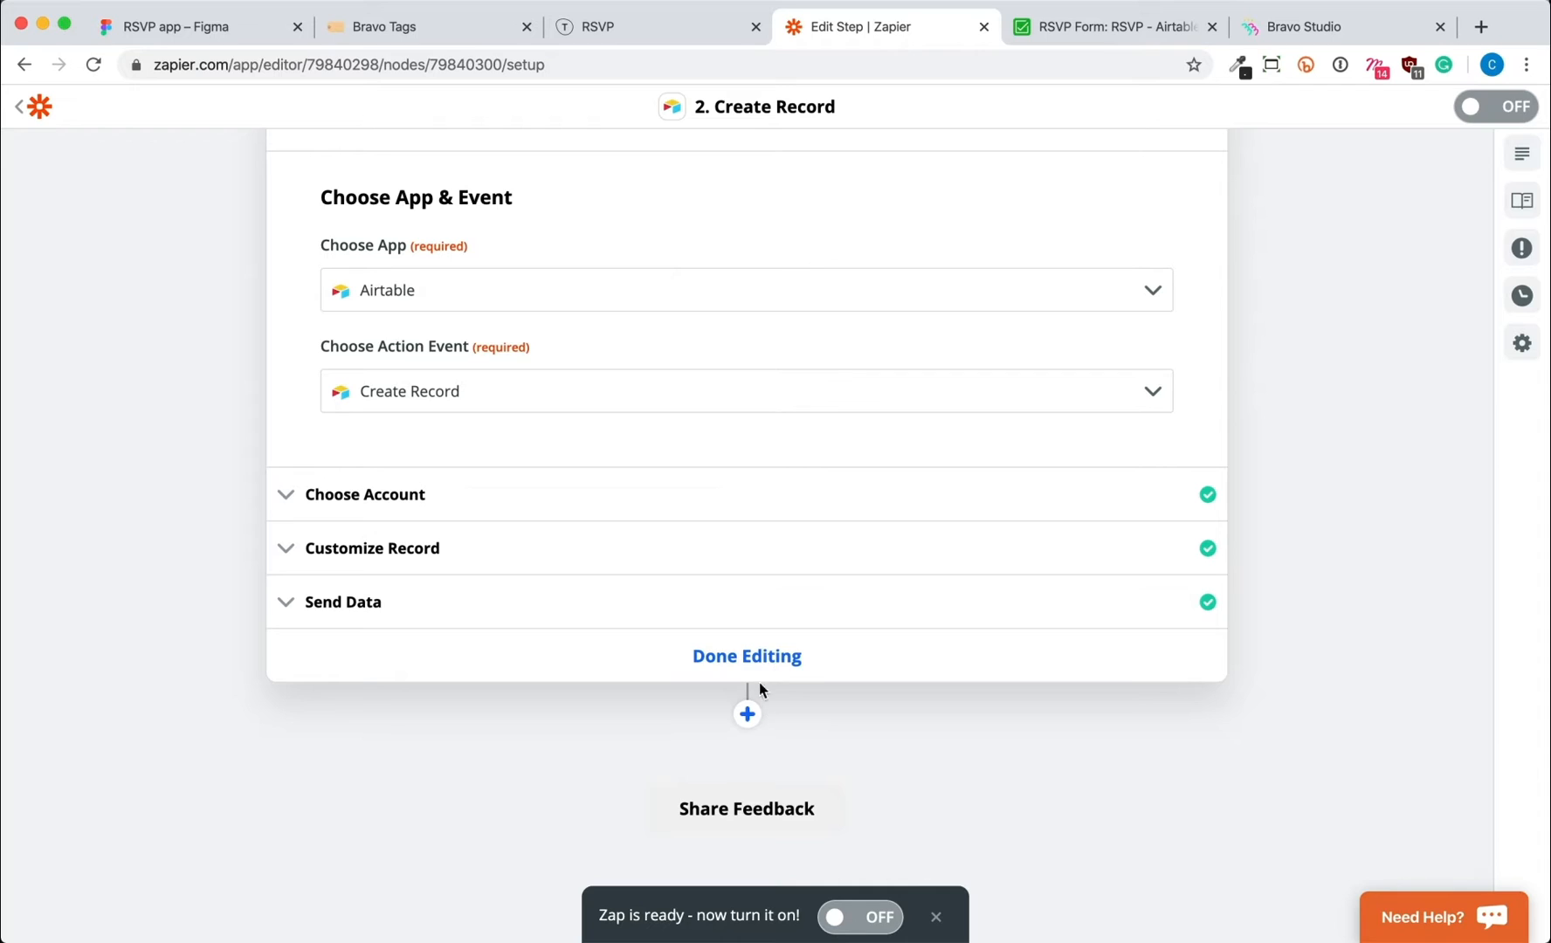
- Finish editing and switch the RSVP zap on, then delete the test row in Airtable
left_click(748, 655)
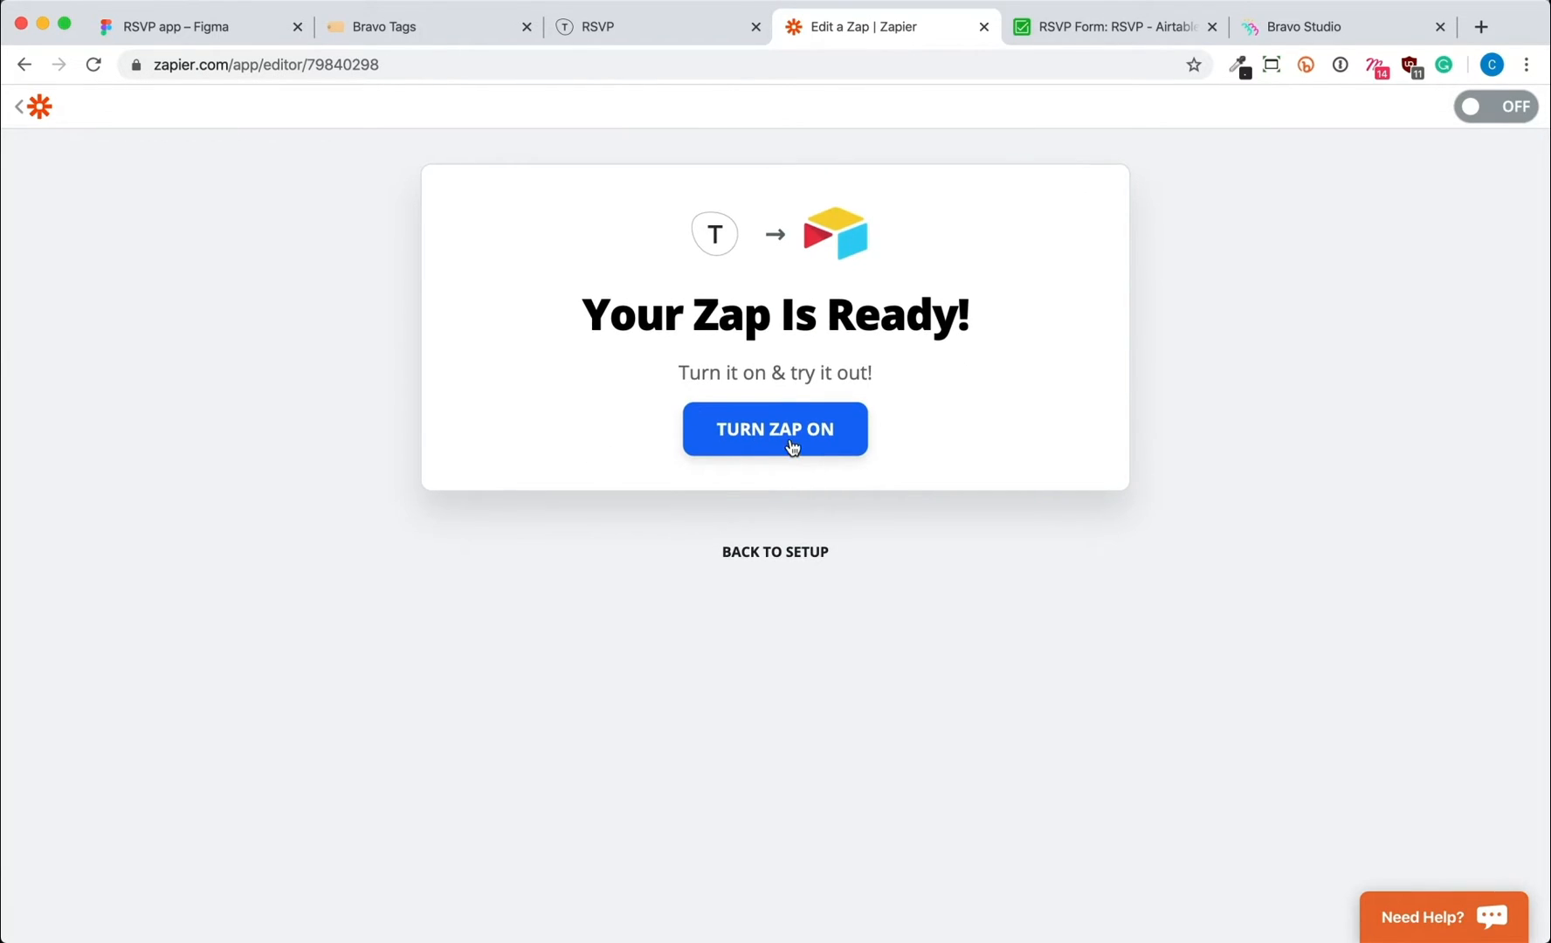
left_click(774, 429)
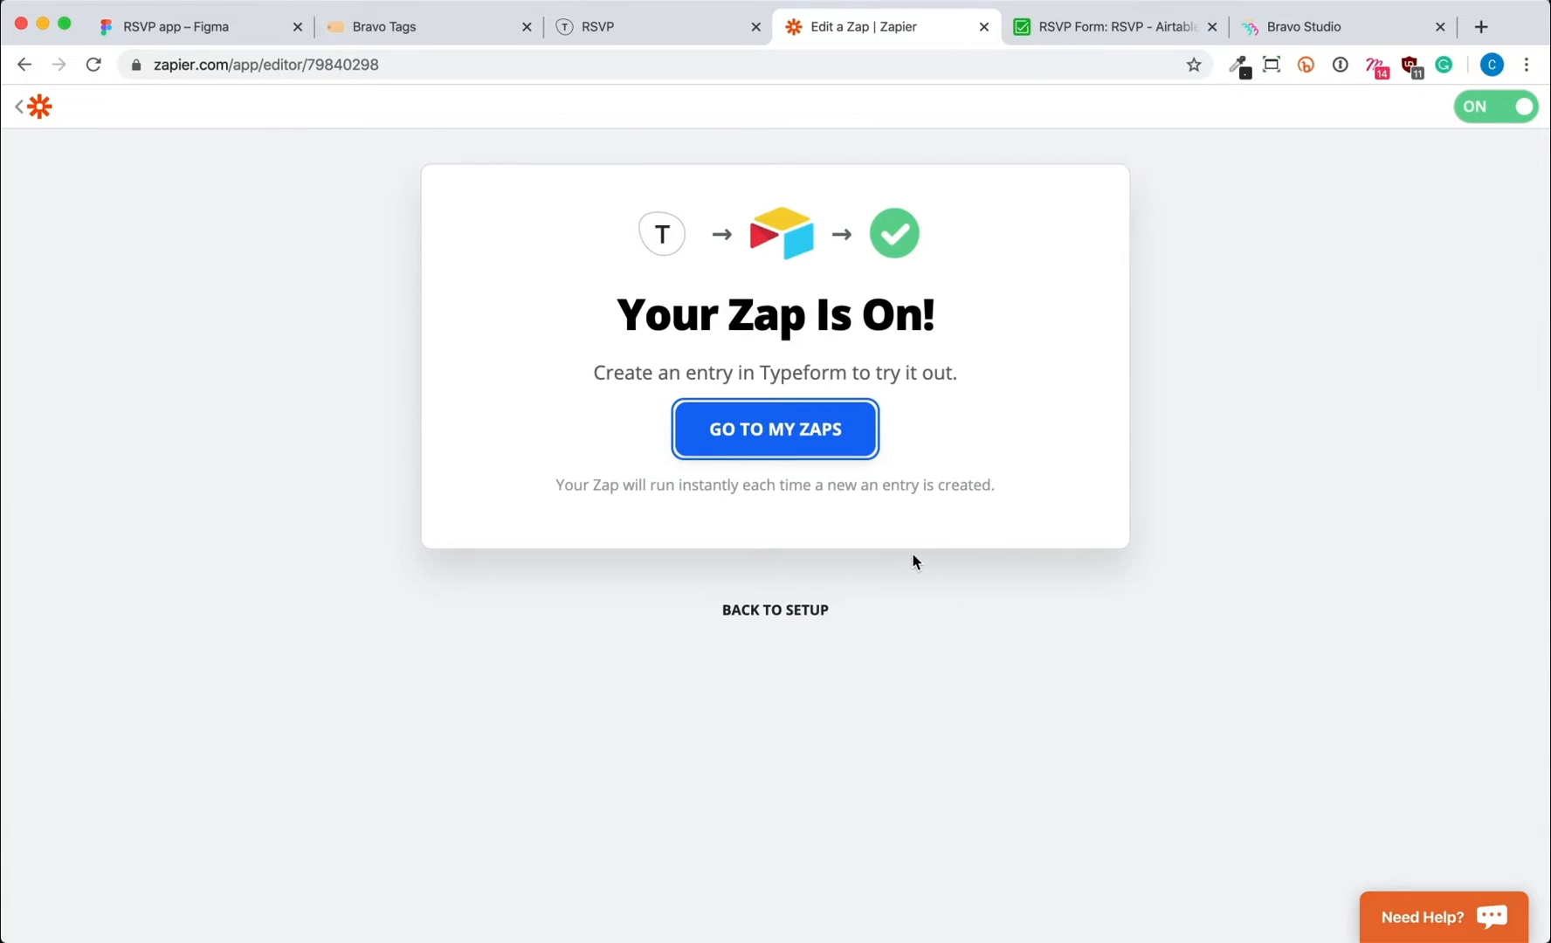
left_click(1113, 26)
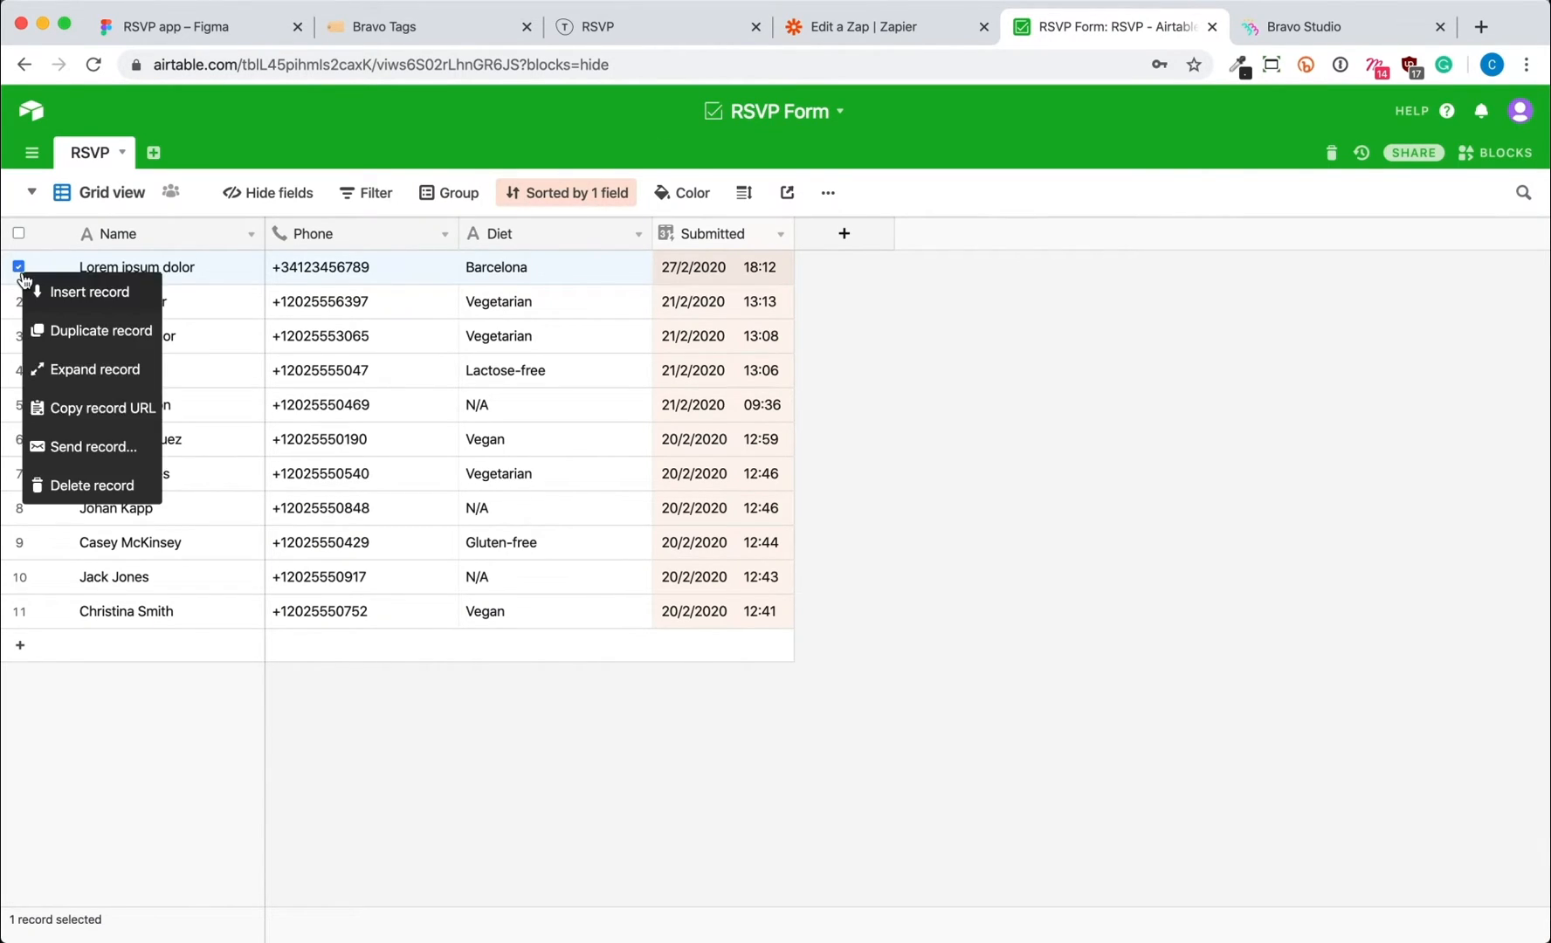
left_click(96, 486)
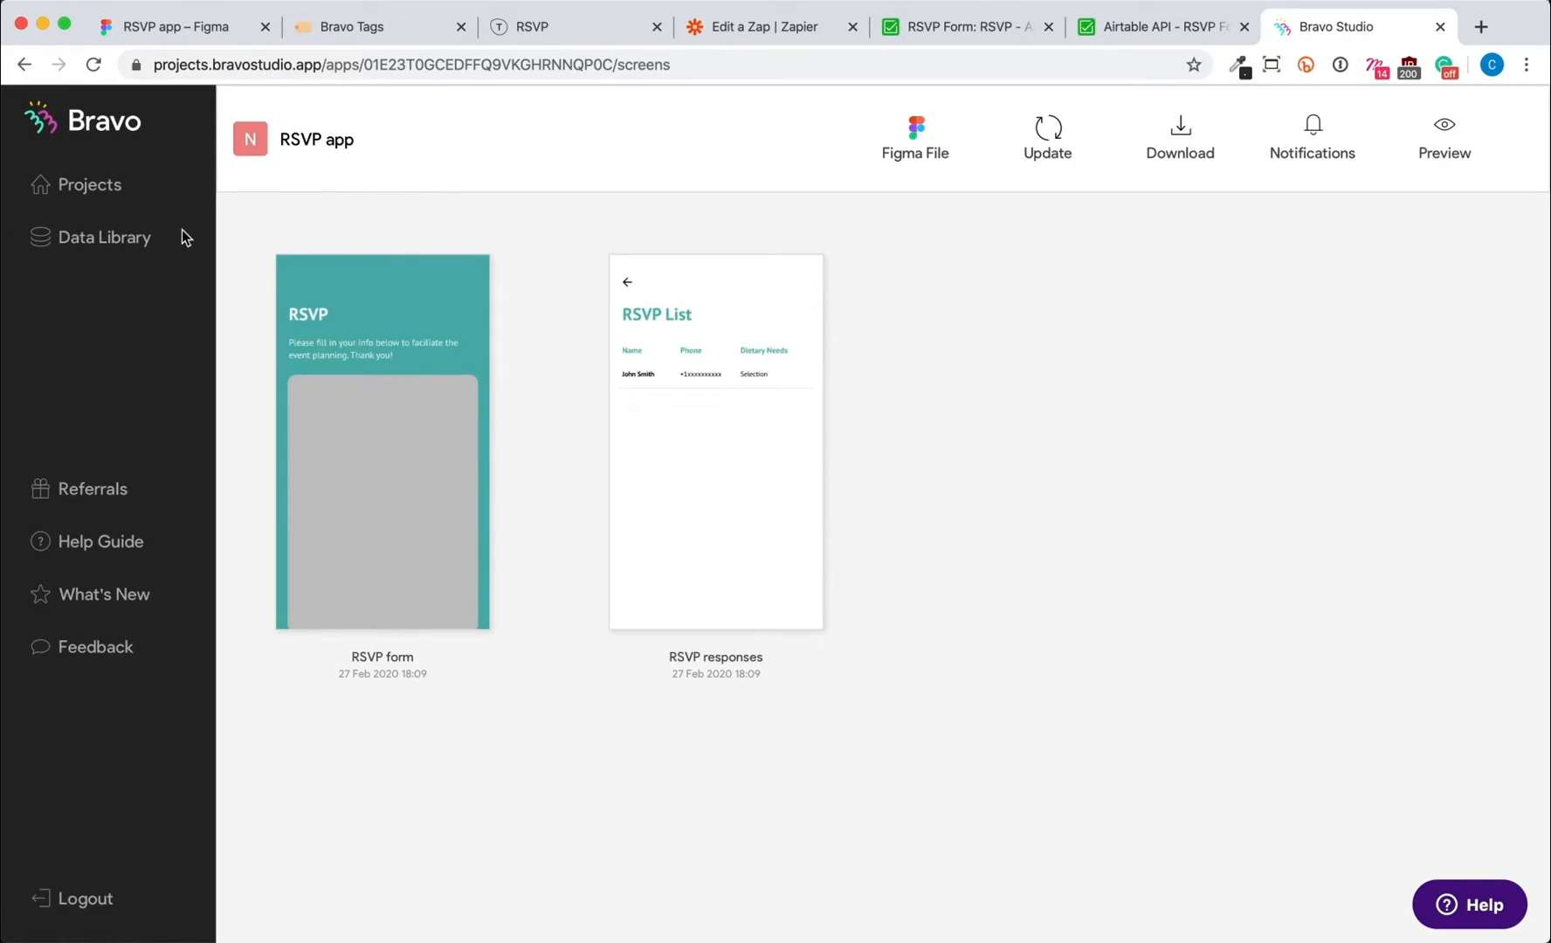
- Save a new data collection named RSVP with description Airtable
left_click(103, 238)
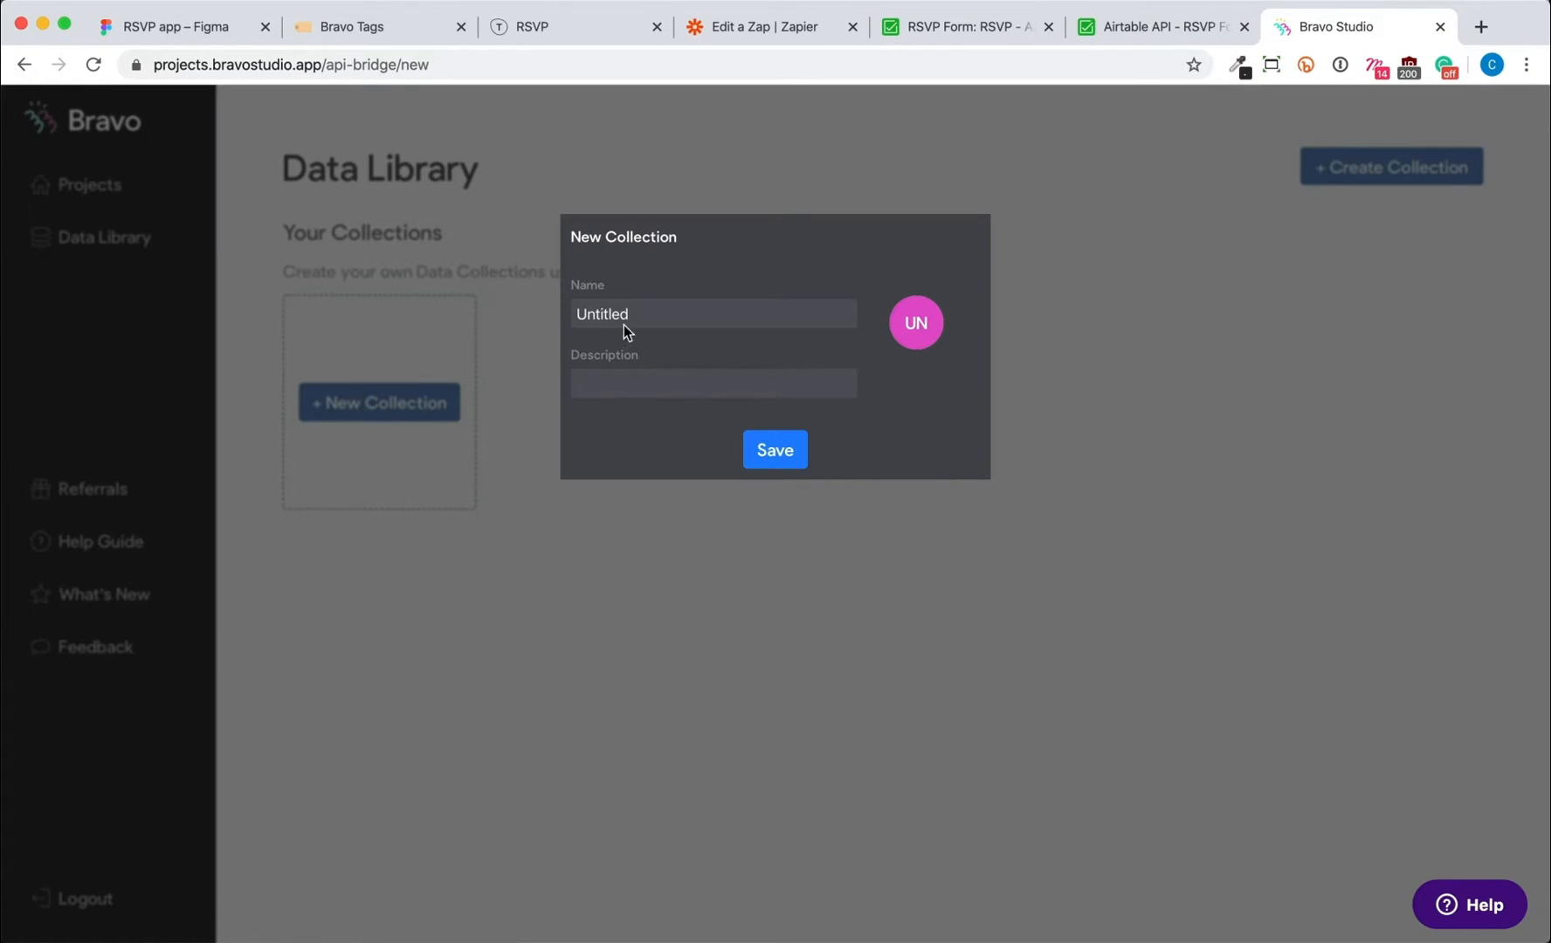
type("RSVP")
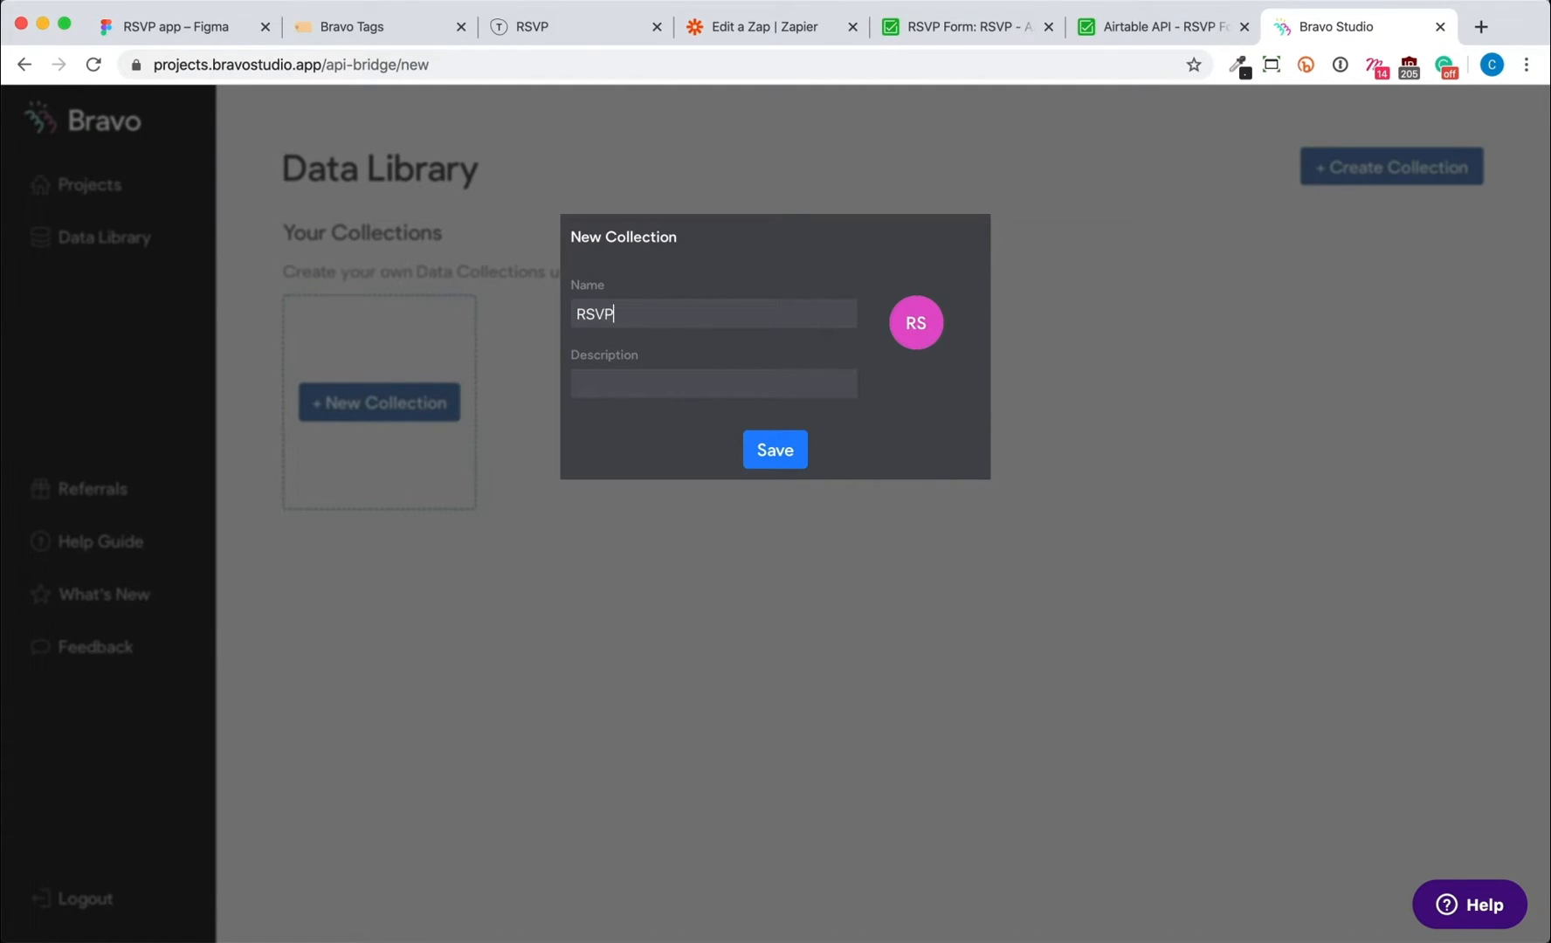
type("Airtable")
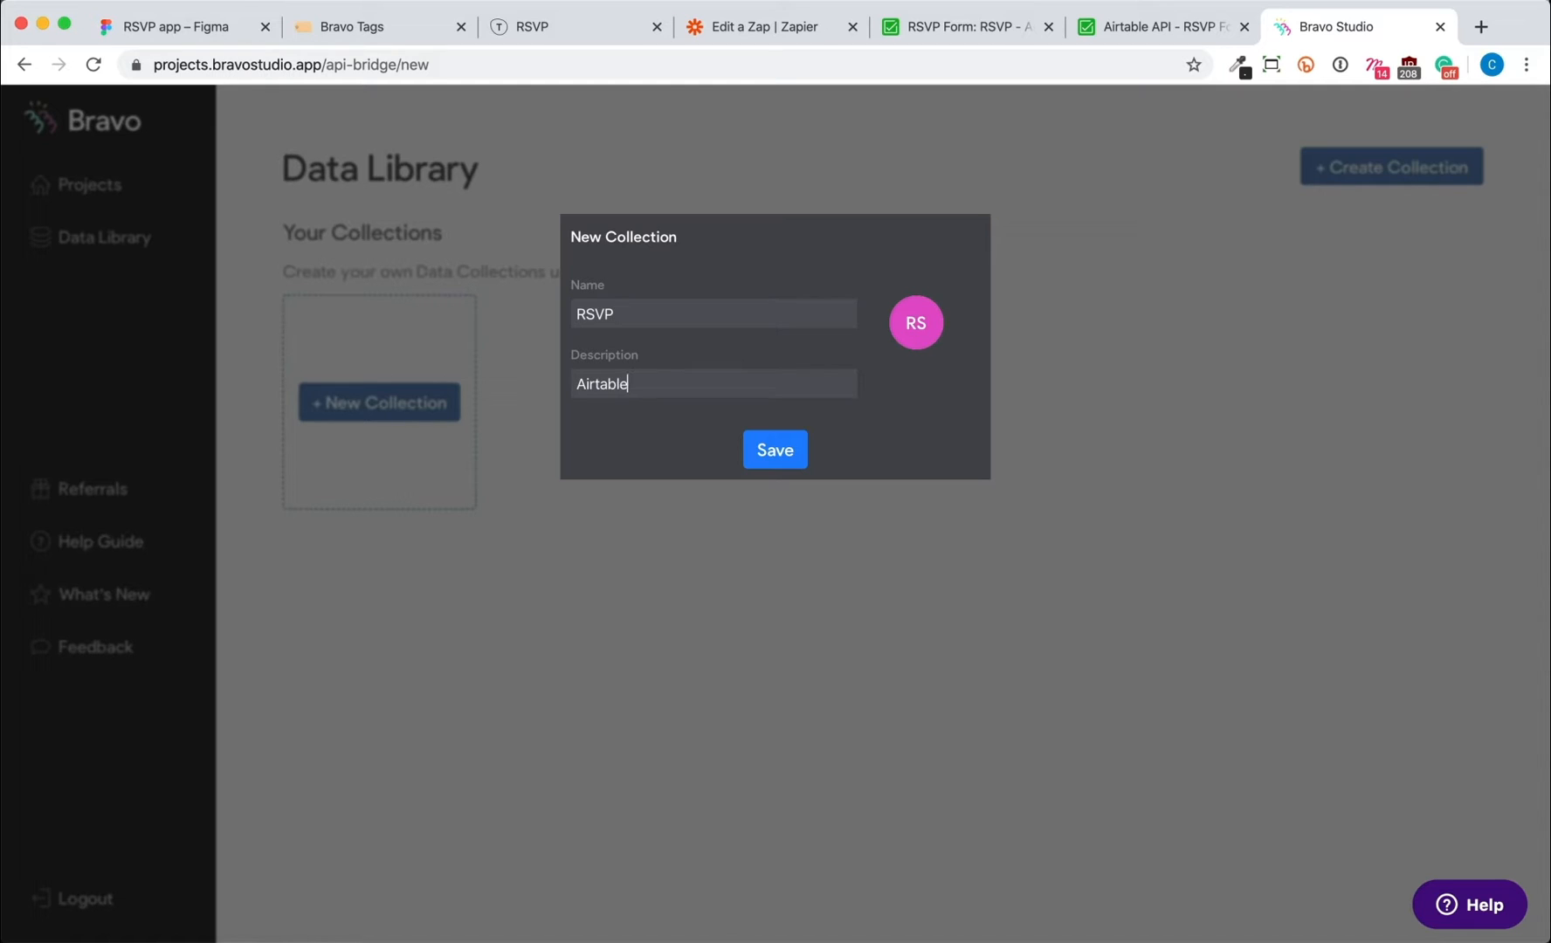
left_click(773, 450)
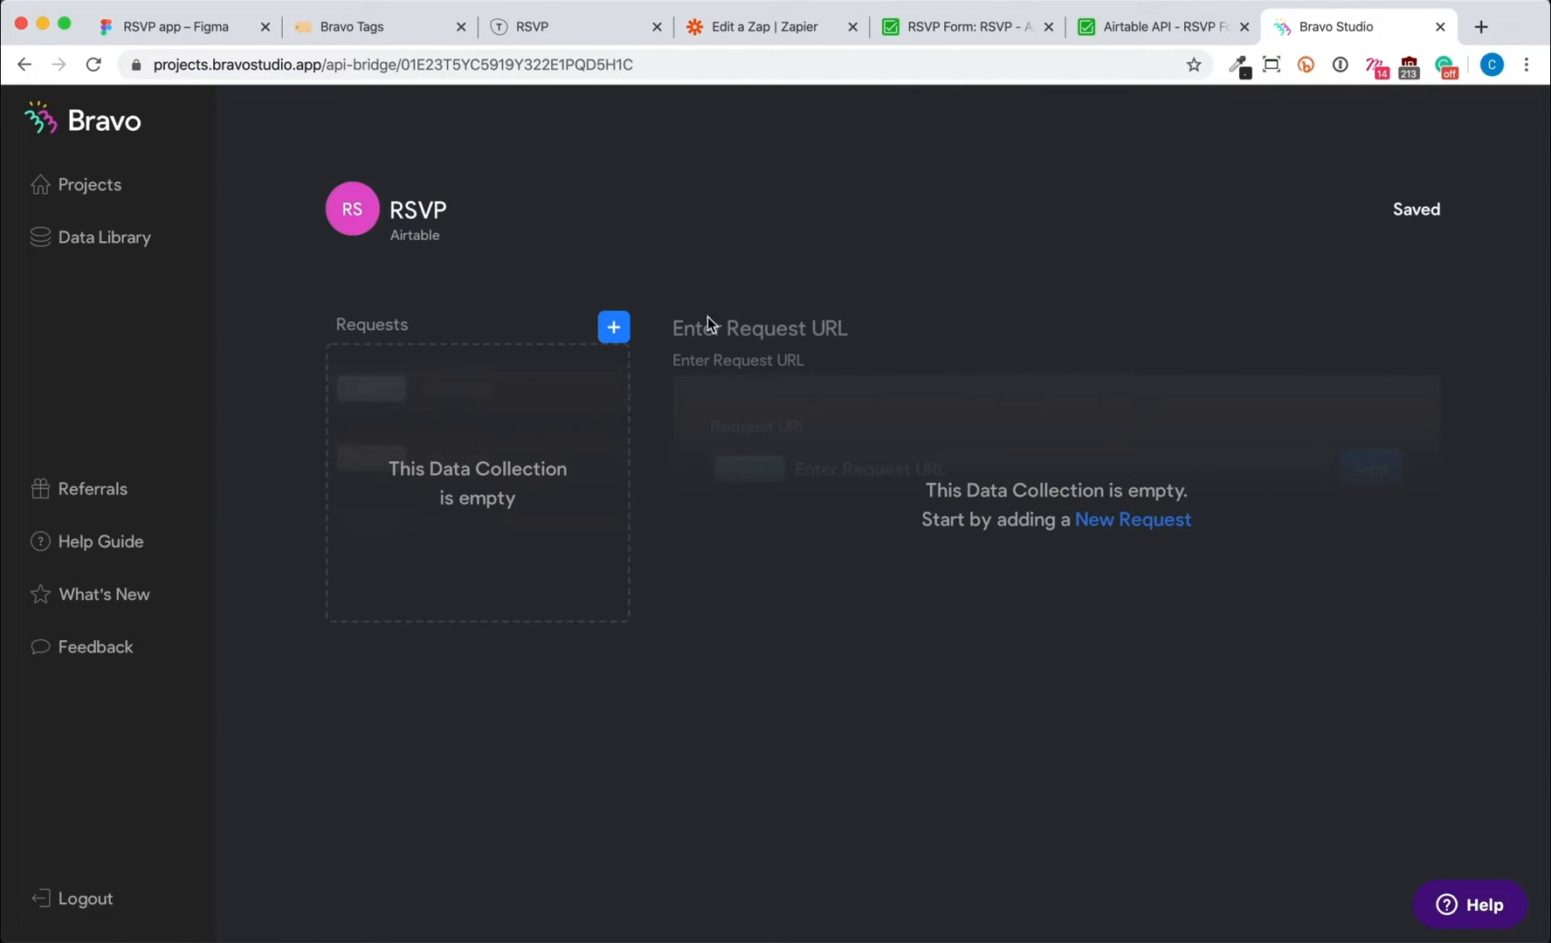
- Add a GET request with the Airtable RSVP list-records URL ending &view=Grid%20view
left_click(613, 327)
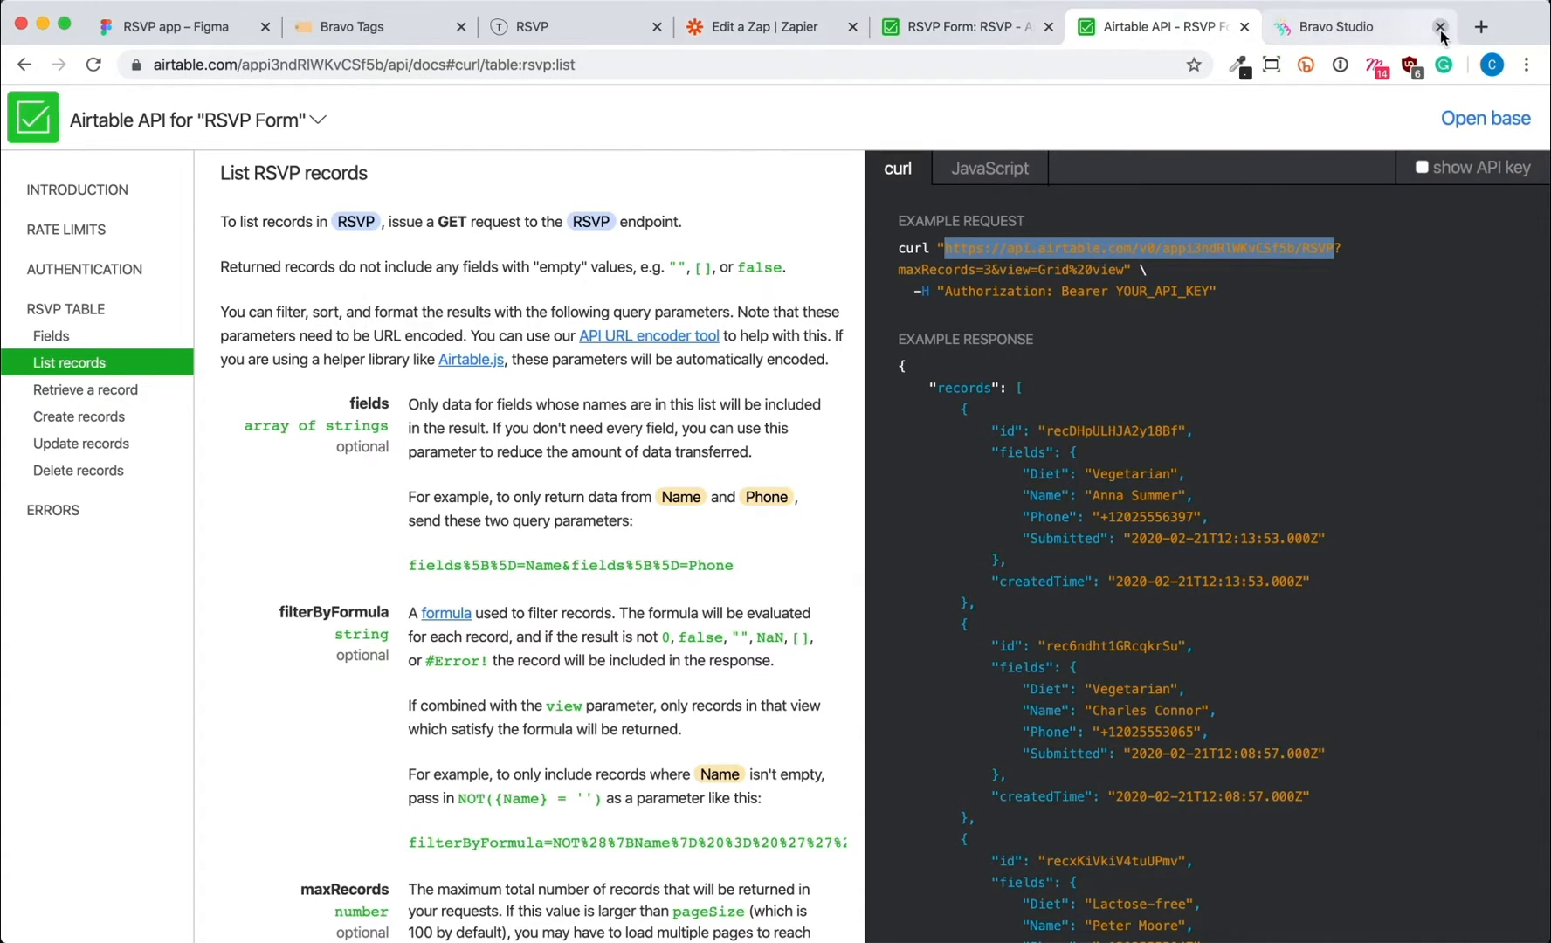
left_click(1341, 26)
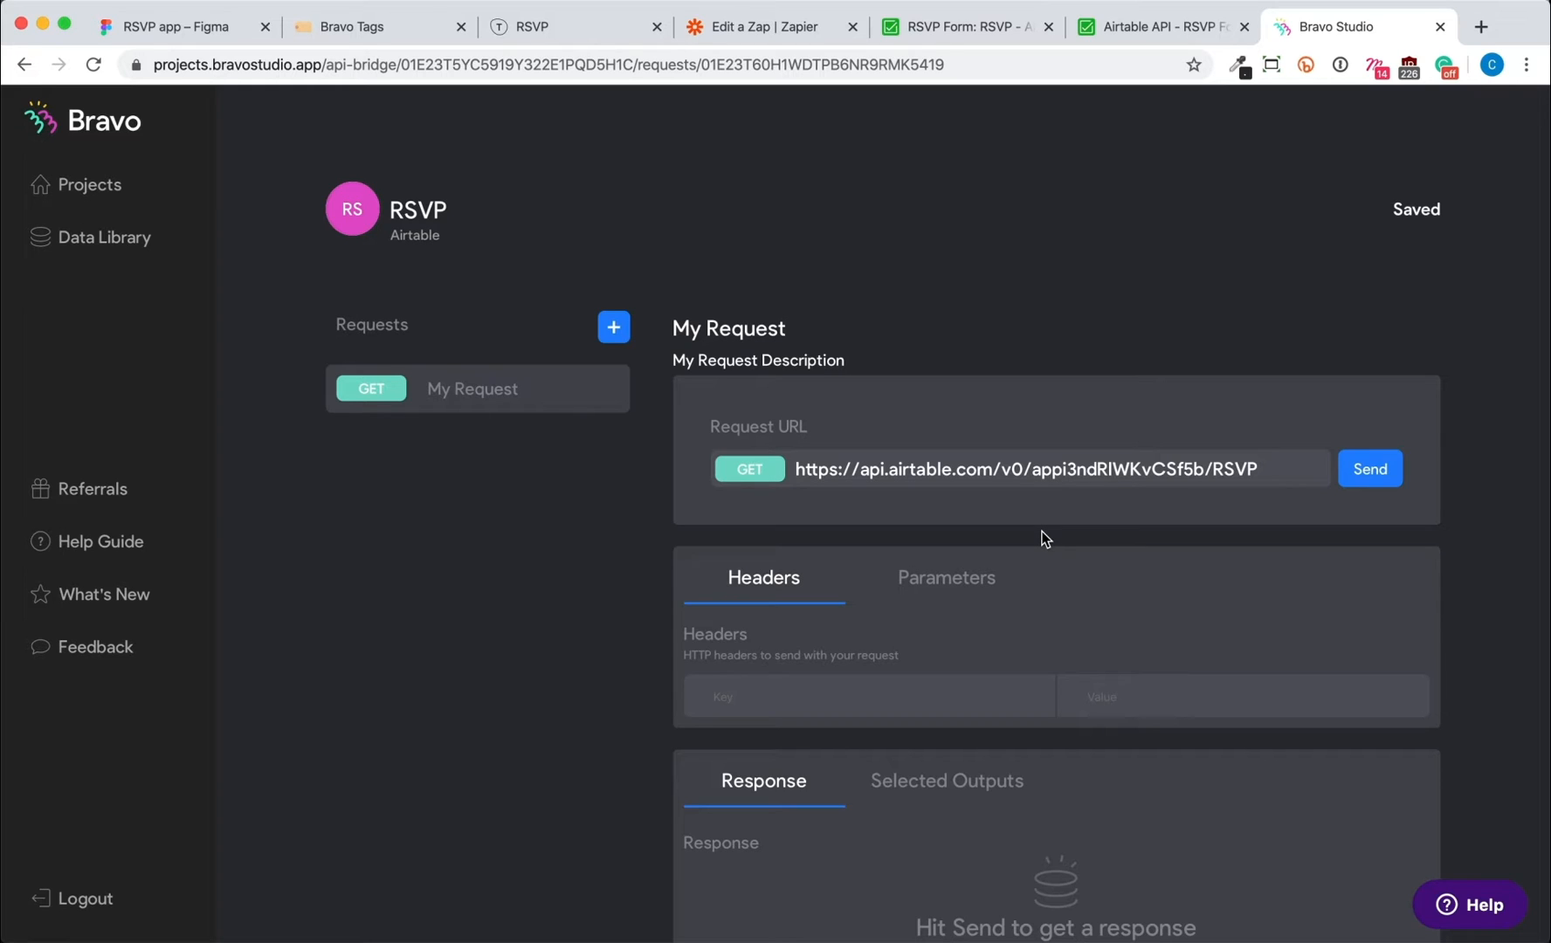
left_click(1162, 26)
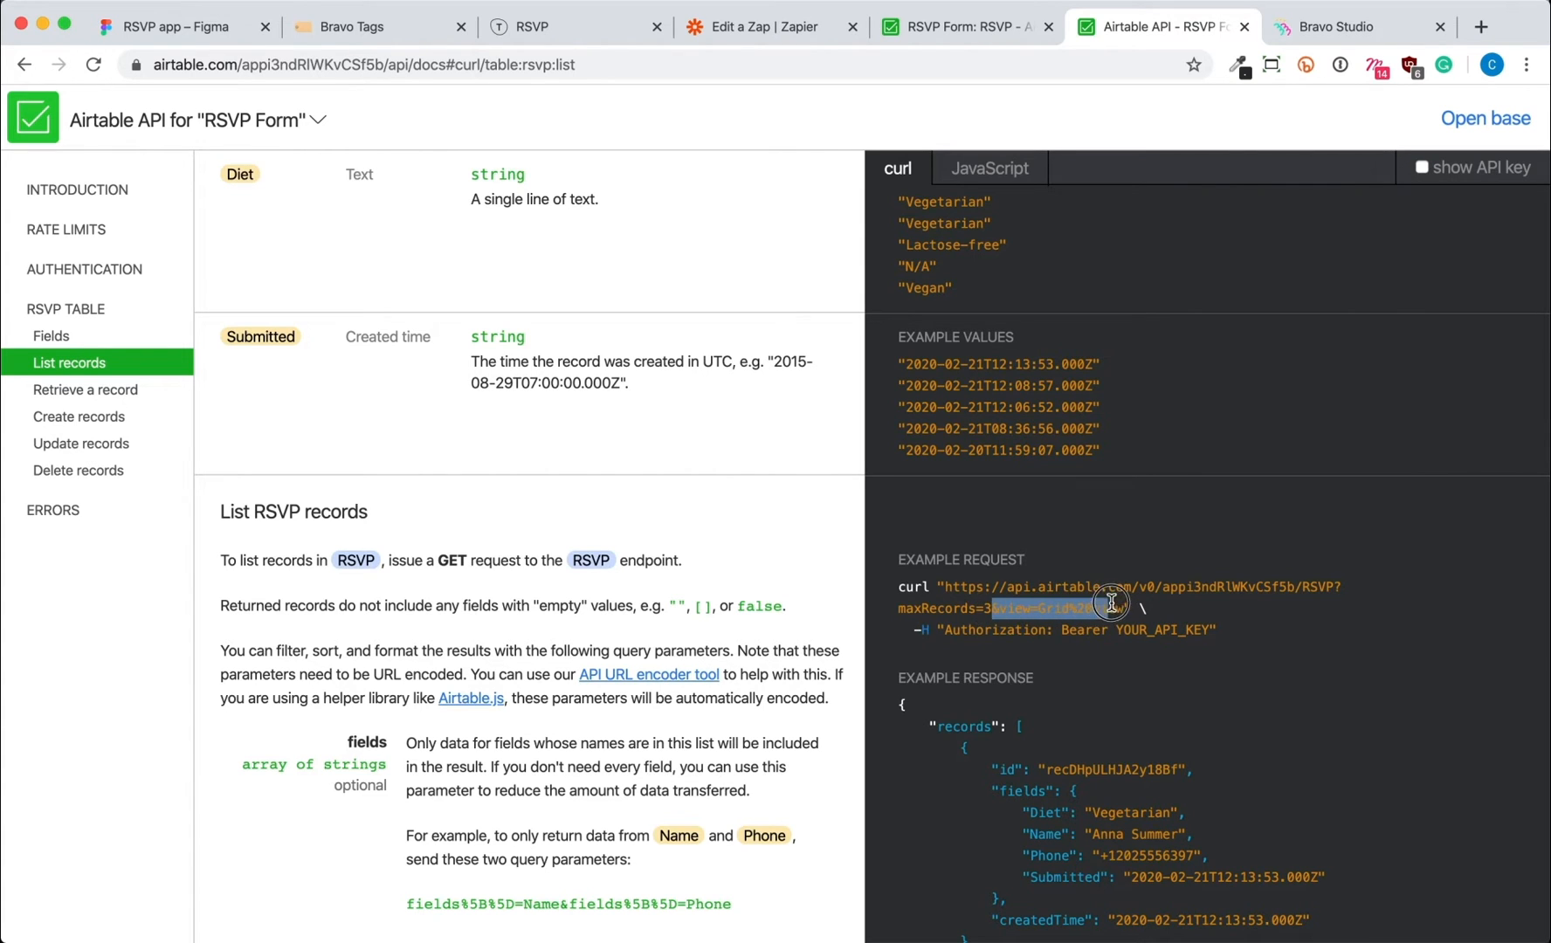
left_click(1355, 26)
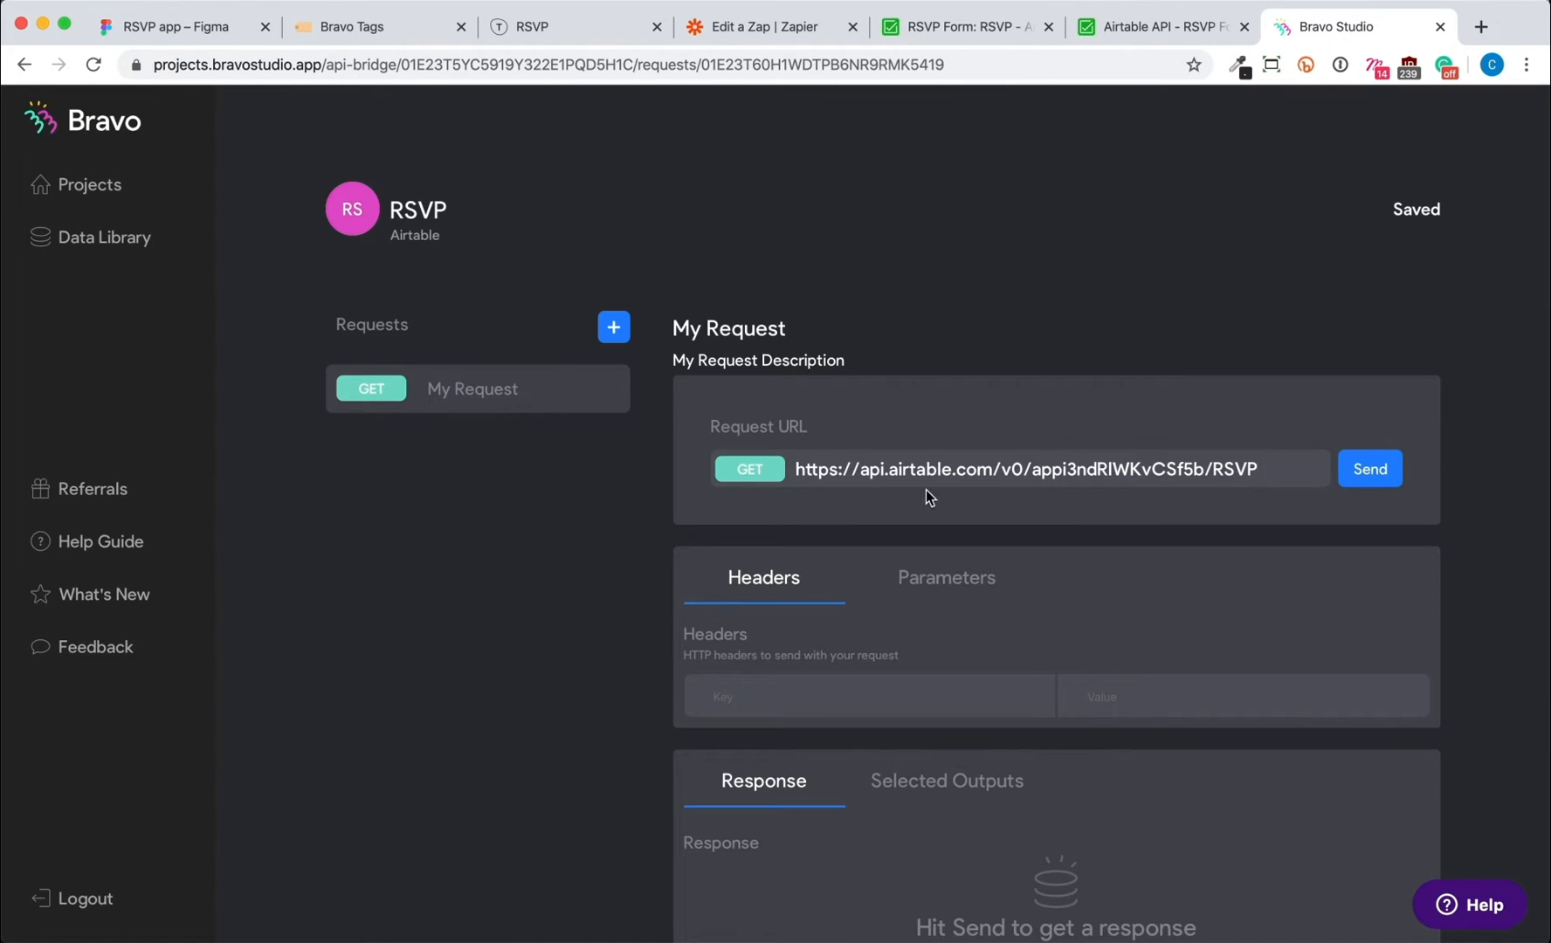
type("&view=Grid%20view")
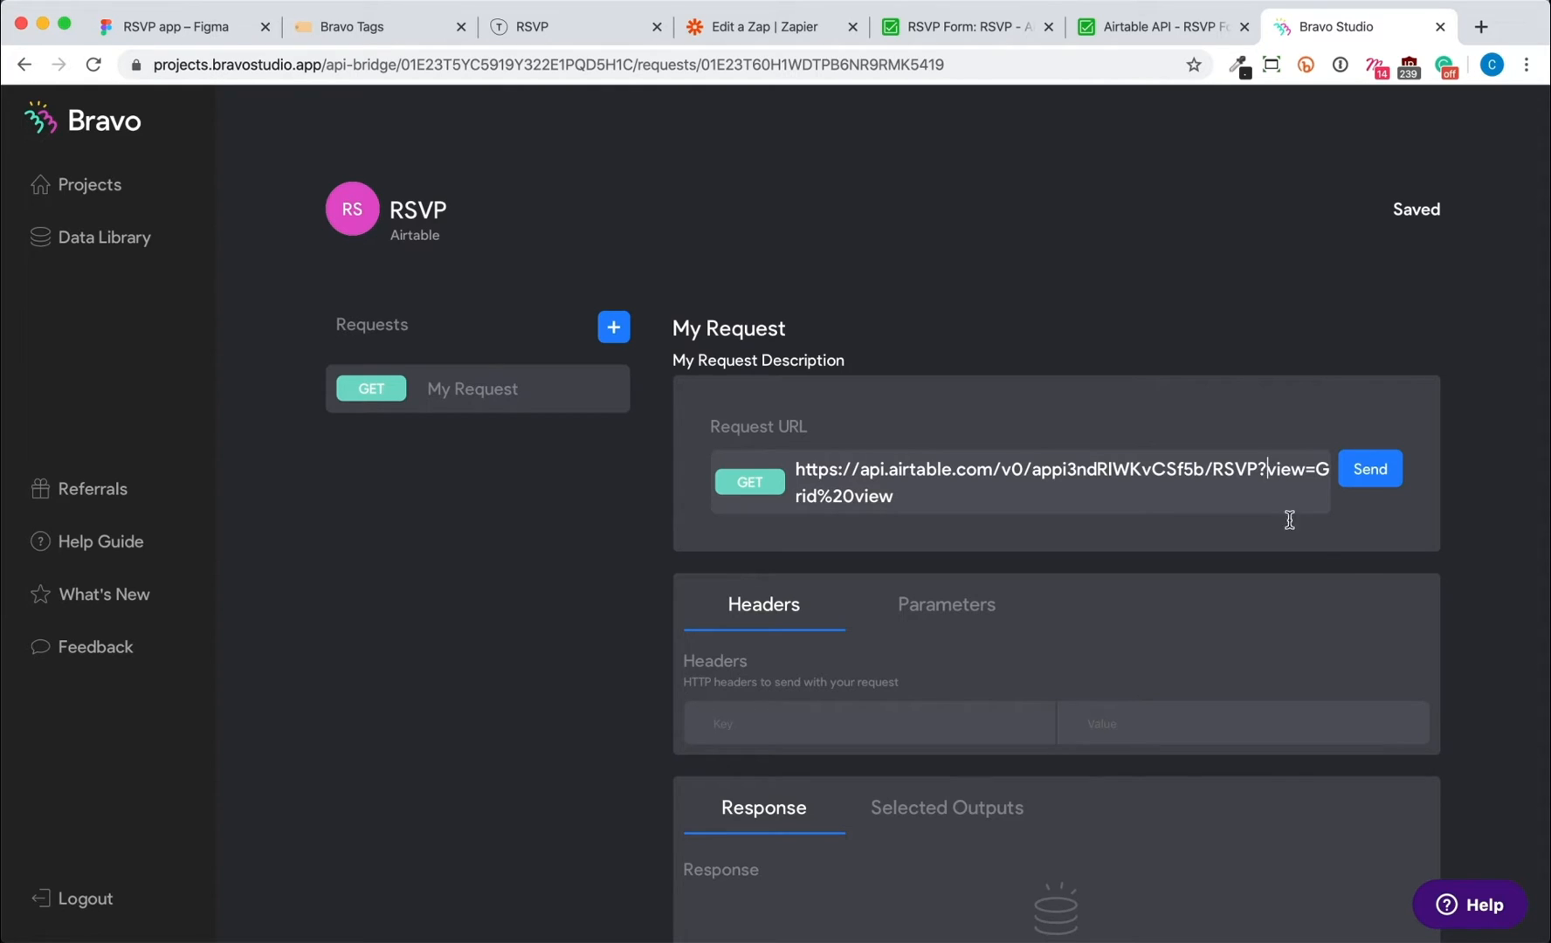
scroll("down", 3)
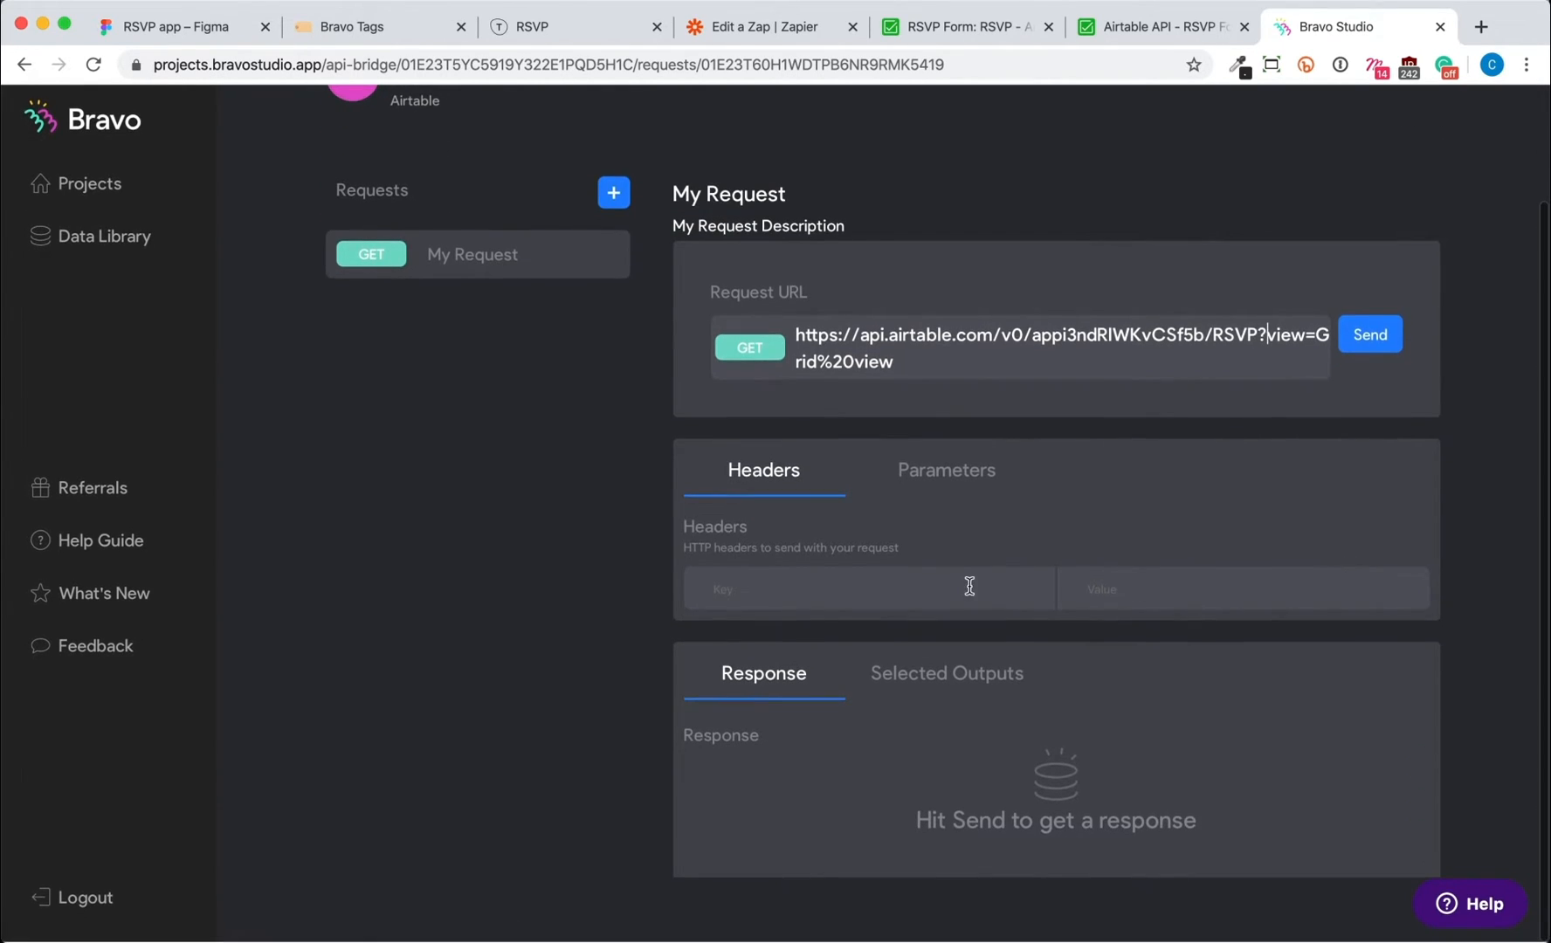
- Add an Authorization header with Bearer and the Airtable API key
left_click(1147, 27)
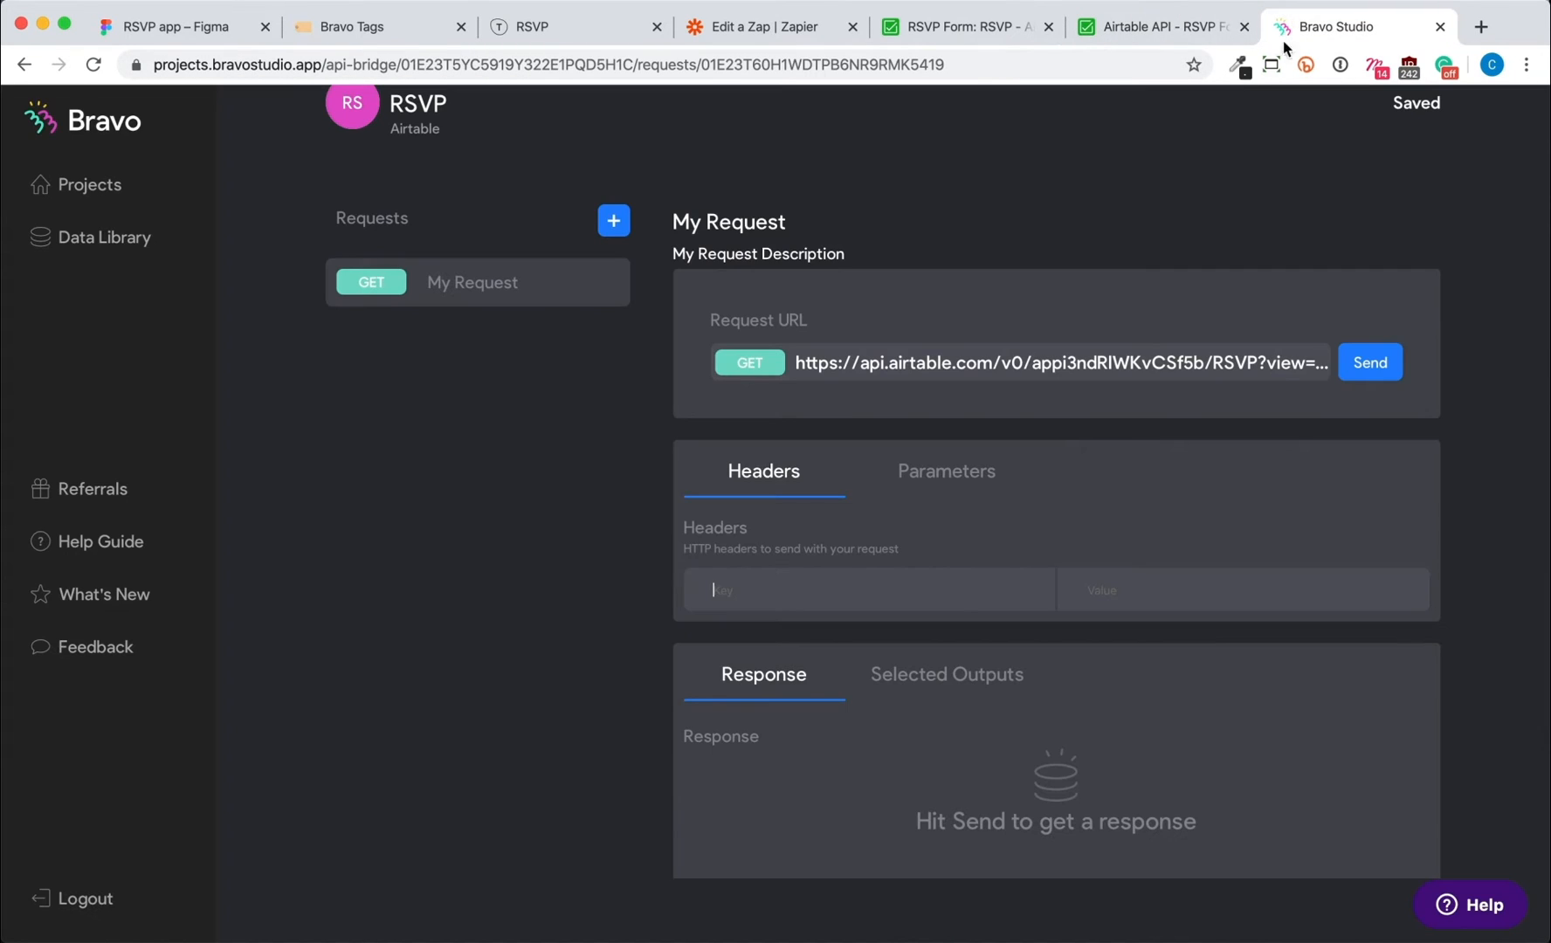
left_click(1147, 26)
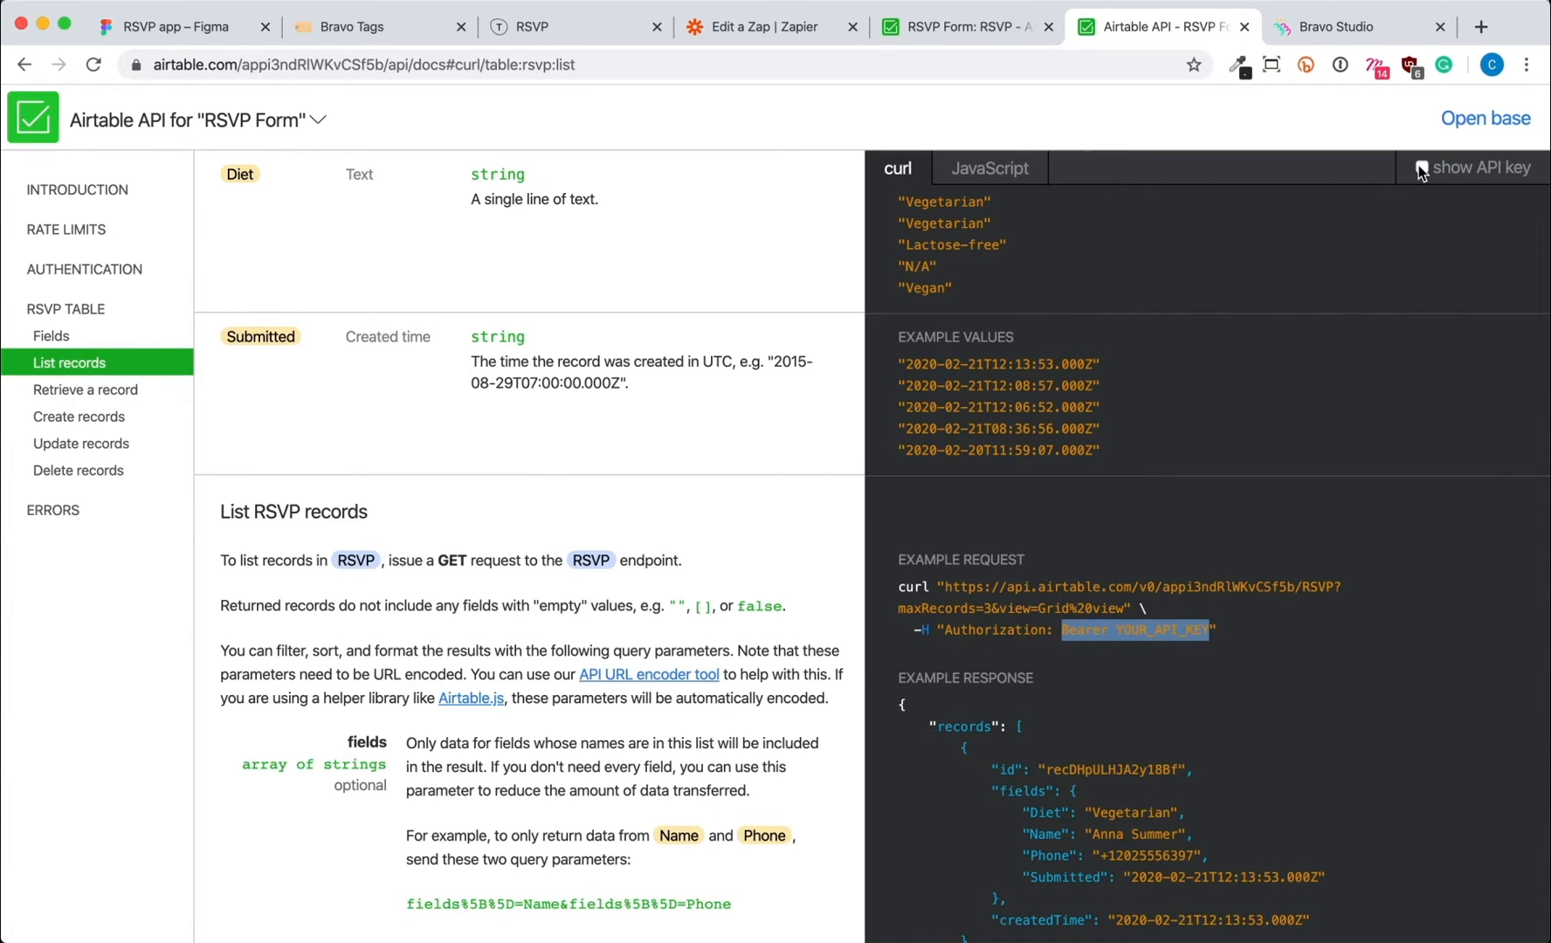
left_click(955, 26)
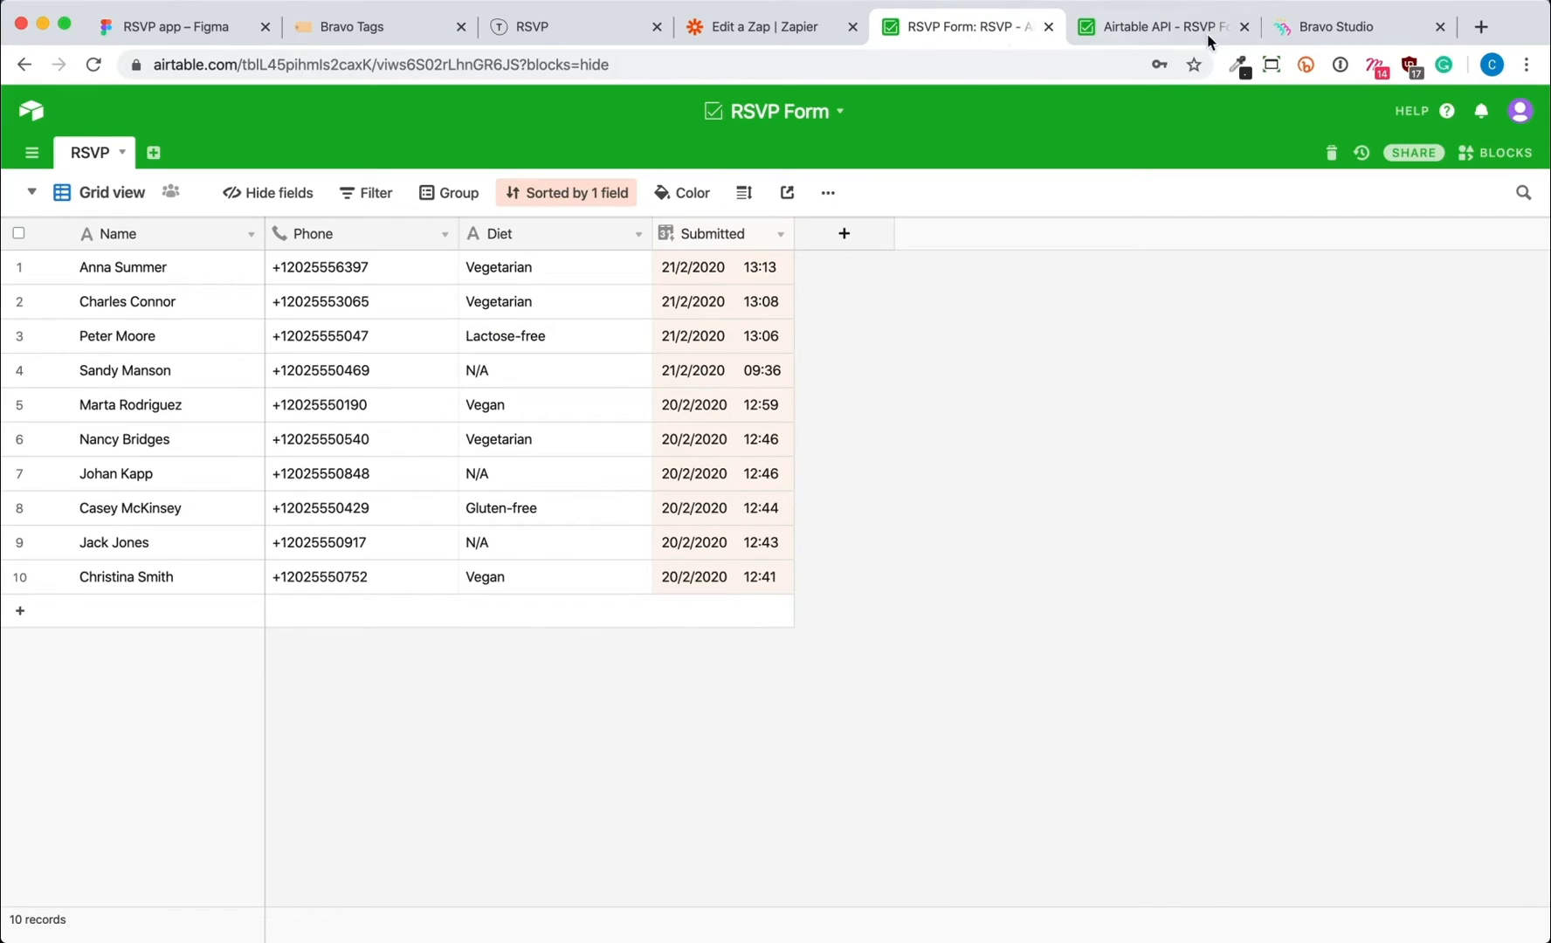
left_click(1344, 26)
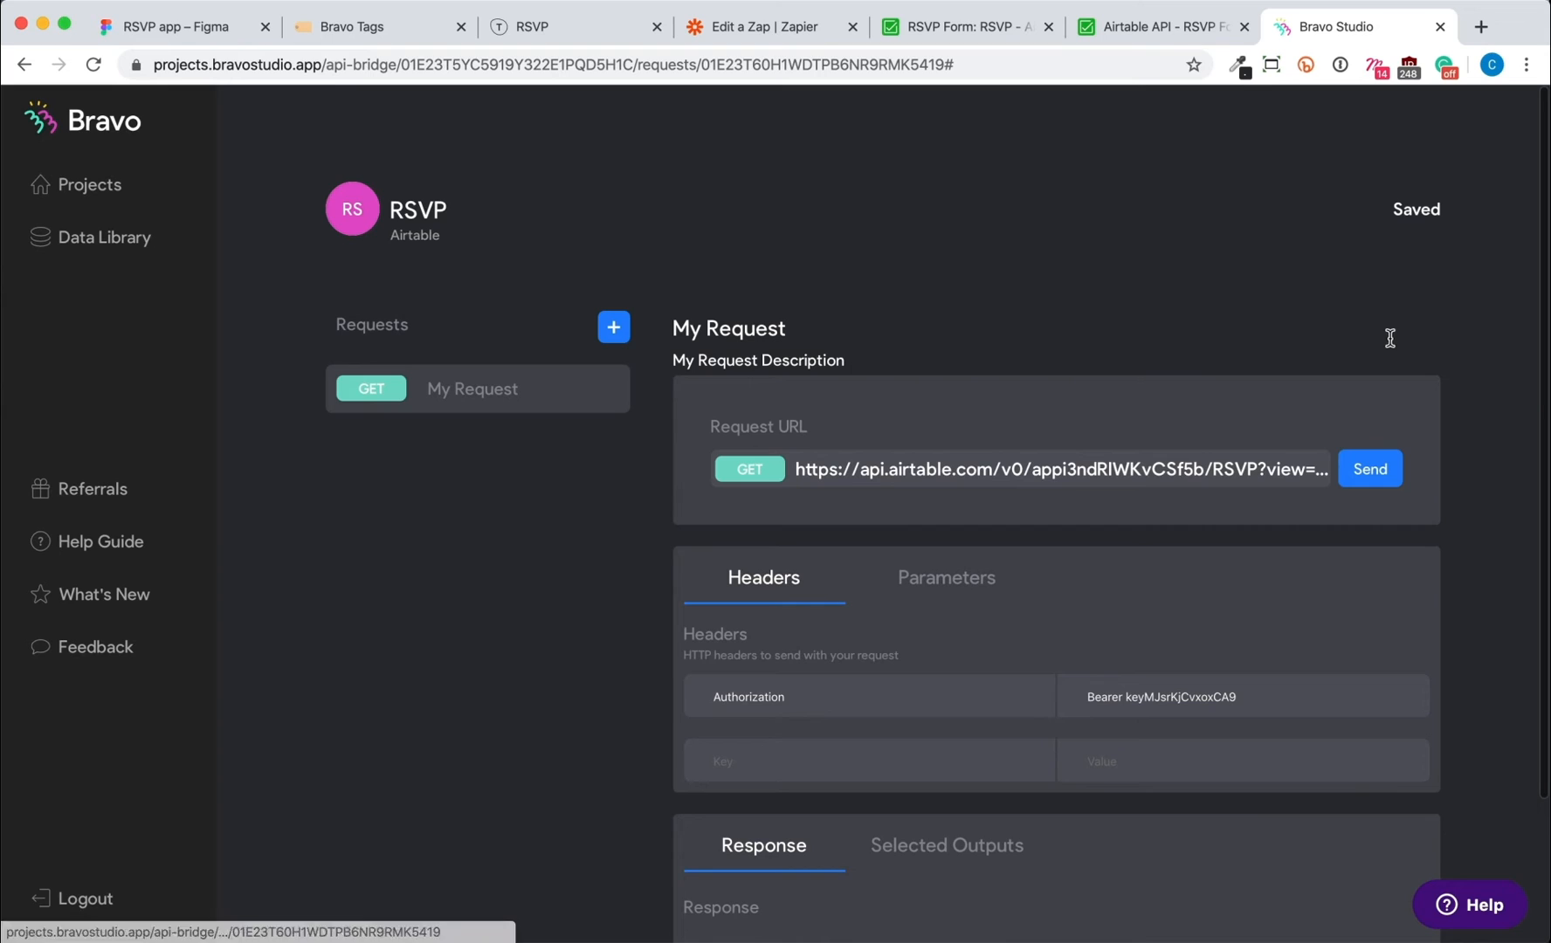
- Change the response selection from .data.records[0] to All records
scroll("down", 3)
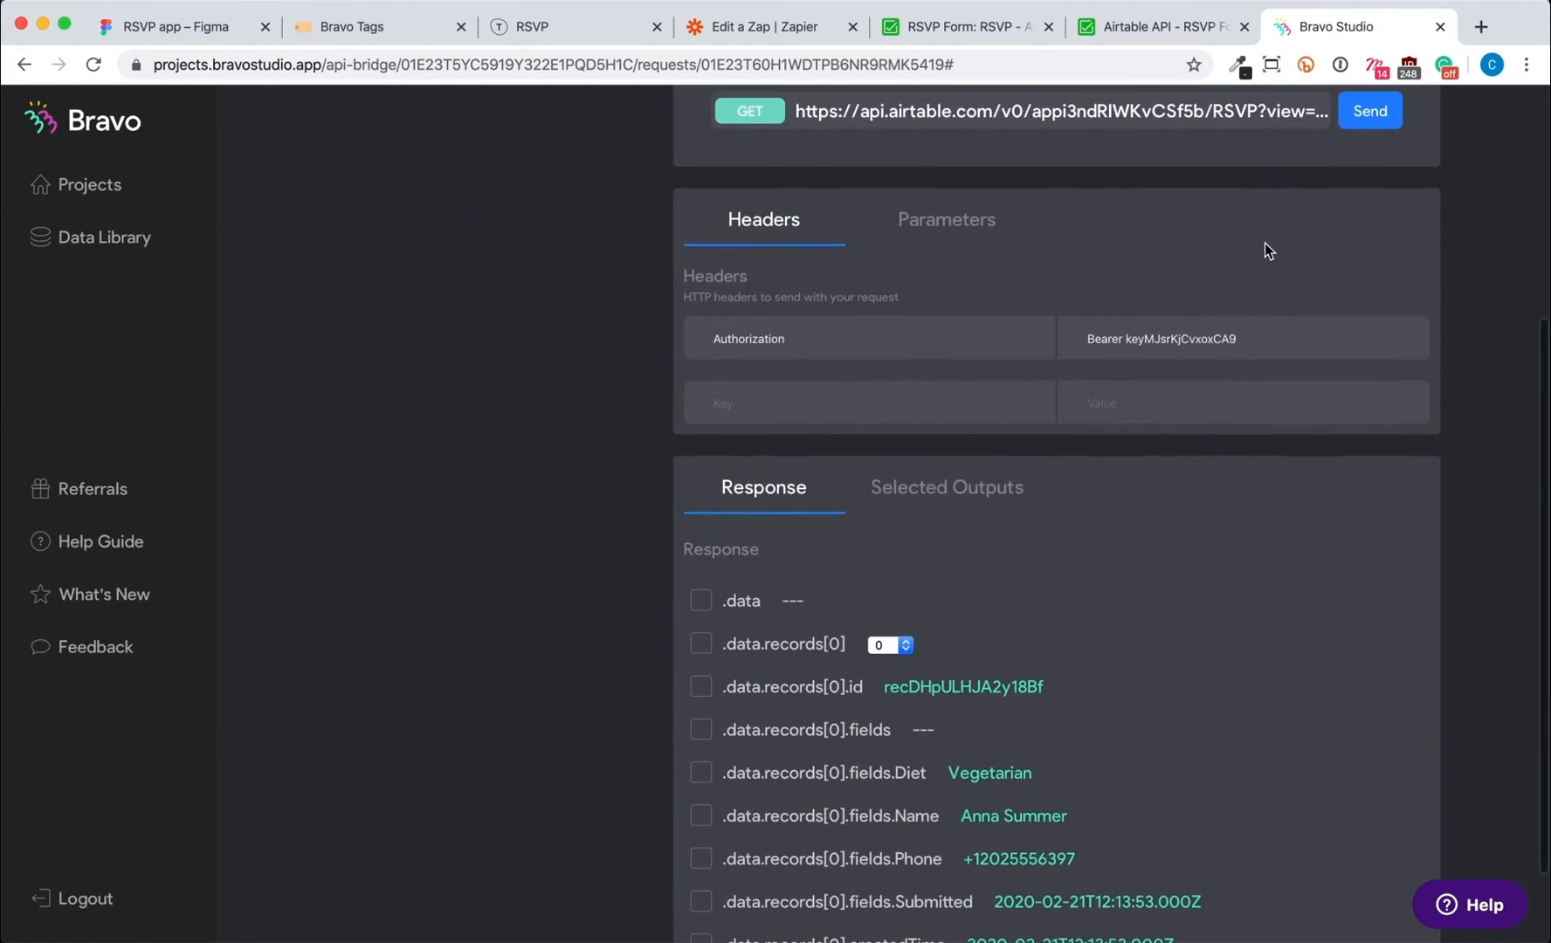
scroll("down", 3)
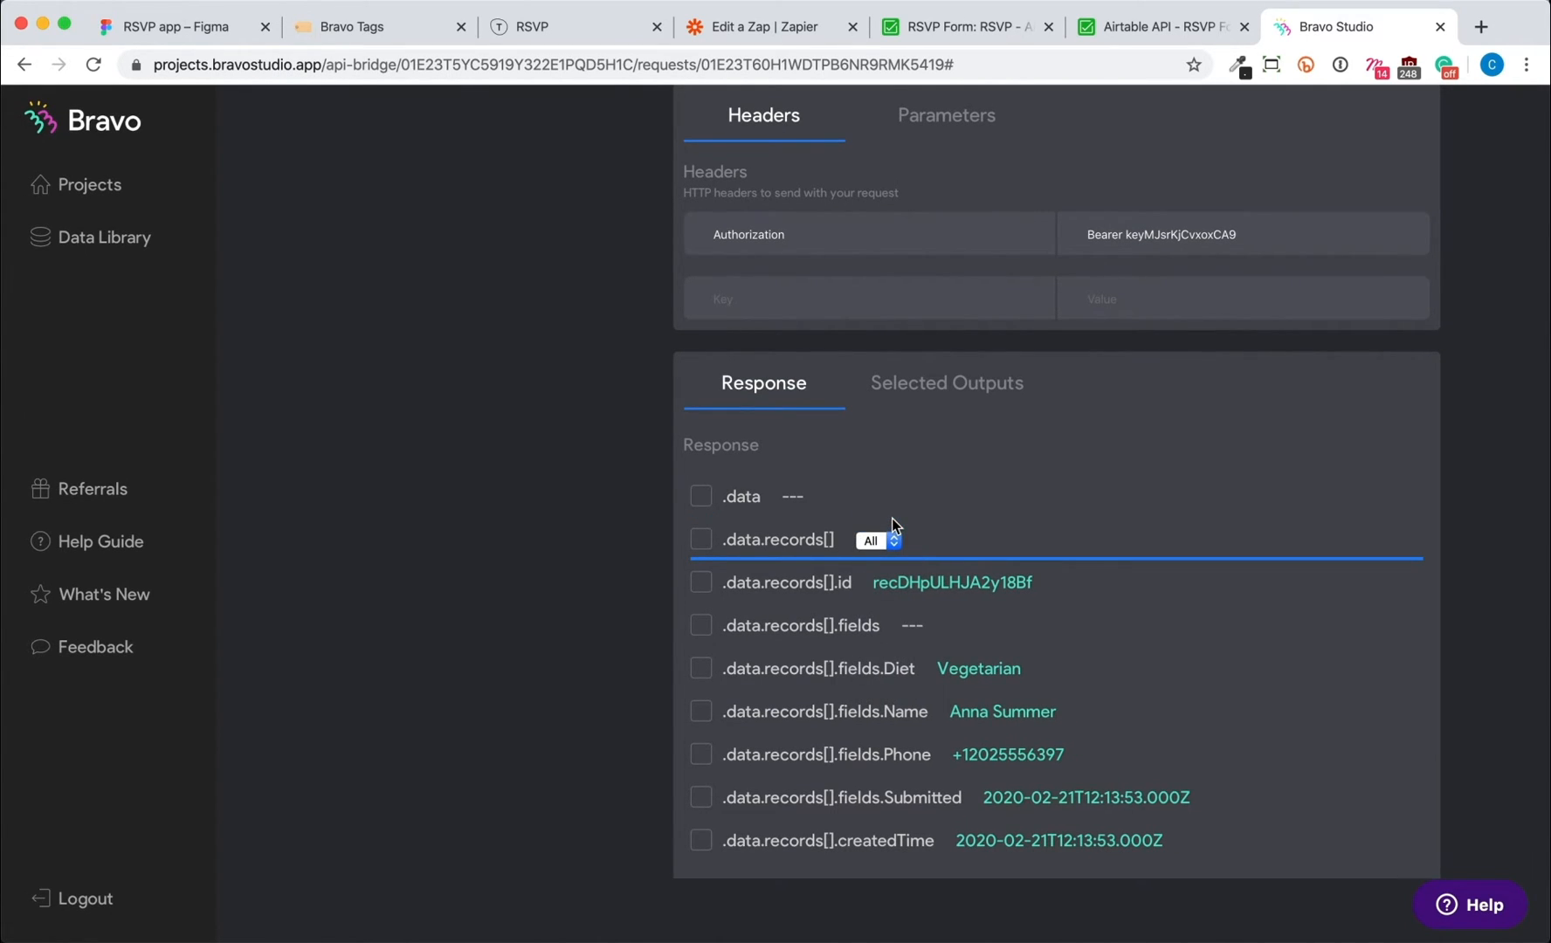
left_click(700, 539)
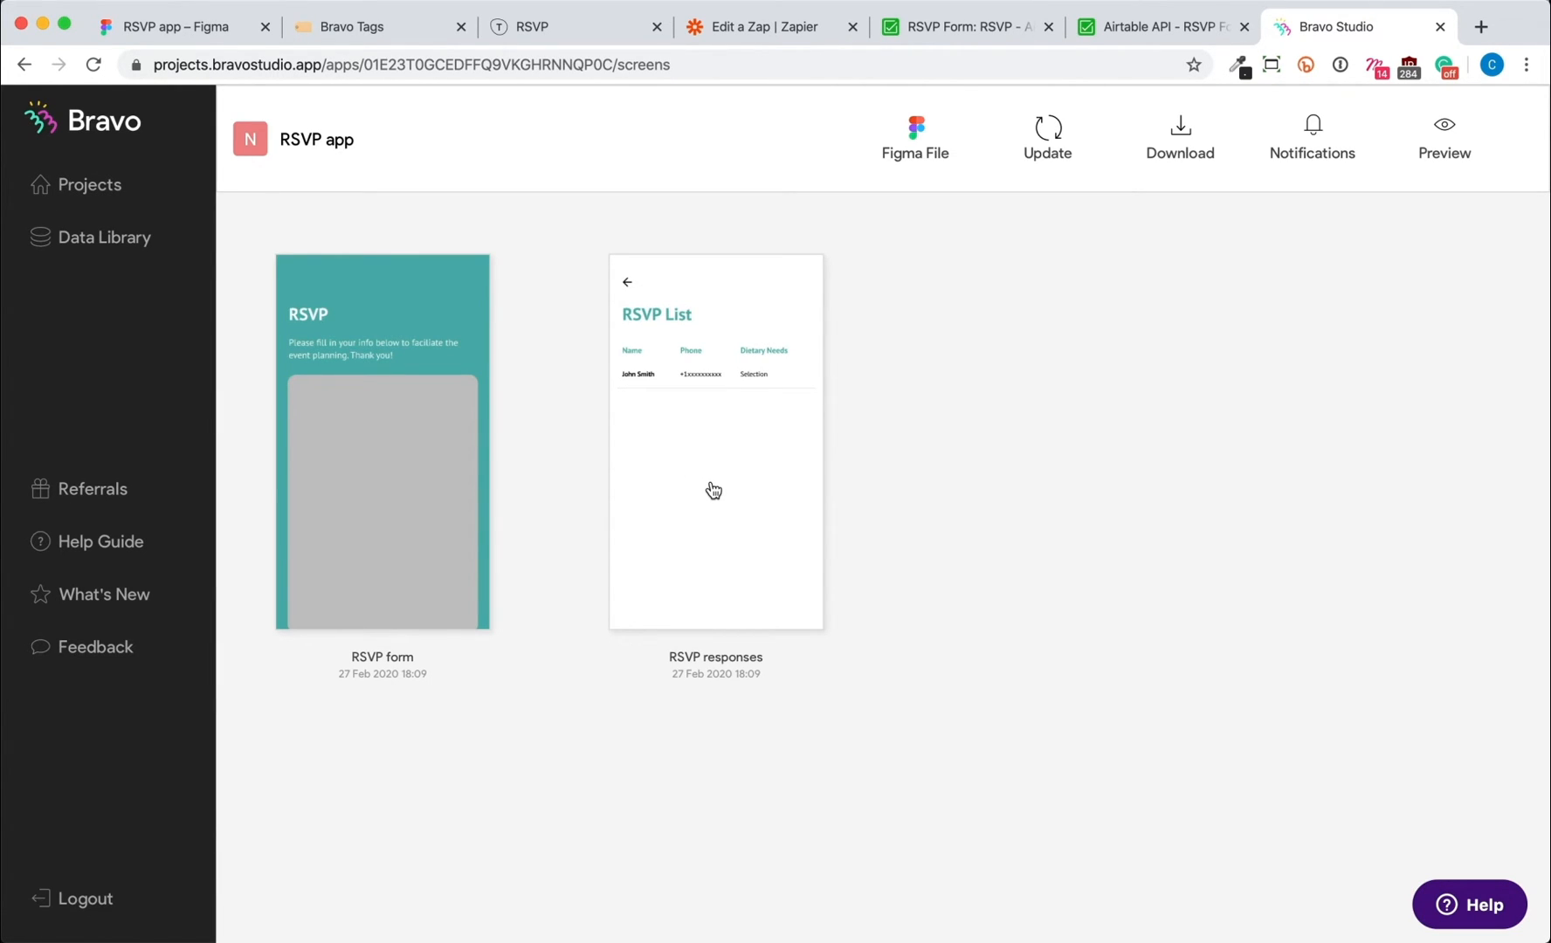
- Bind the RSVP responses screen to the RSVP / My Request collection and add the *list element mapped to Records[]
left_click(714, 442)
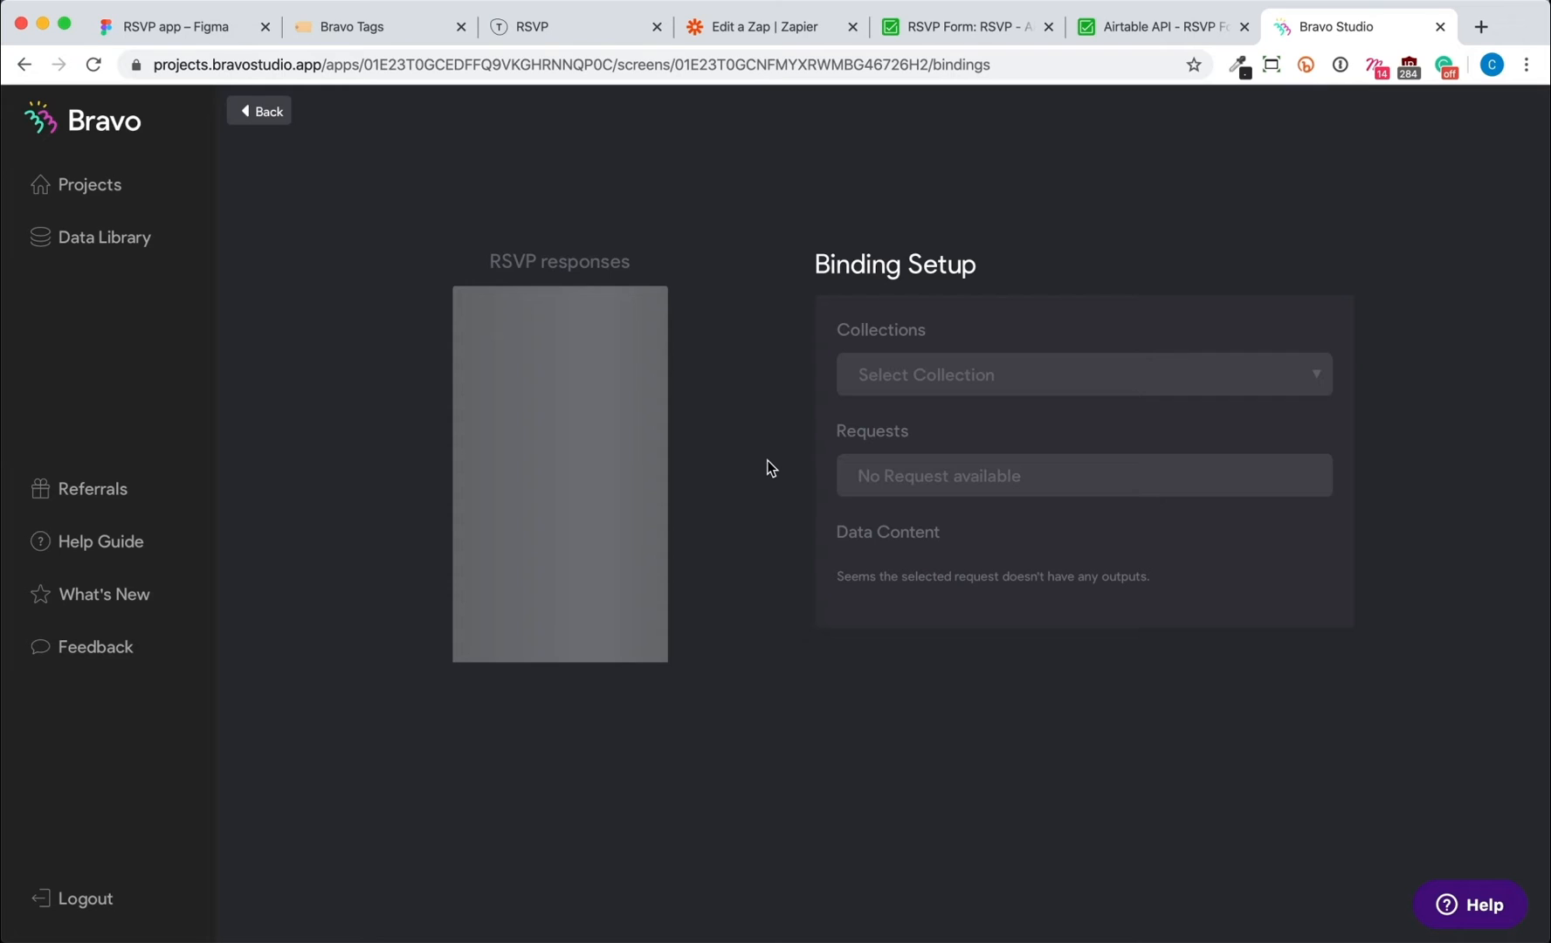
left_click(1083, 374)
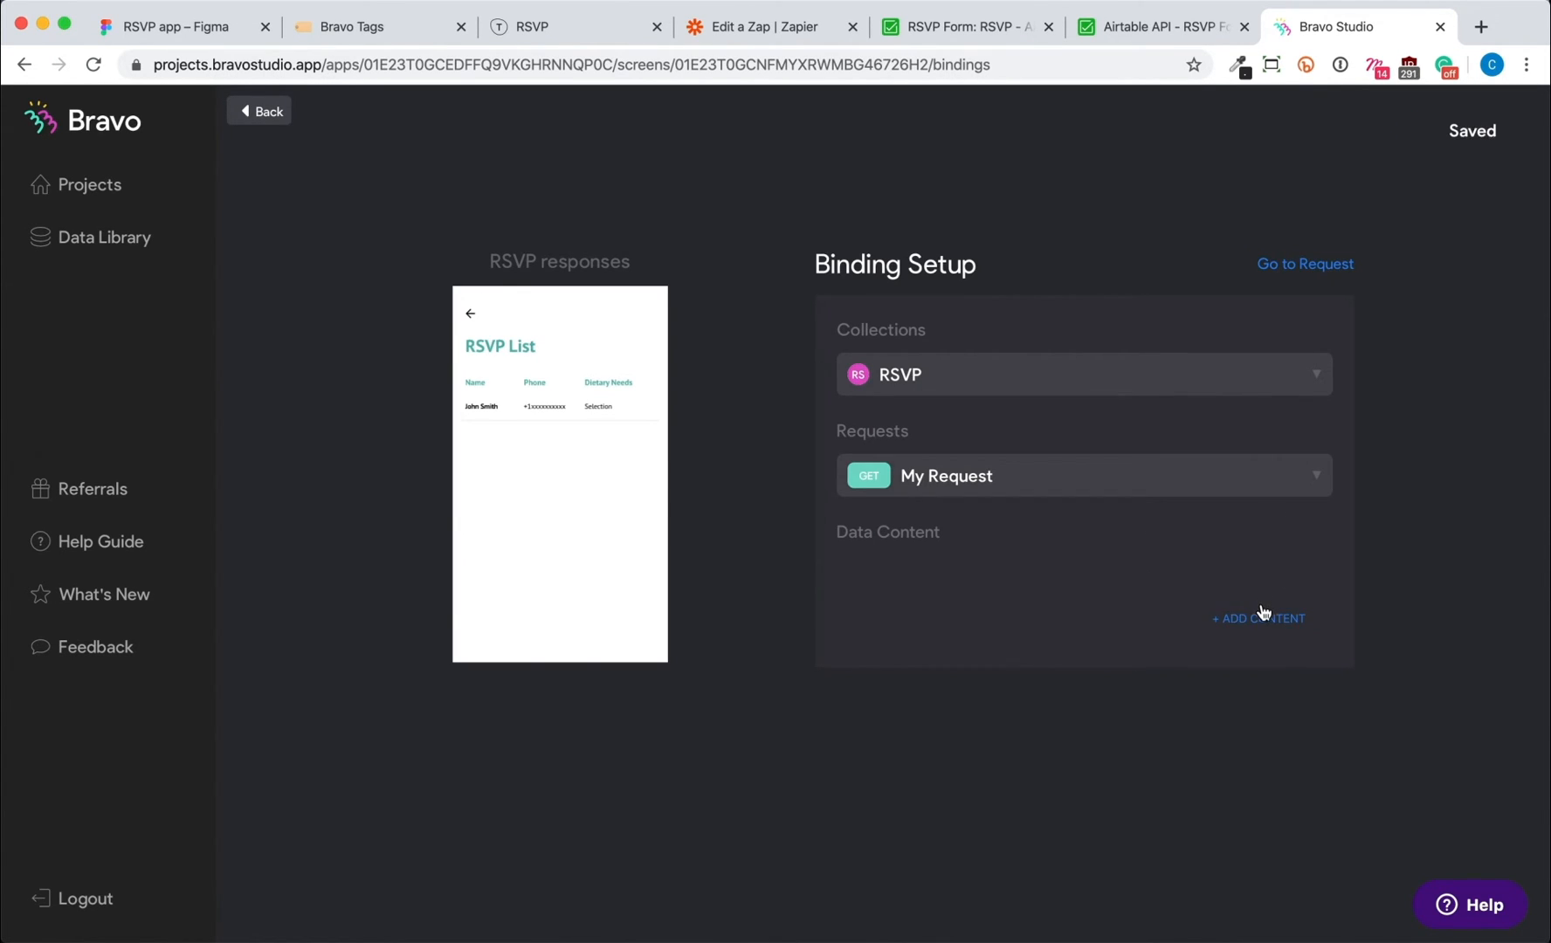
left_click(1257, 619)
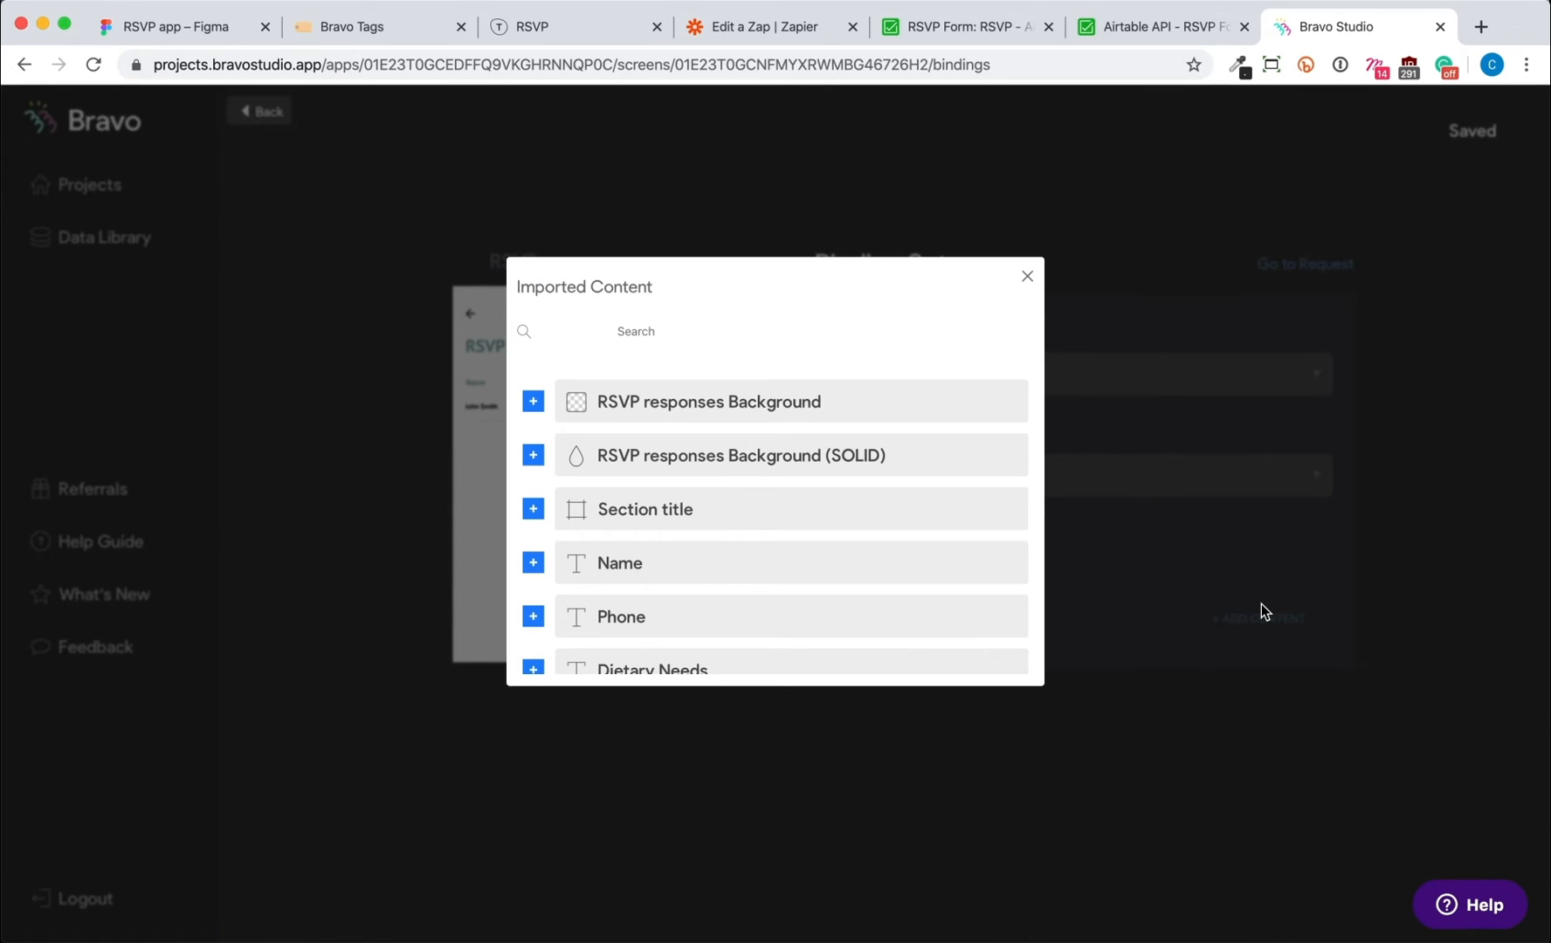
left_click(636, 332)
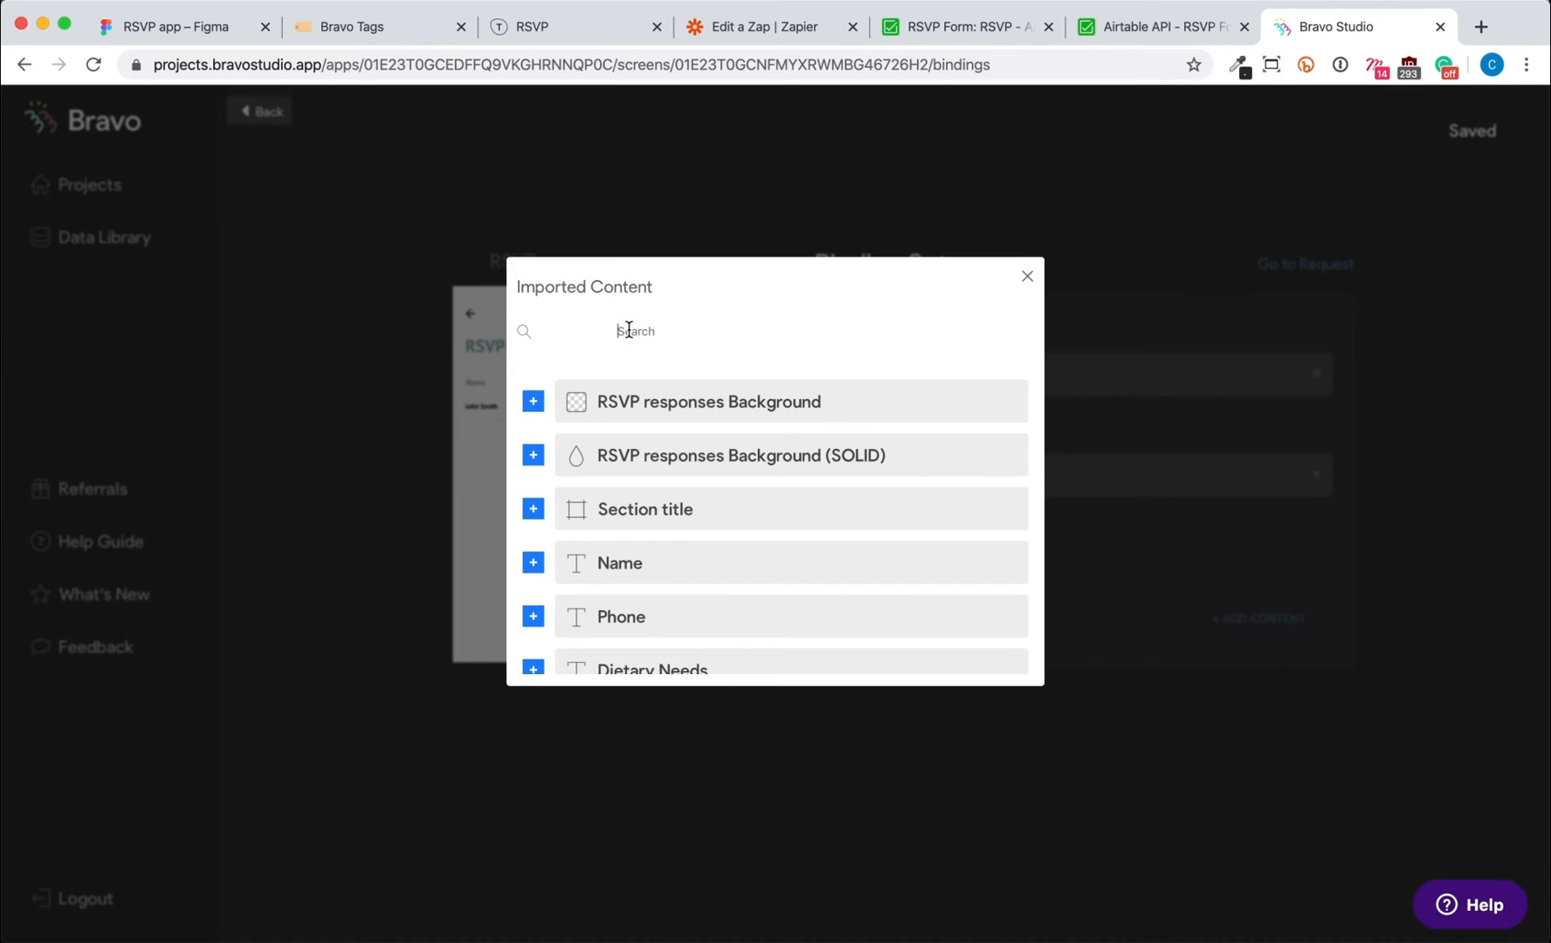
left_click(533, 617)
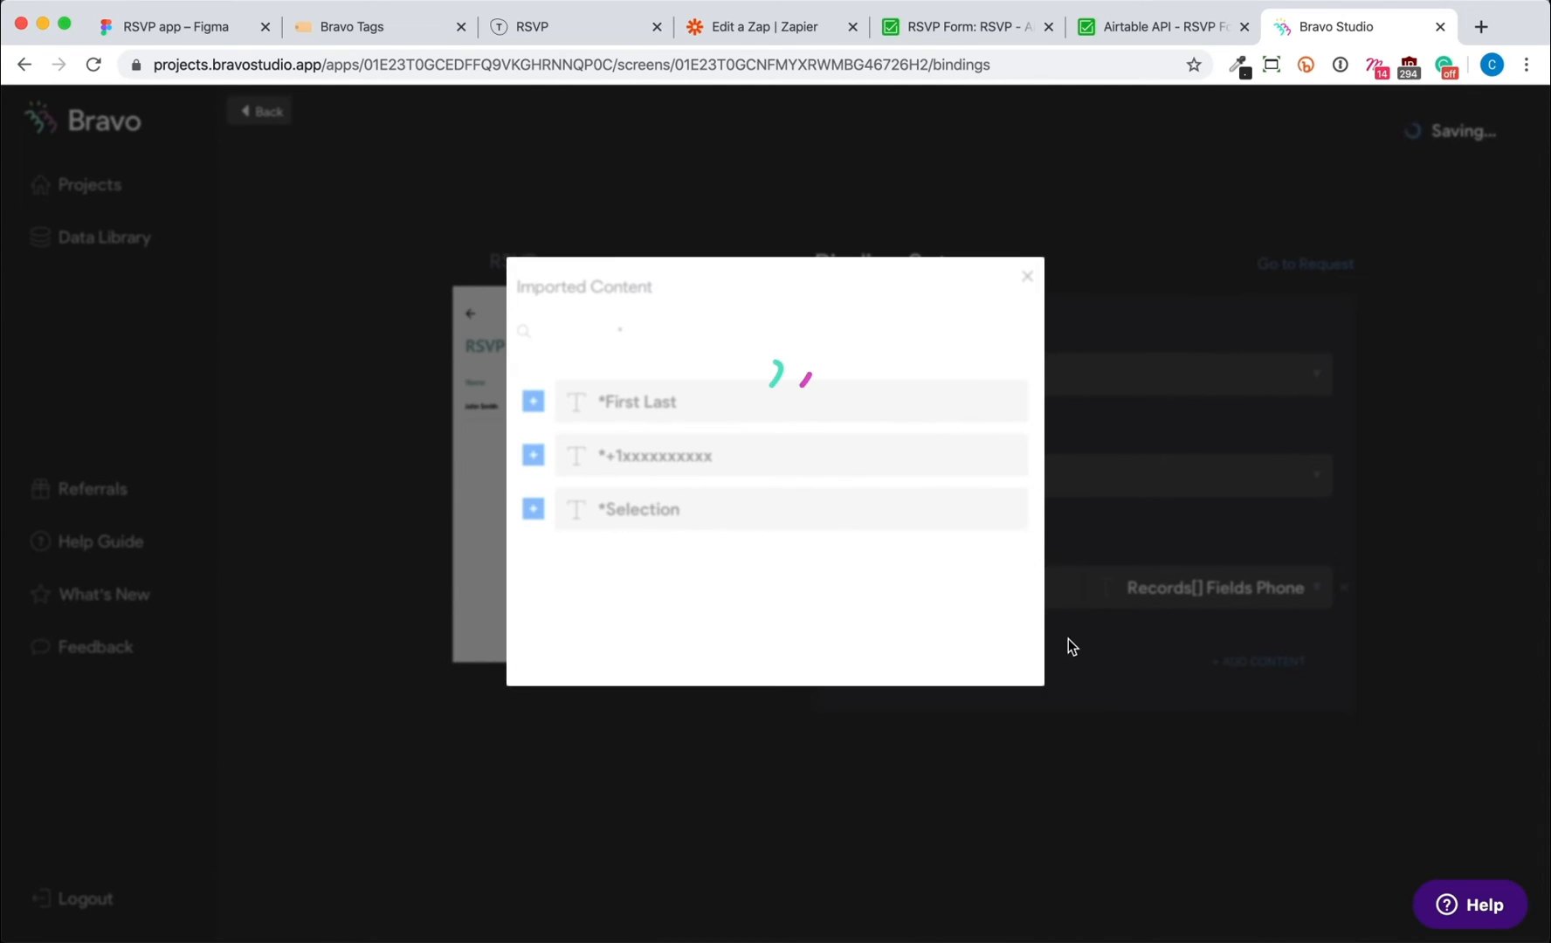
left_click(1027, 276)
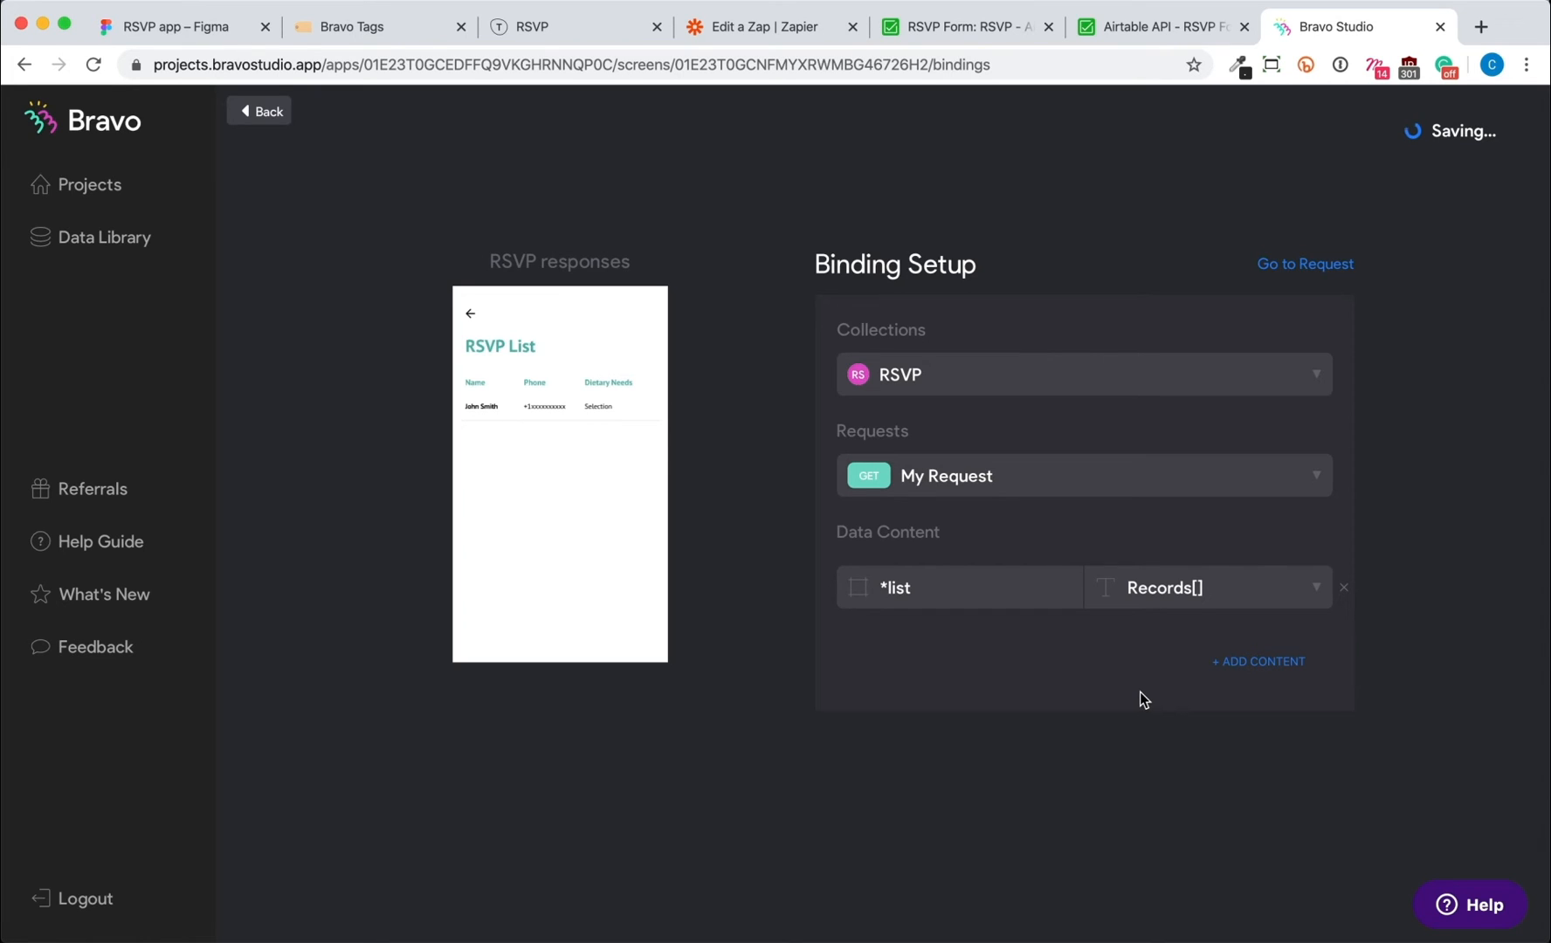
- Add *Selection, *+1xxxxxxxxx and *First Last and map them to the Diet, Phone and Name fields
left_click(1258, 662)
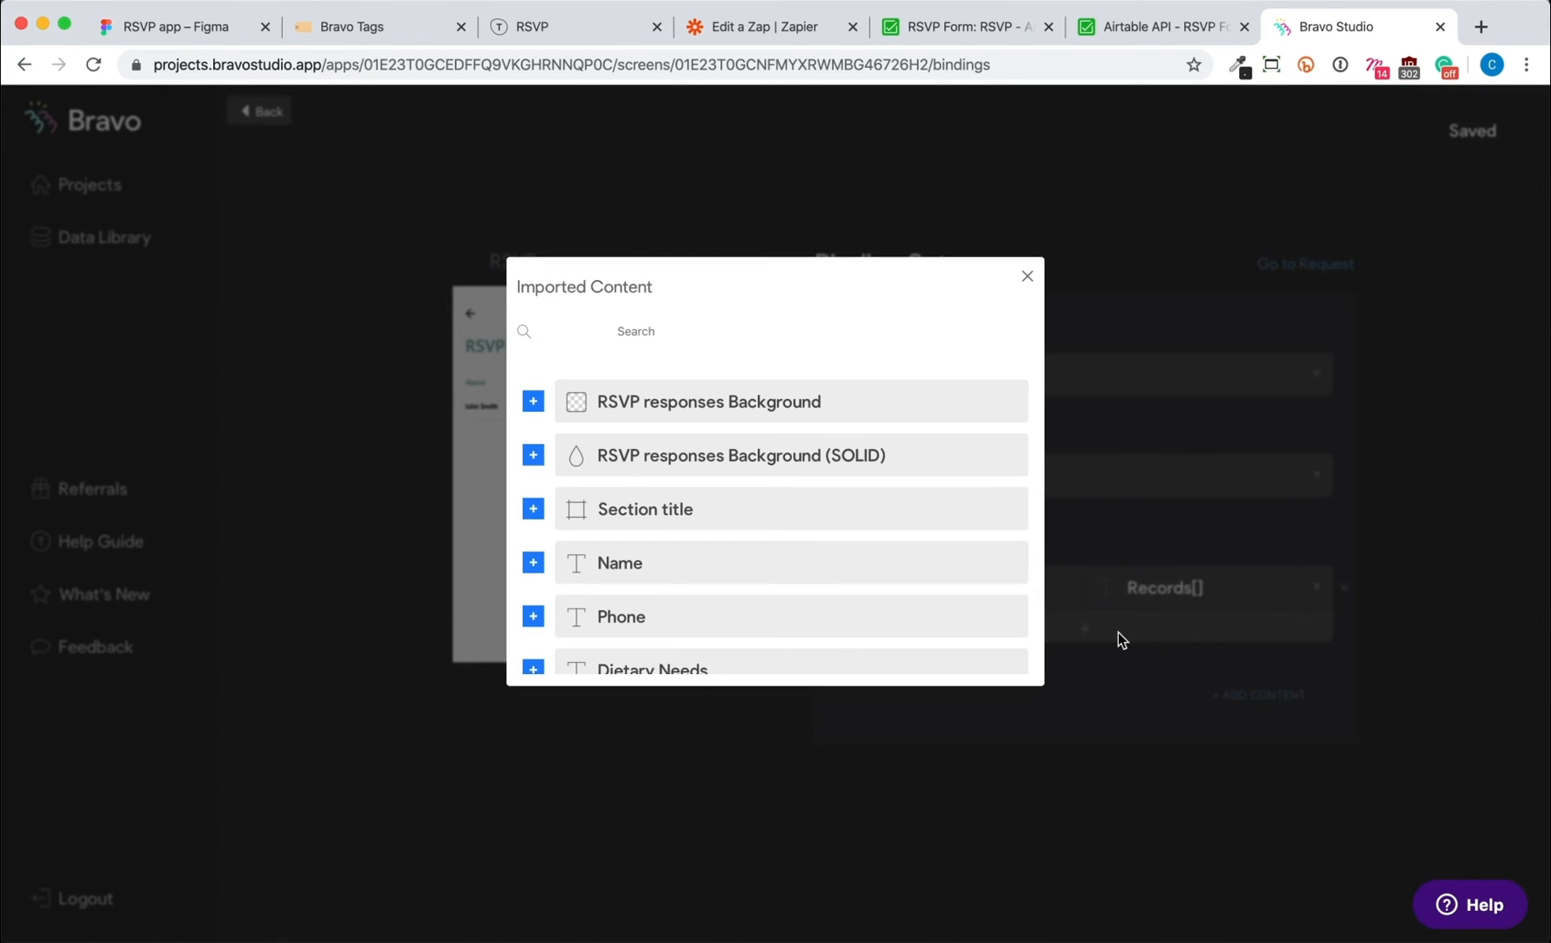
type("*")
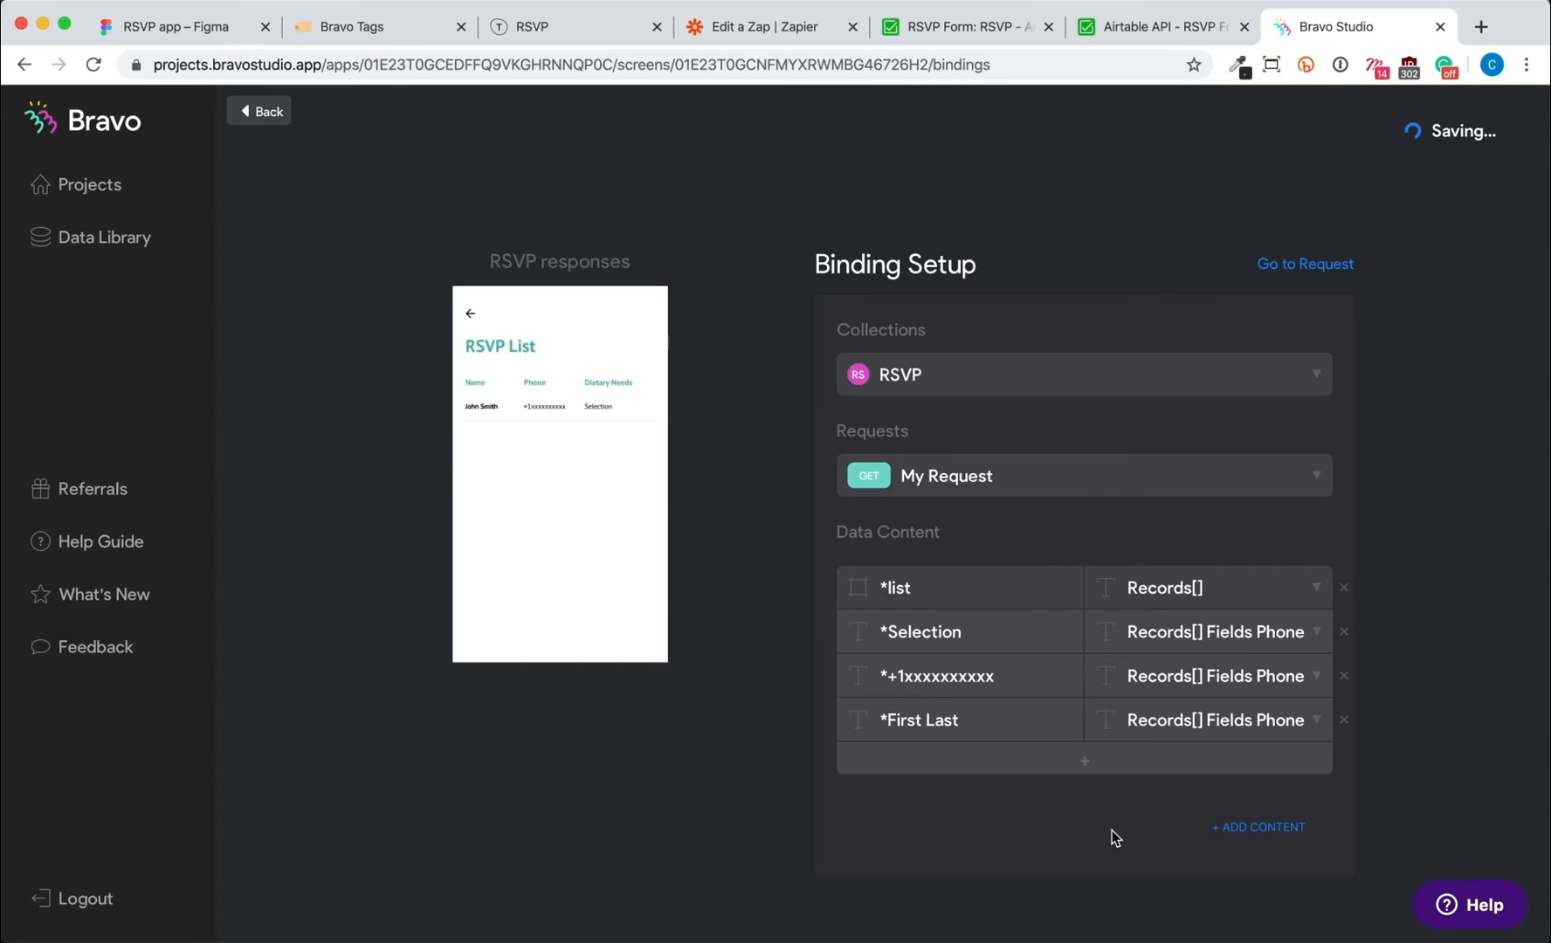
left_click(1206, 632)
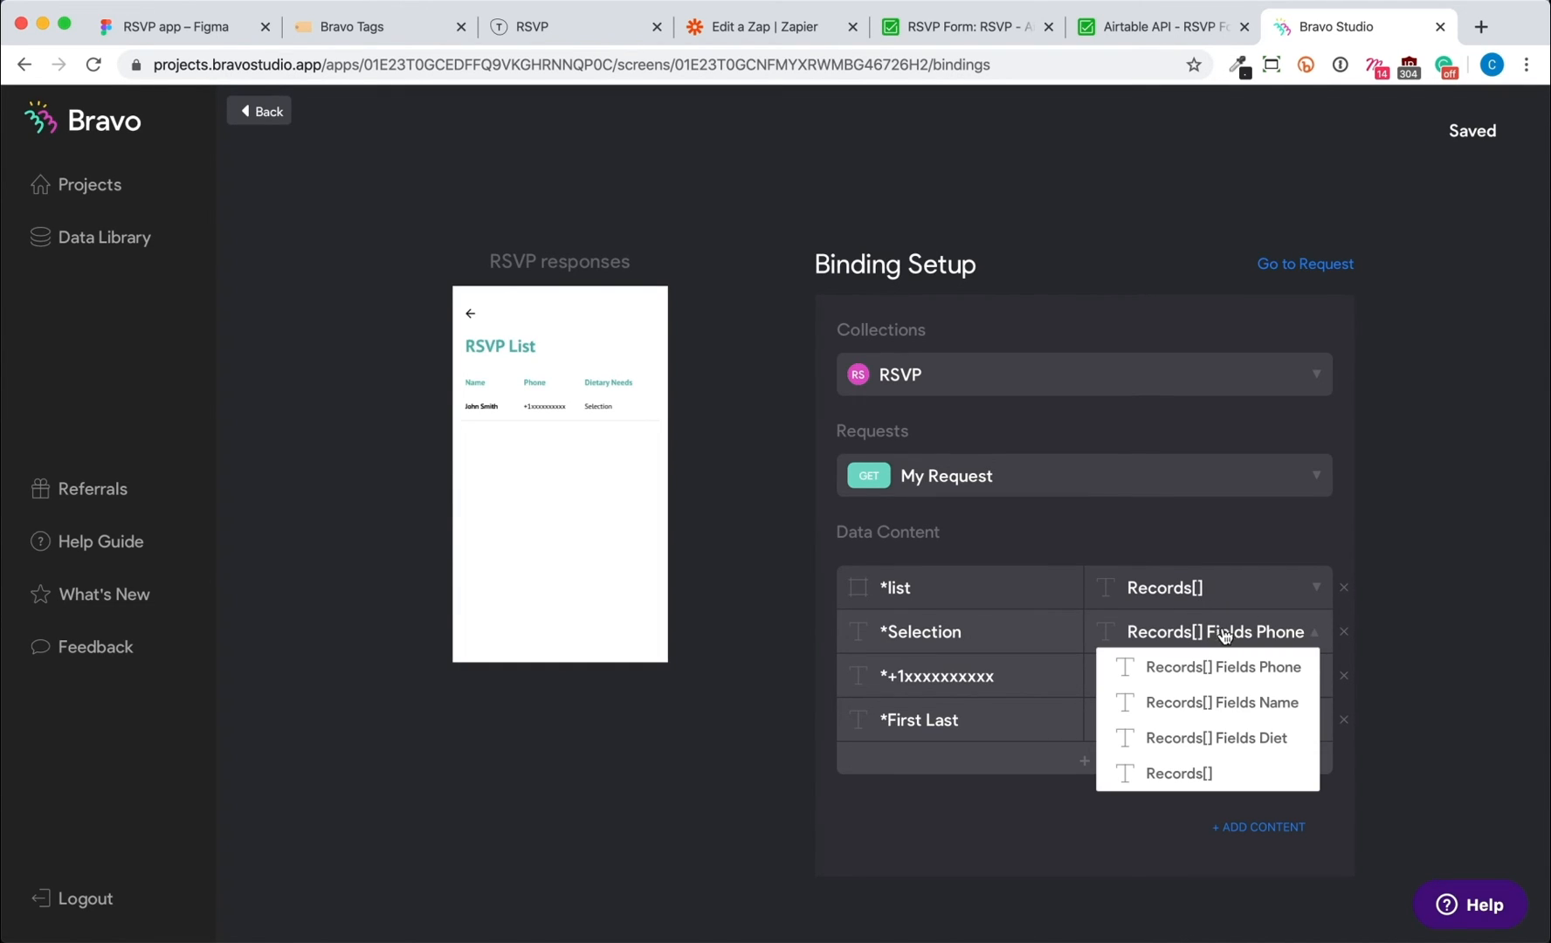
left_click(1214, 737)
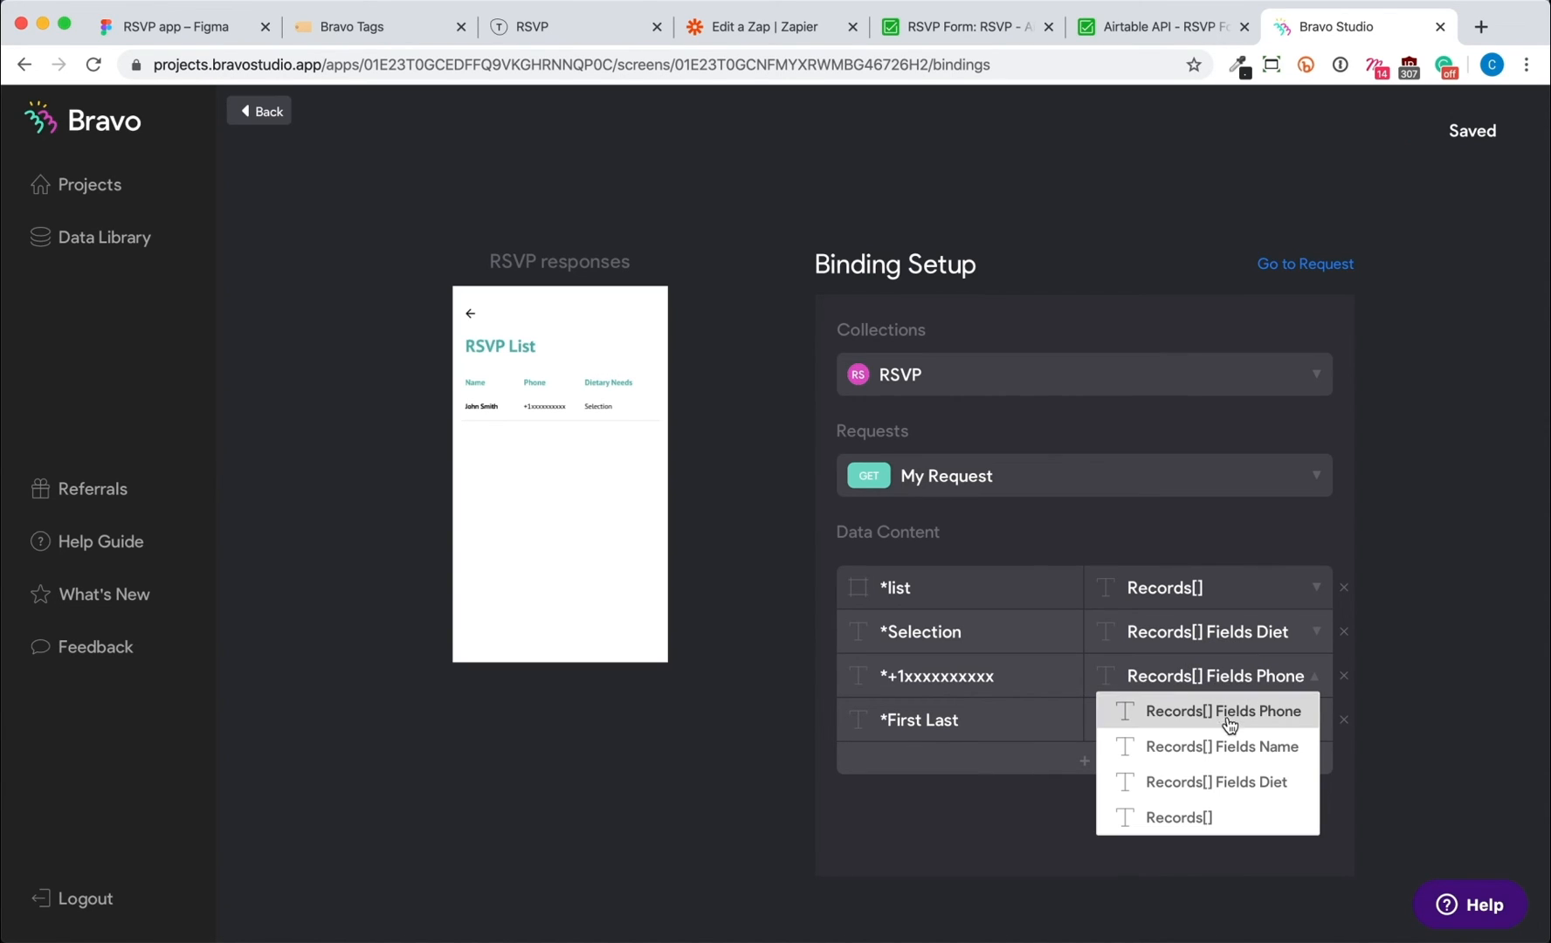
left_click(1219, 746)
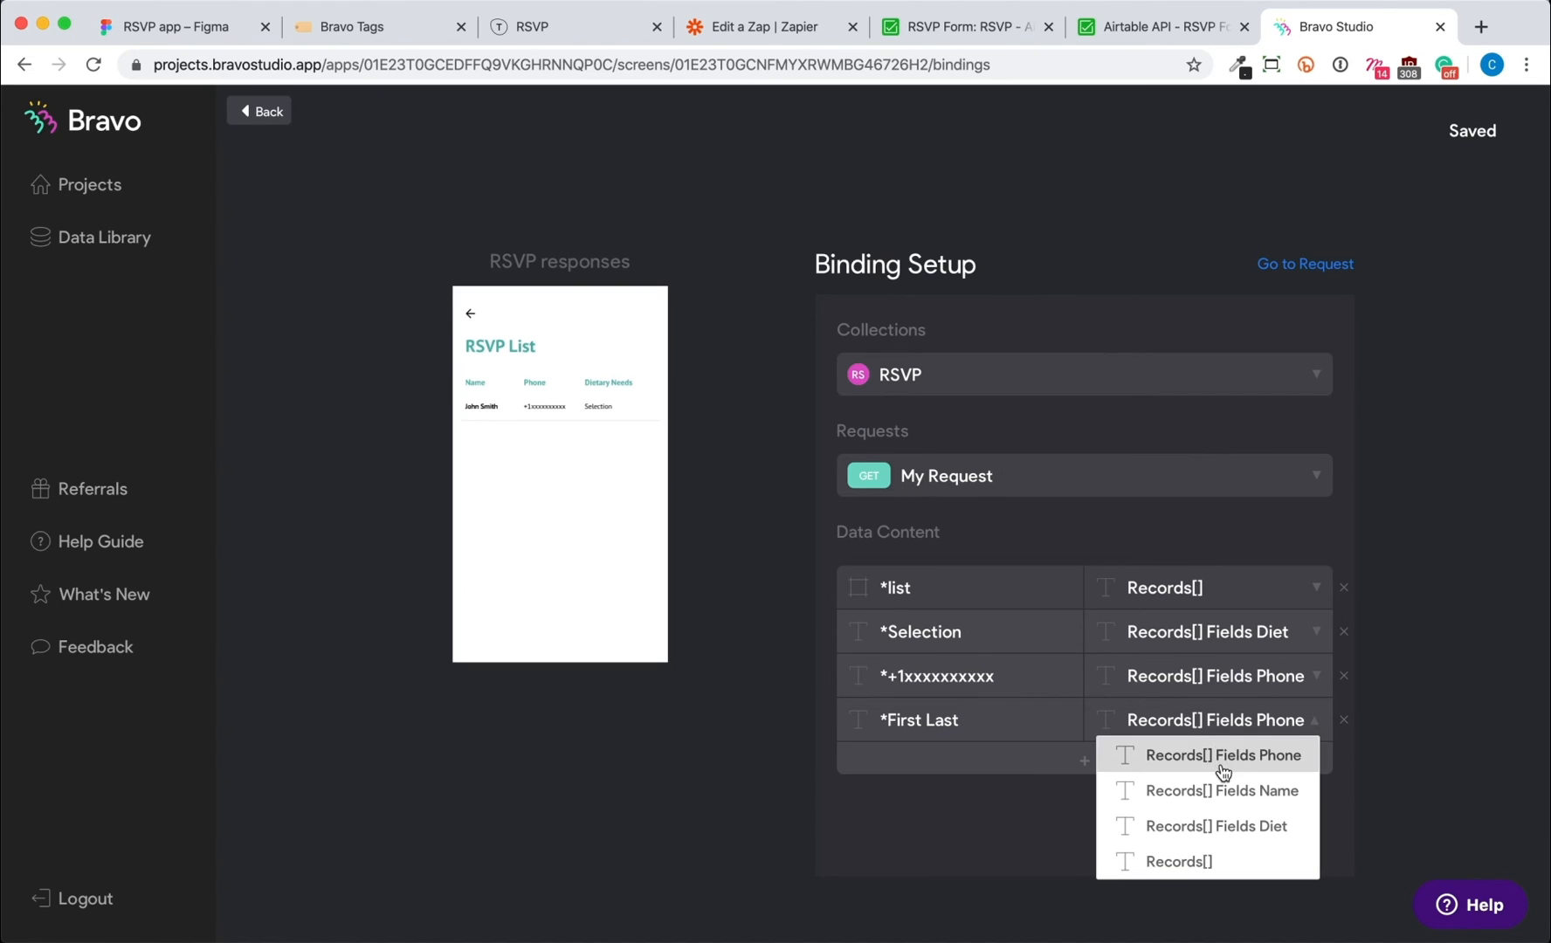
left_click(1222, 789)
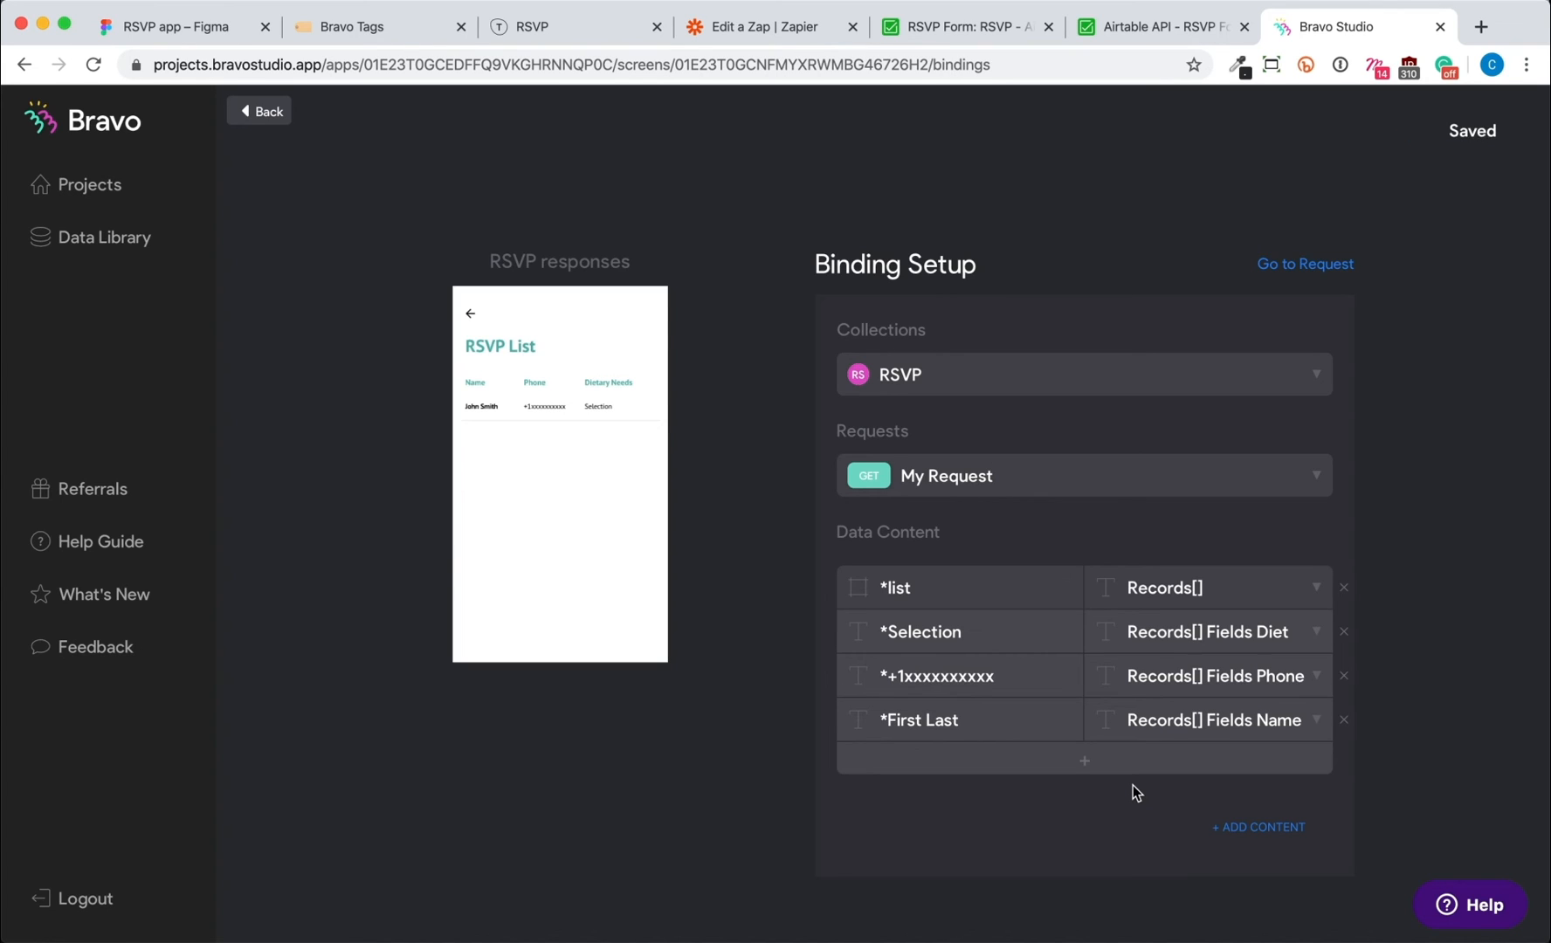
left_click(258, 110)
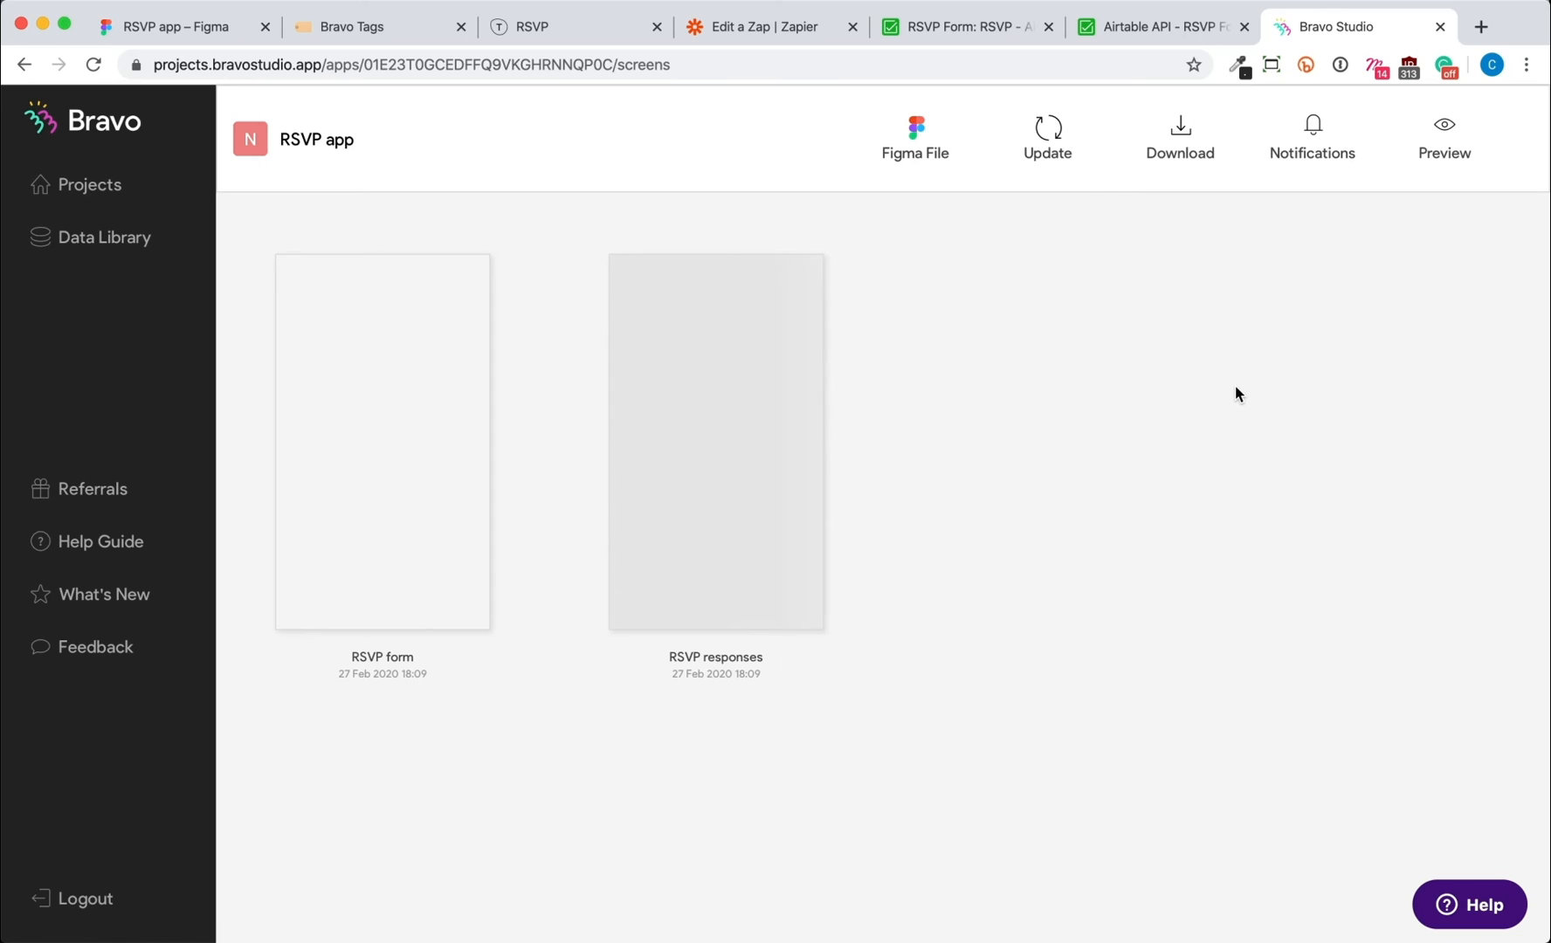
left_click(1444, 136)
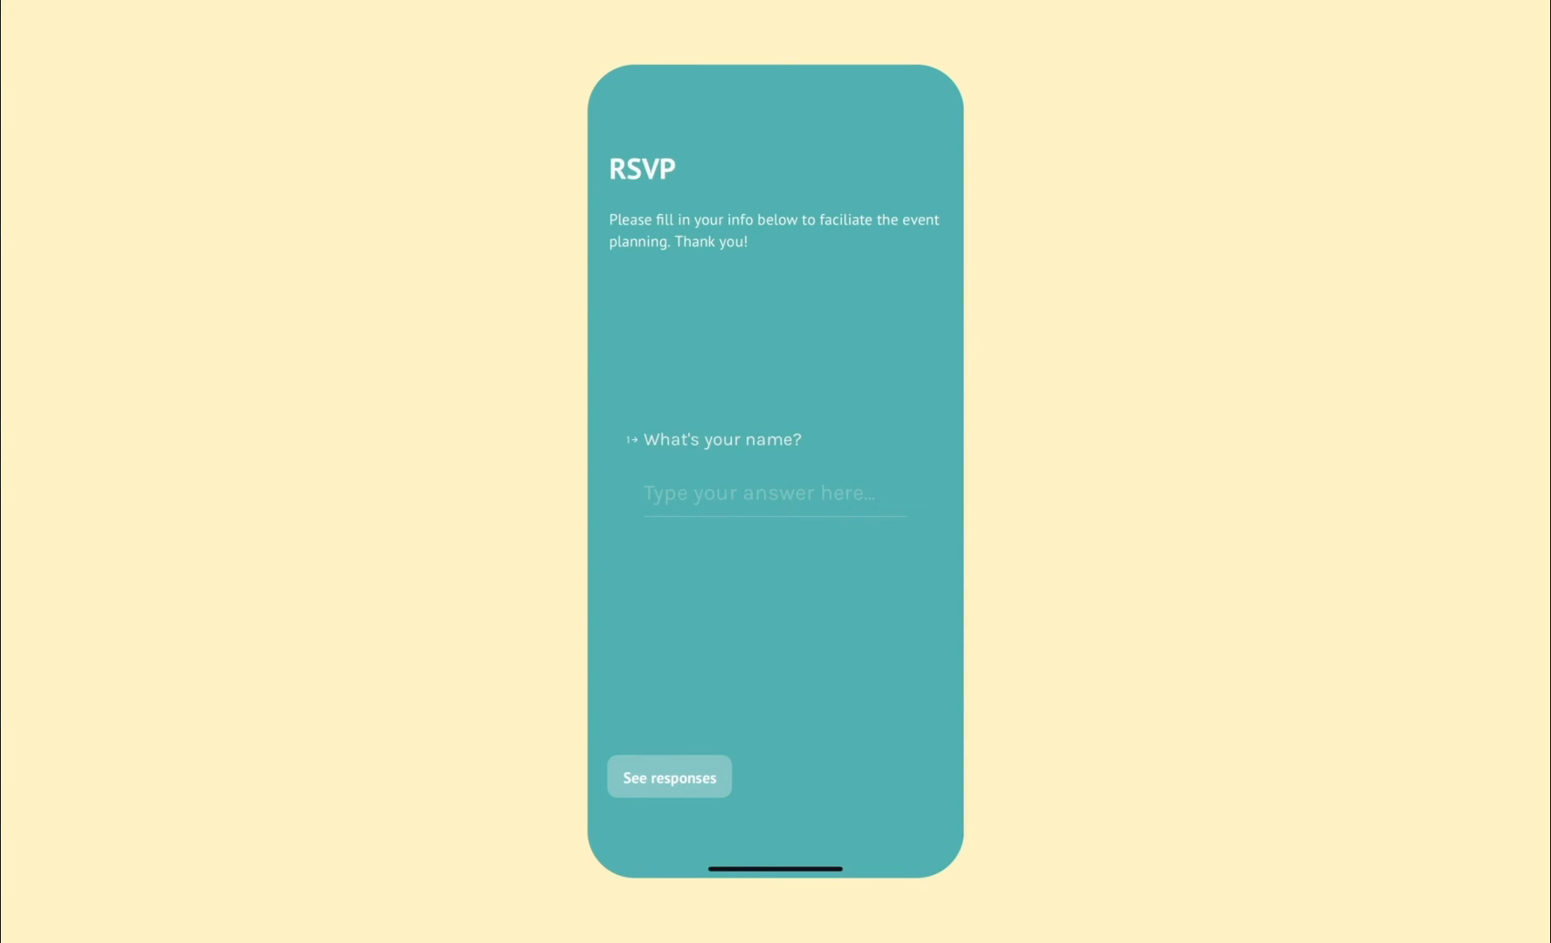
left_click(773, 493)
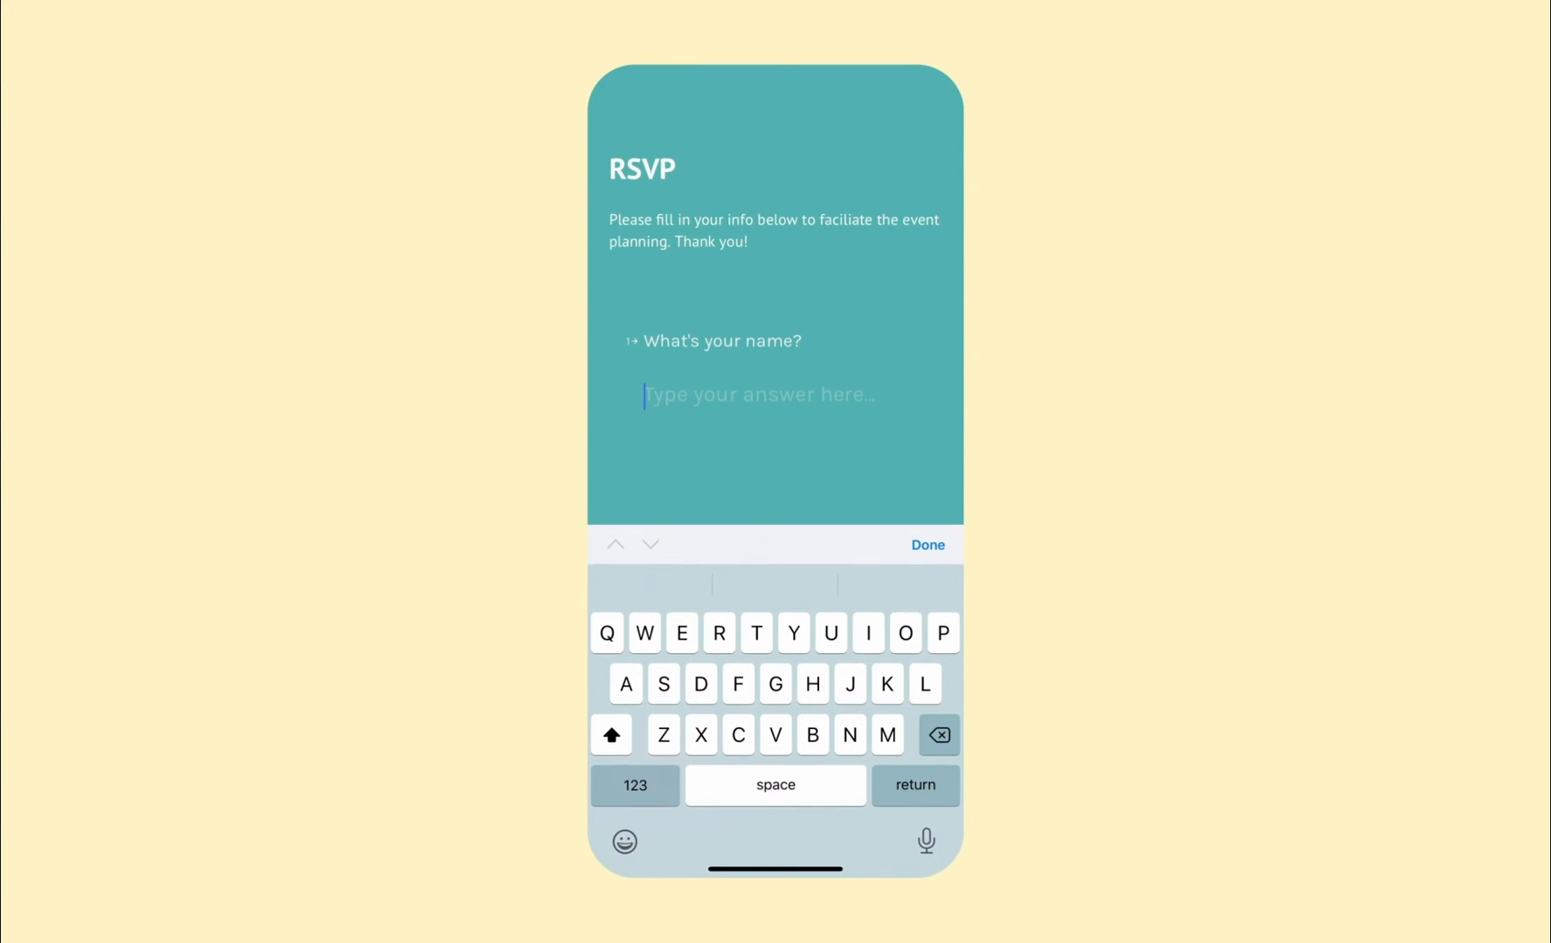
type("Nick Tal")
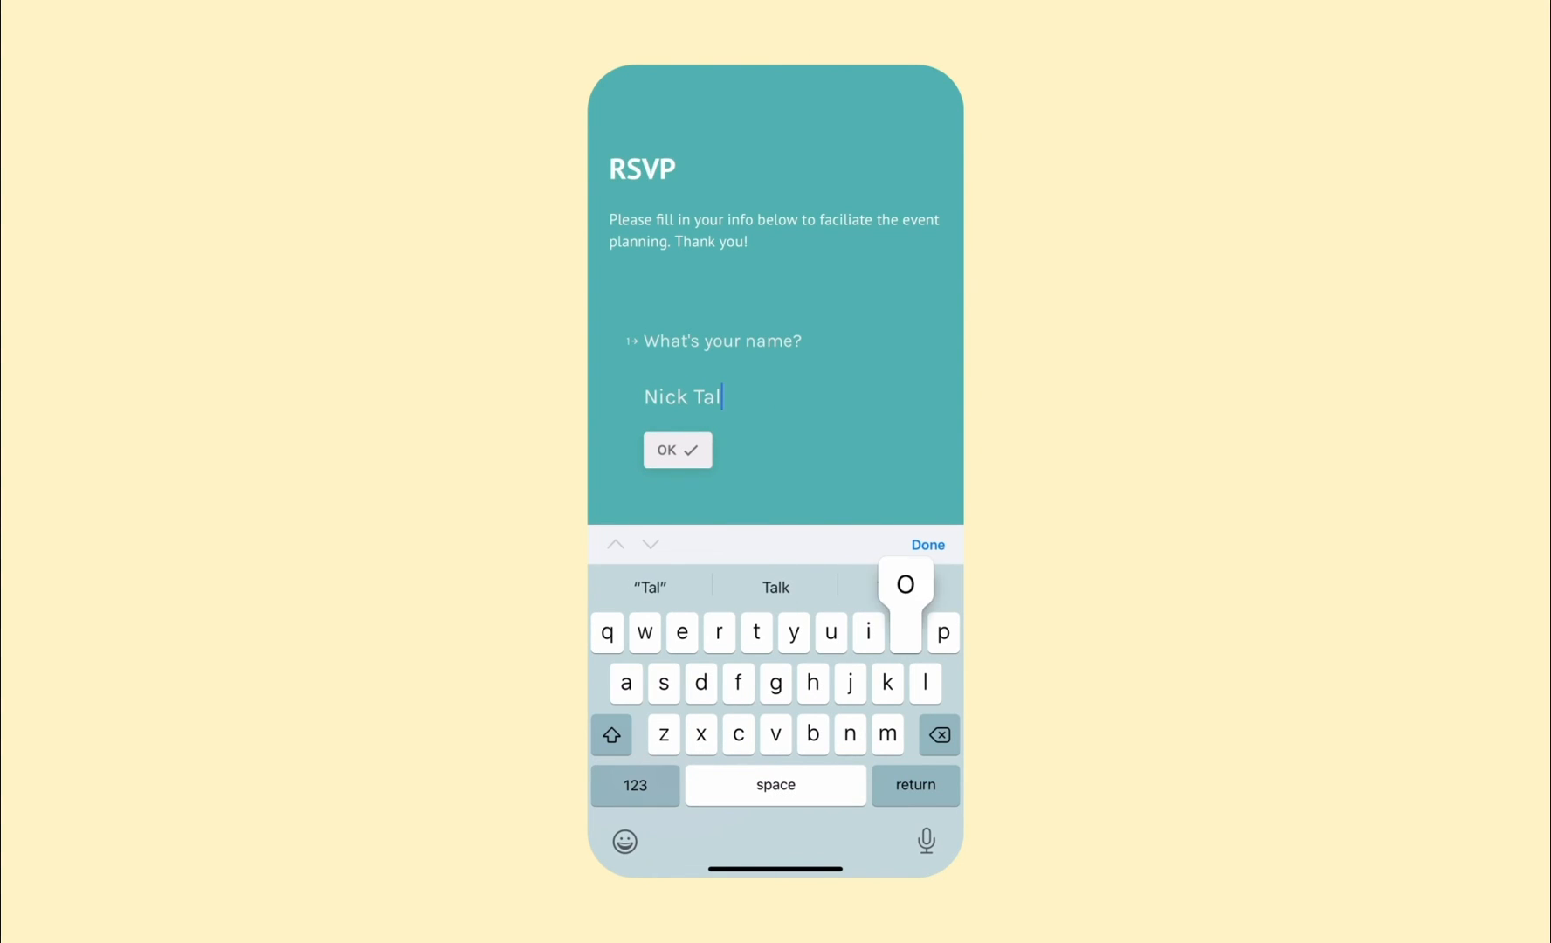
left_click(677, 451)
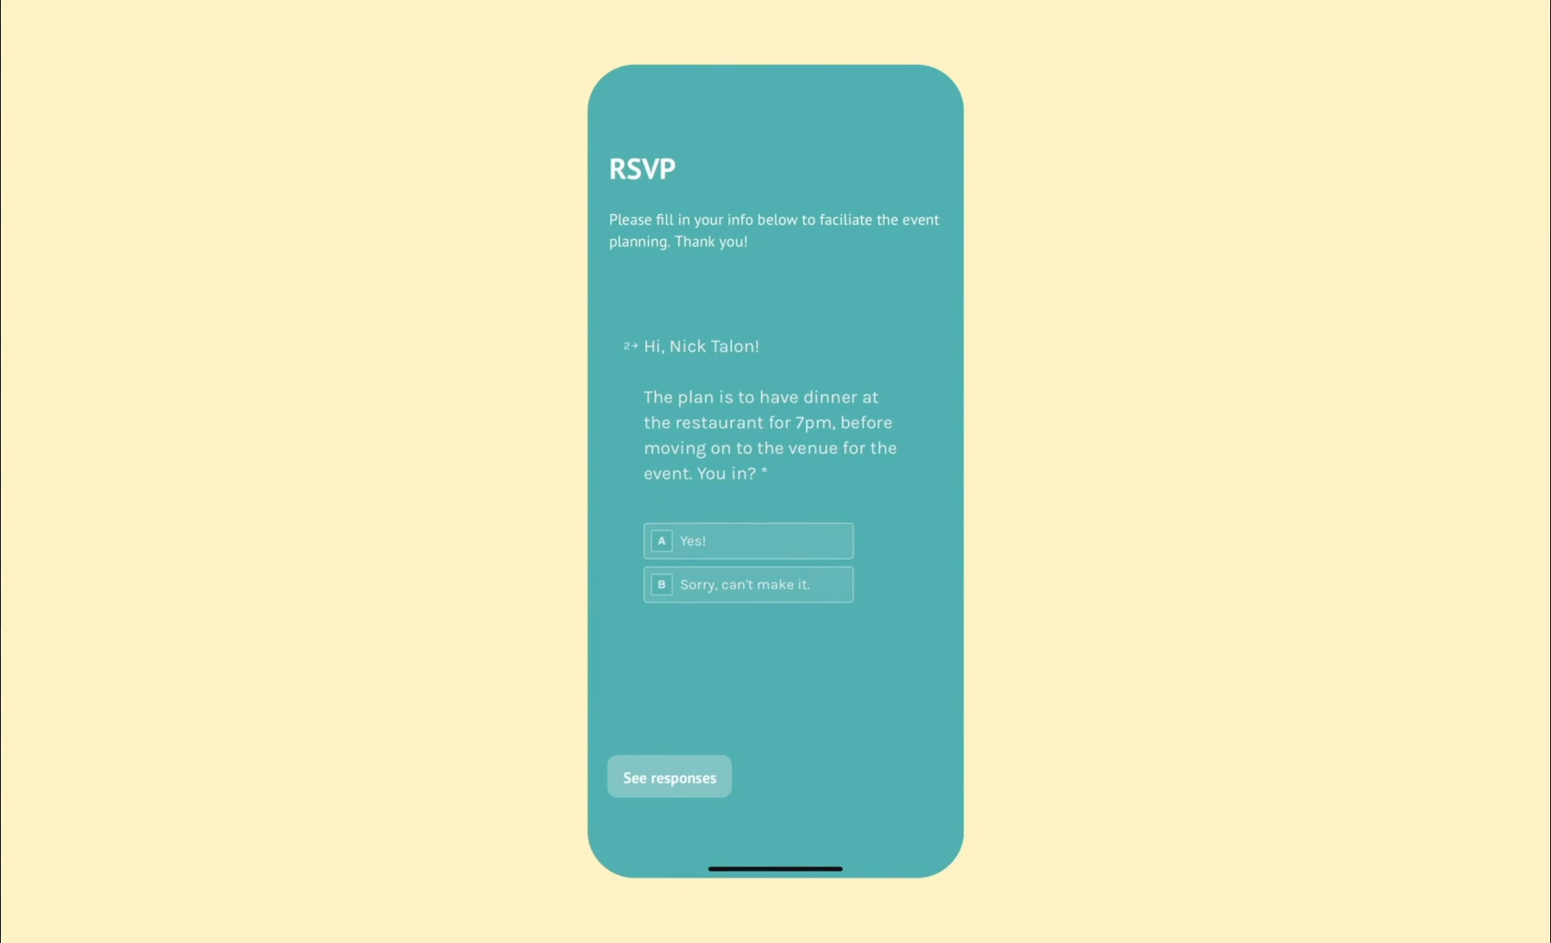
left_click(747, 542)
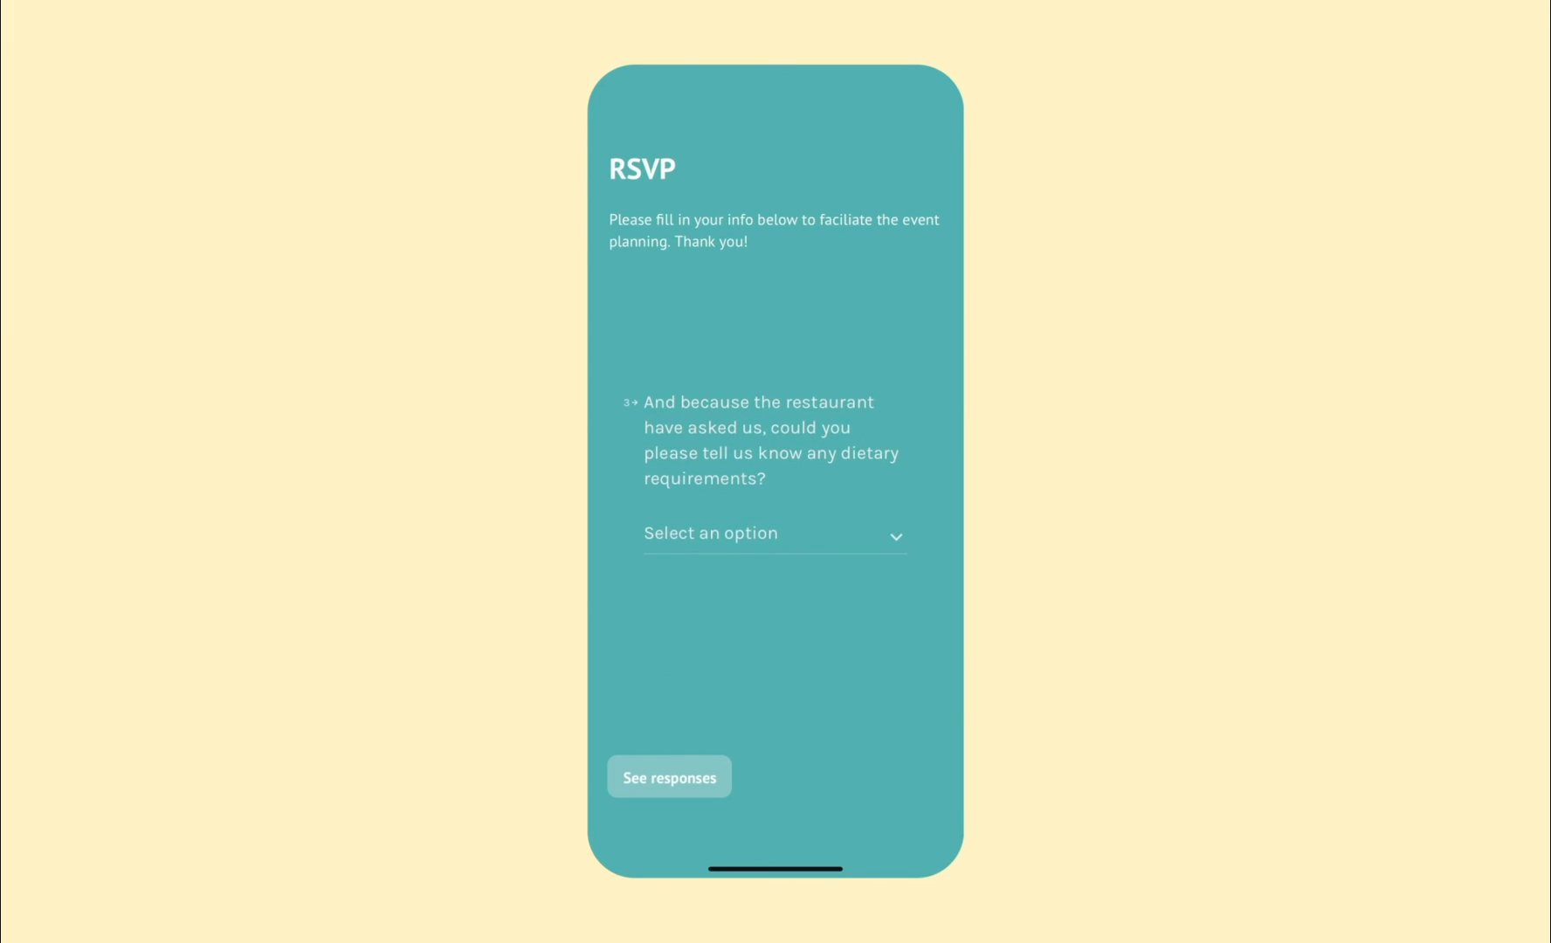
- Pick a dietary option, enter phone '(202) 555', submit the RSVP and view it in the responses list
left_click(774, 533)
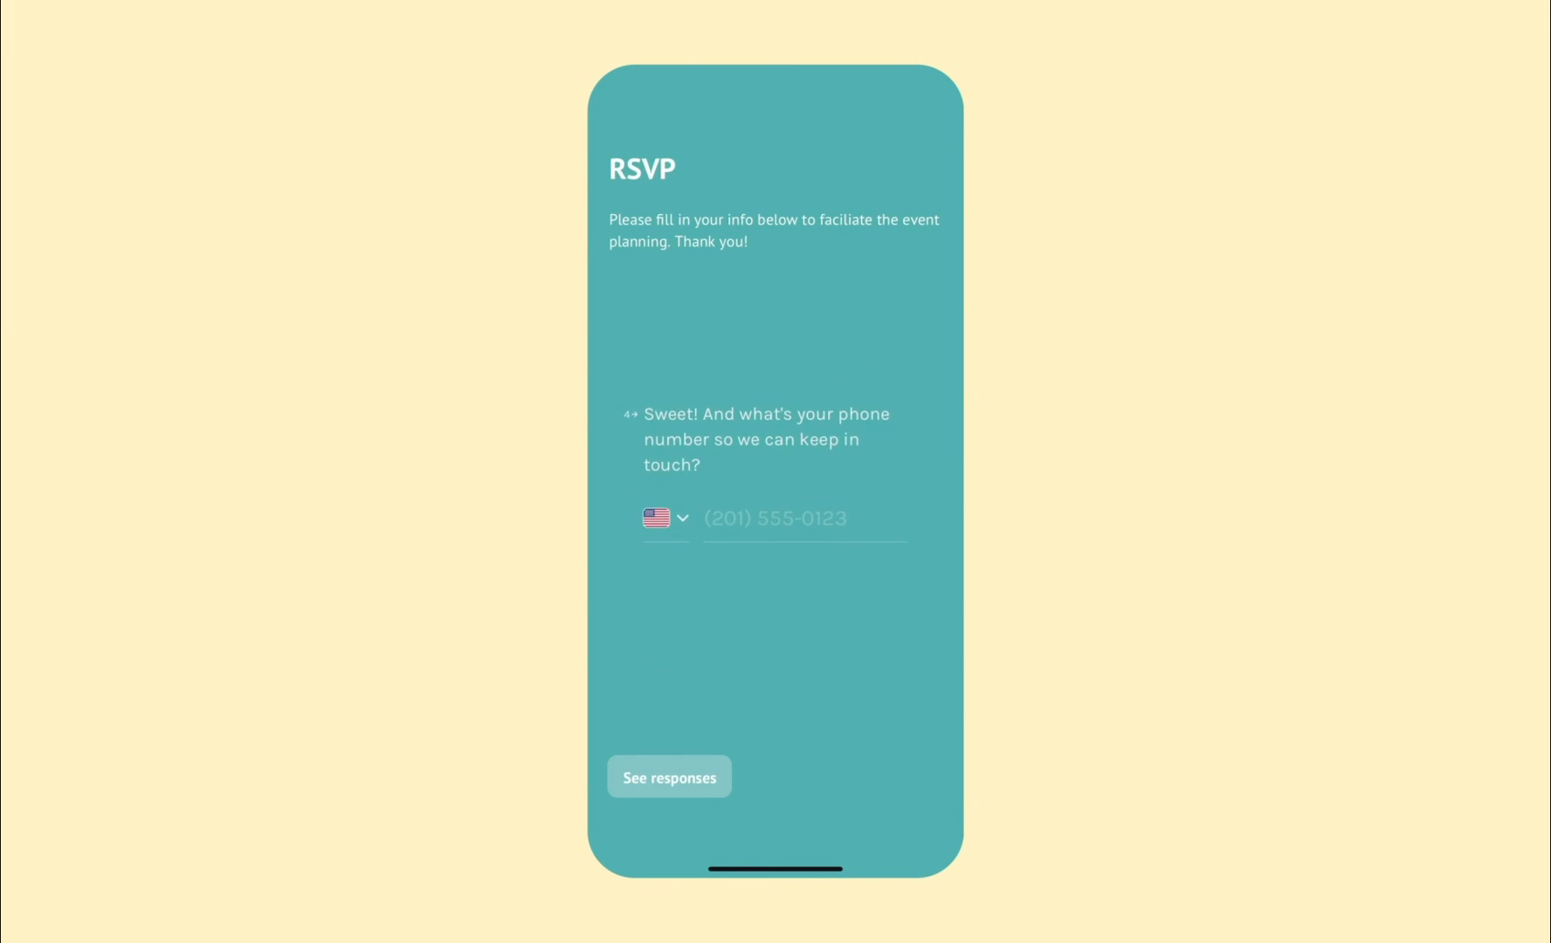
type("(202) 555")
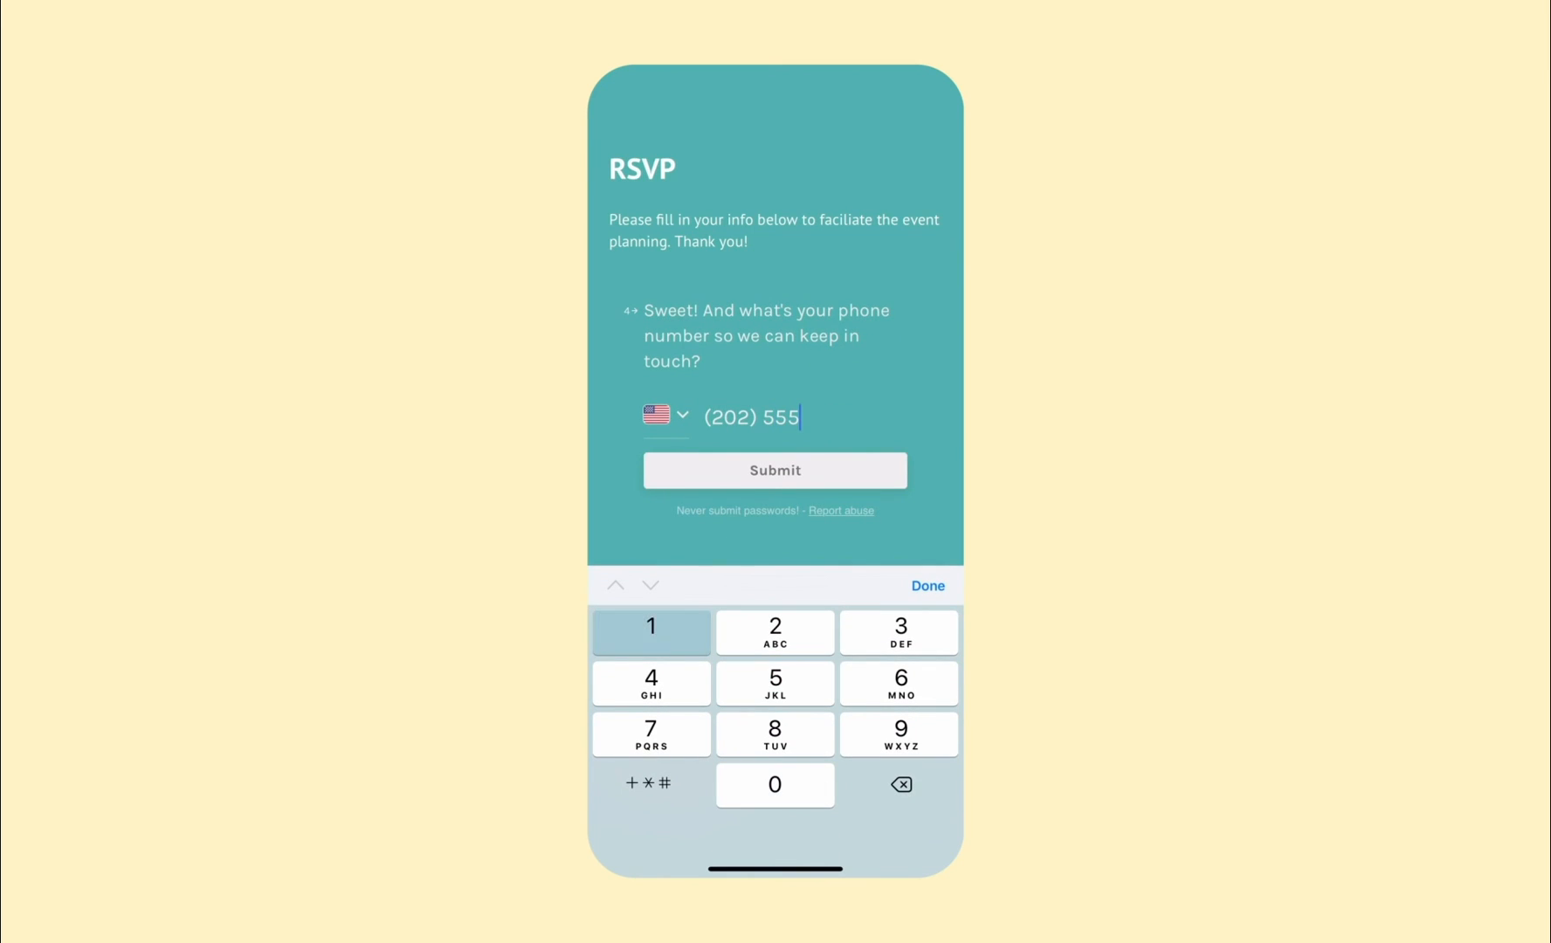
left_click(774, 470)
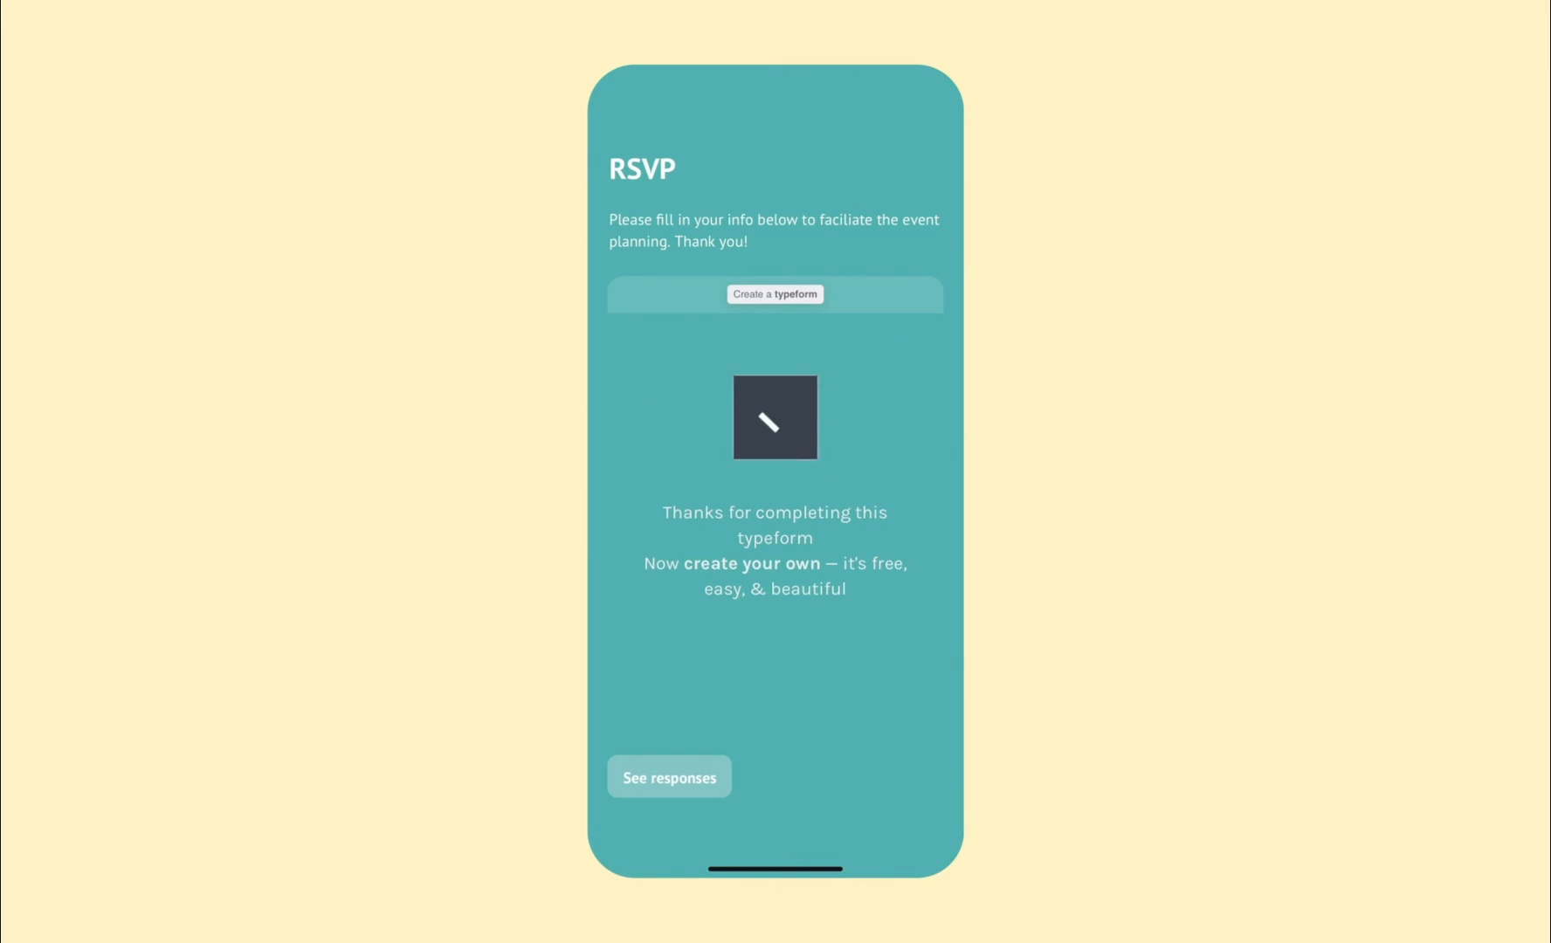
left_click(669, 778)
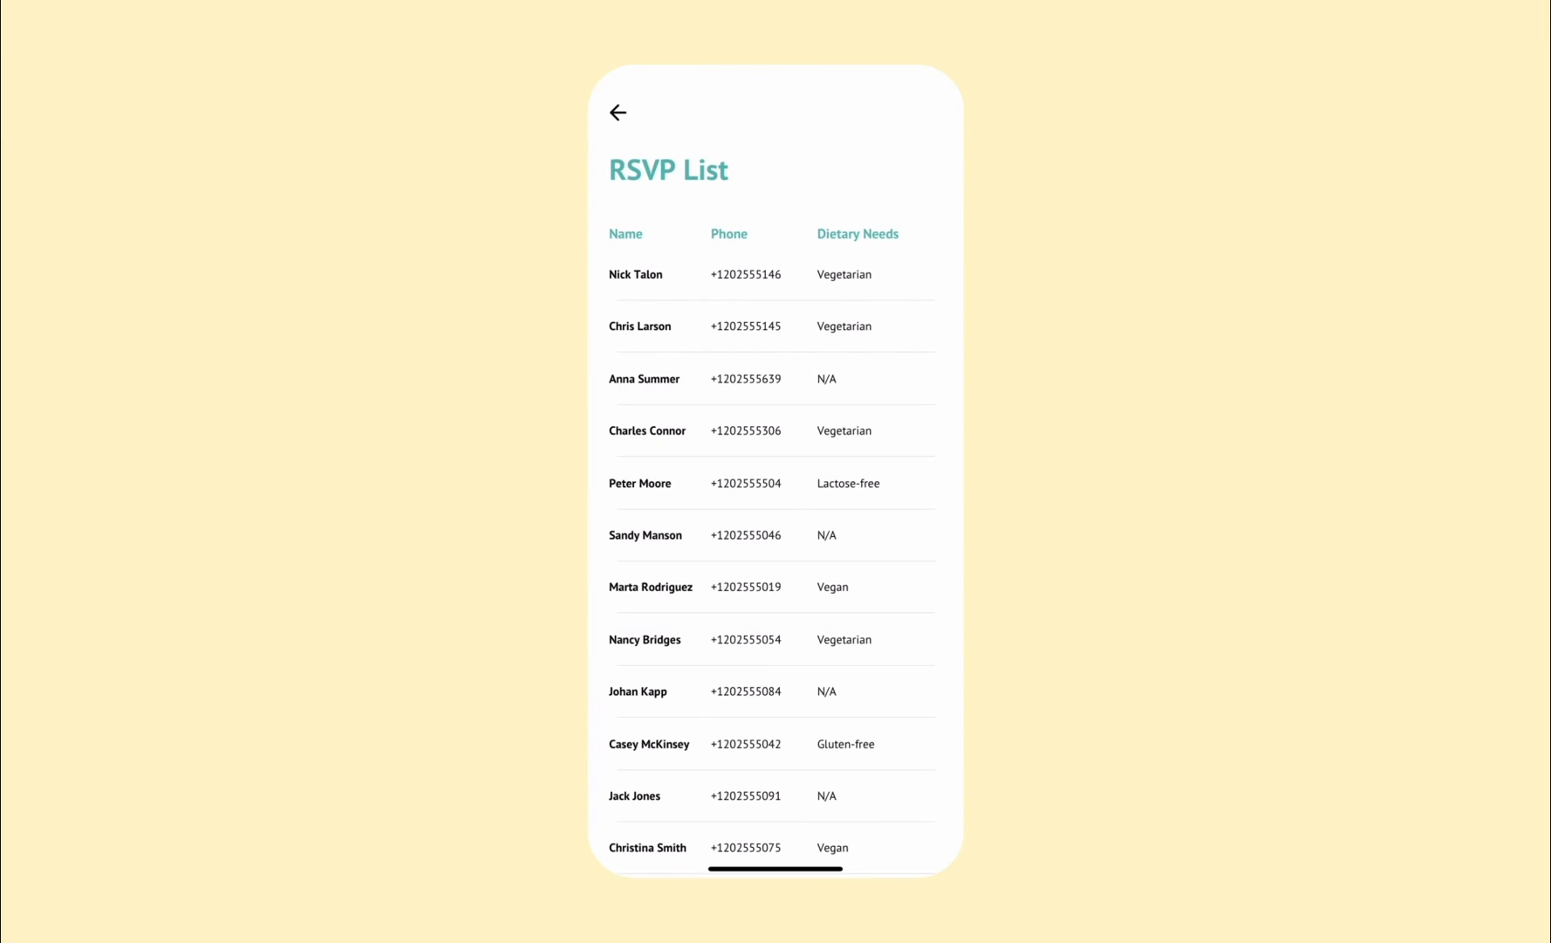